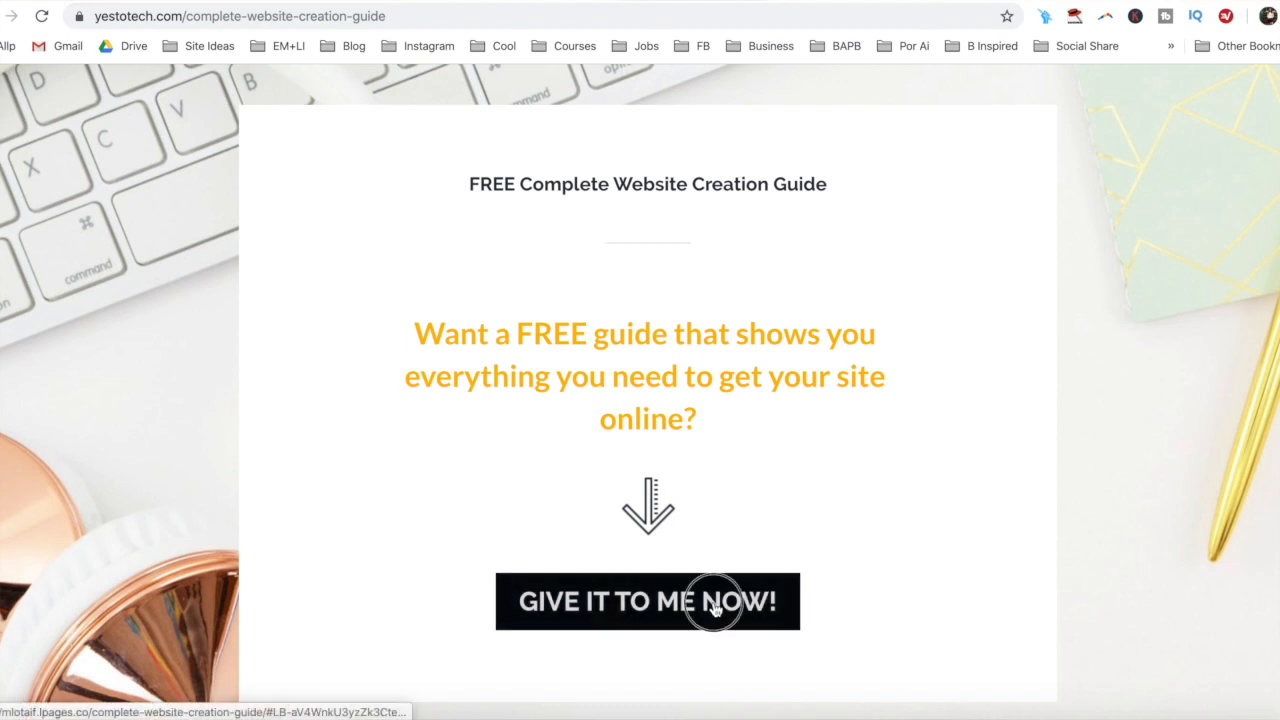
left_click(648, 600)
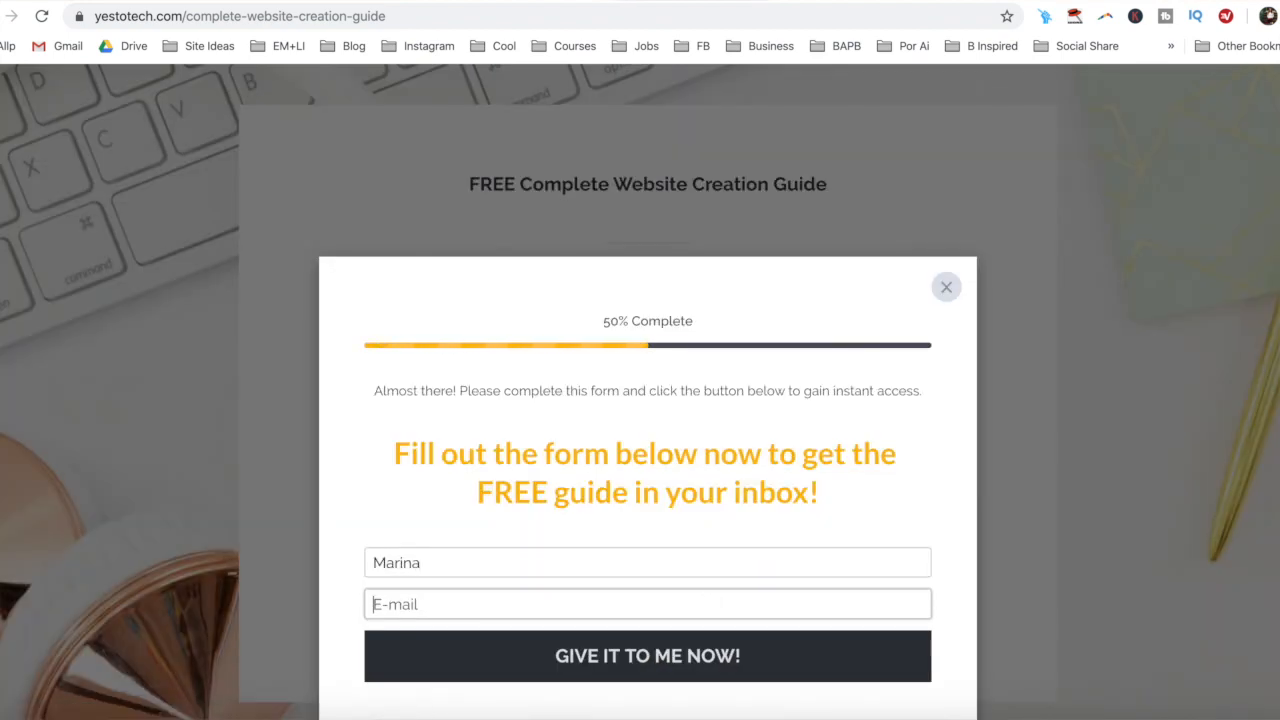
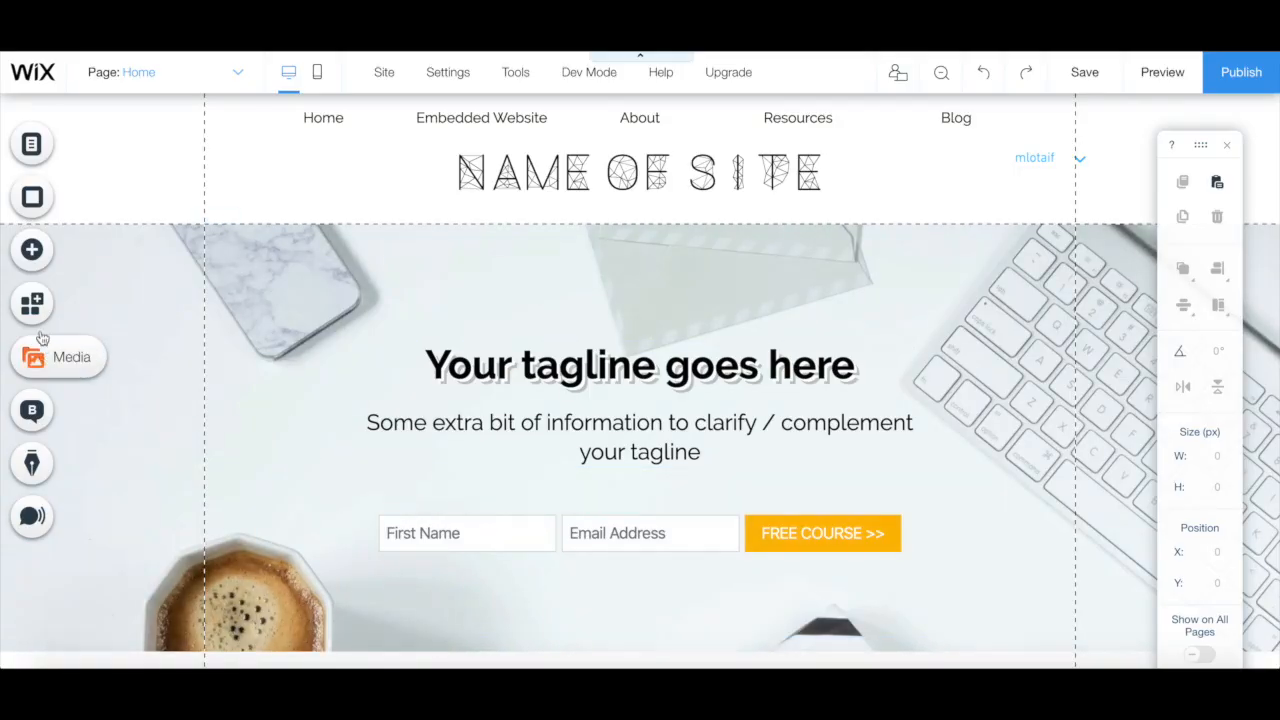
mouse_move(32, 304)
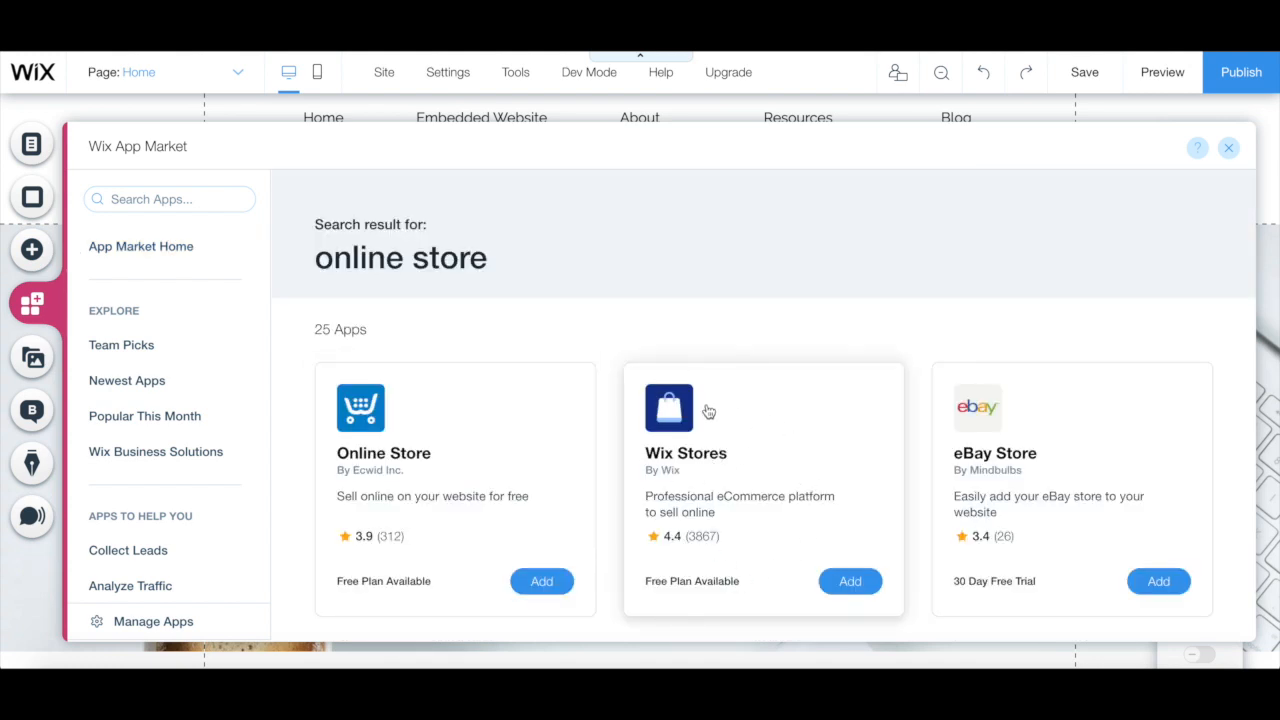
mouse_move(848, 580)
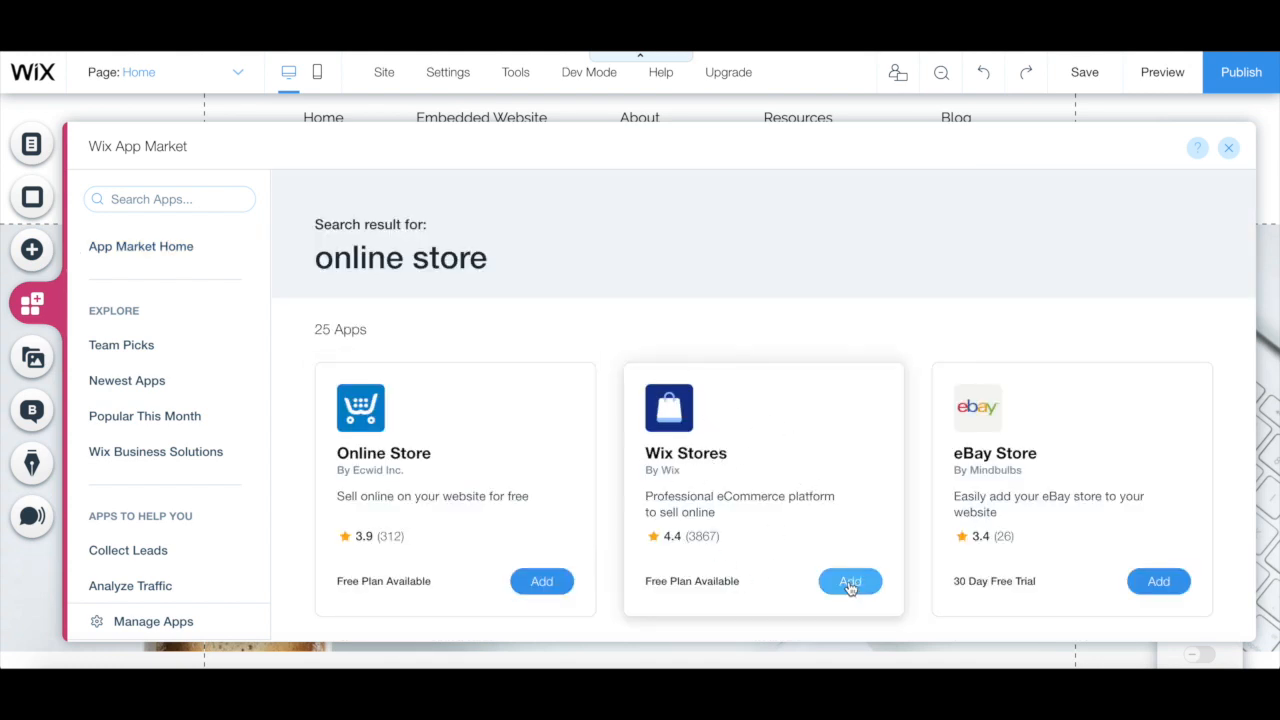
Step: Add the Wix Stores app to the site from the App Market search results
left_click(848, 580)
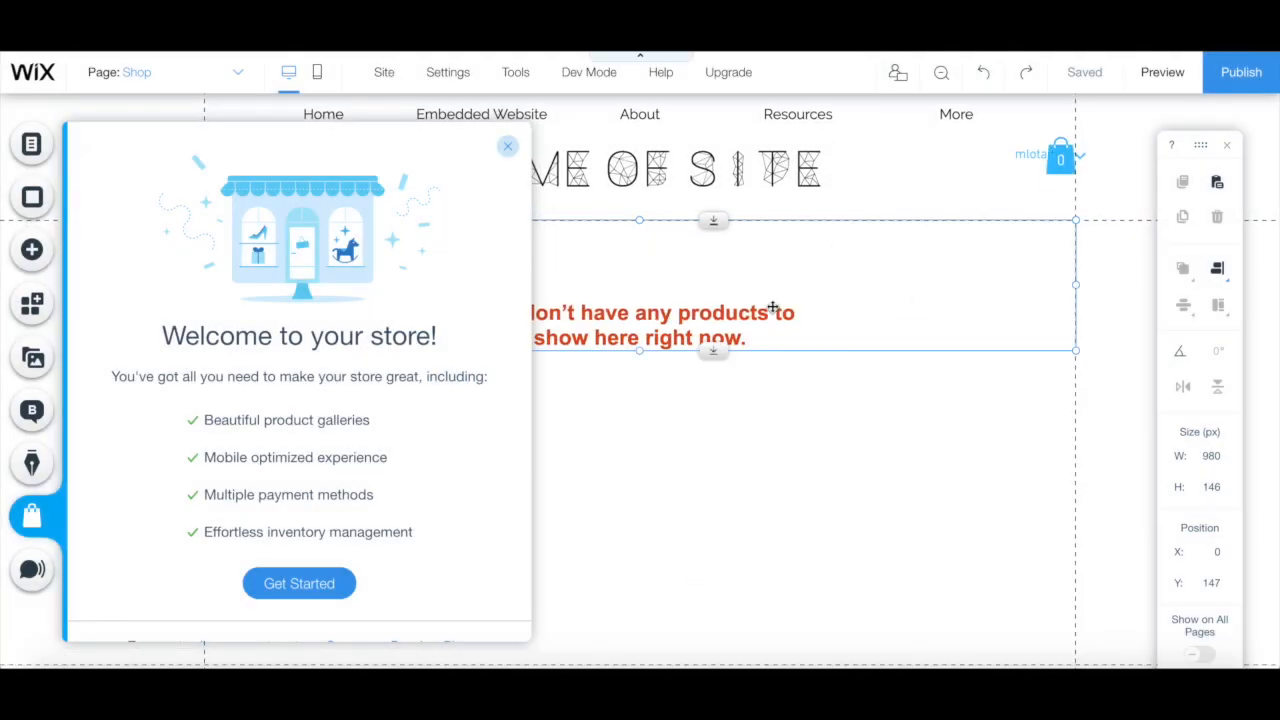
mouse_move(872, 284)
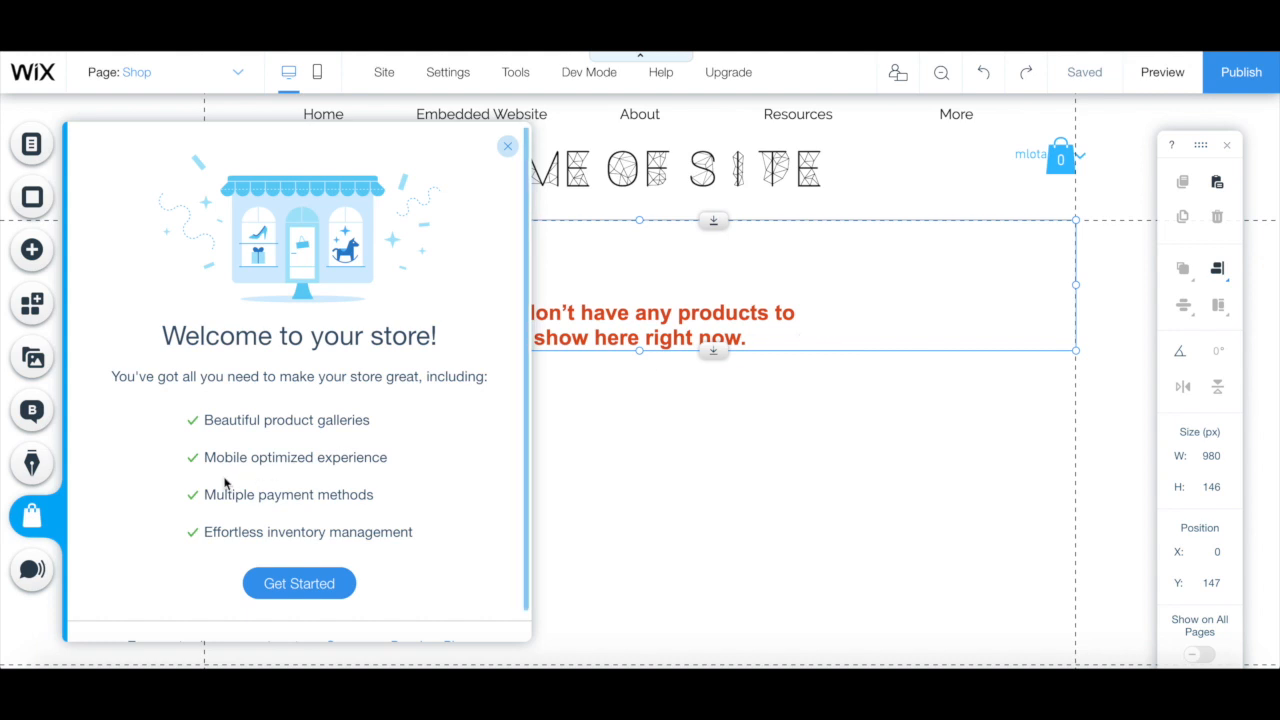
mouse_move(40, 516)
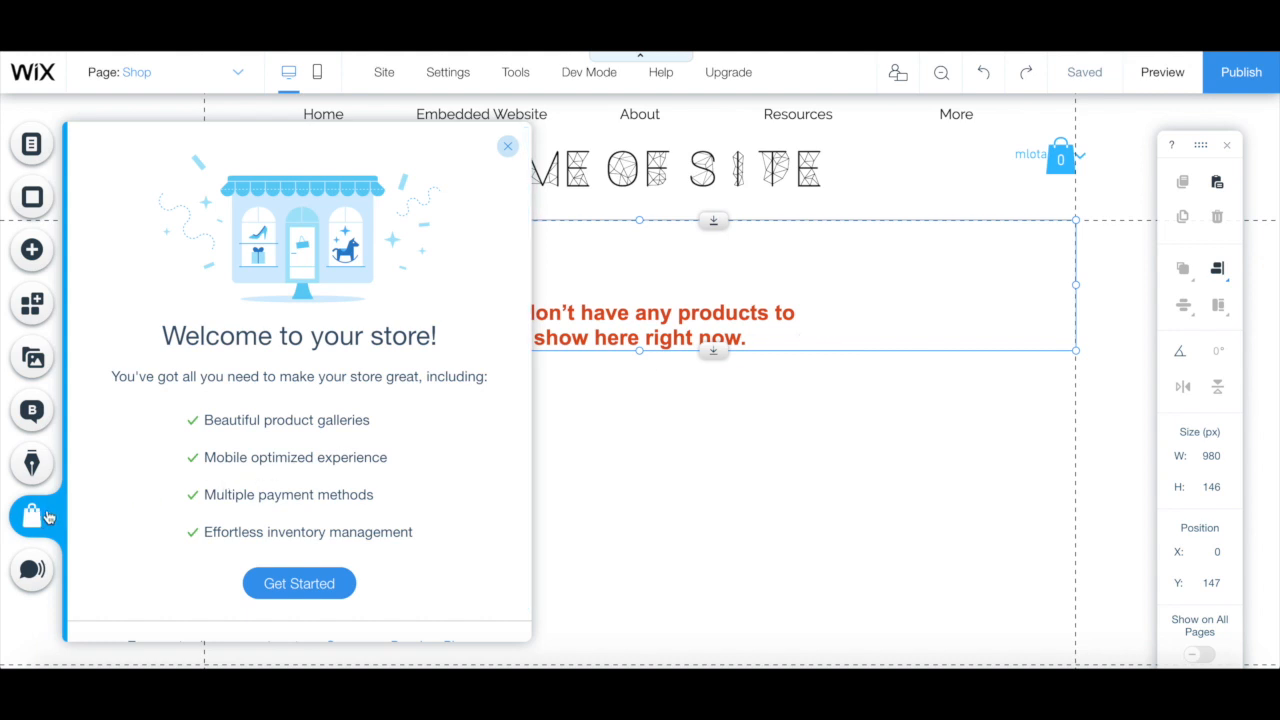
mouse_move(40, 516)
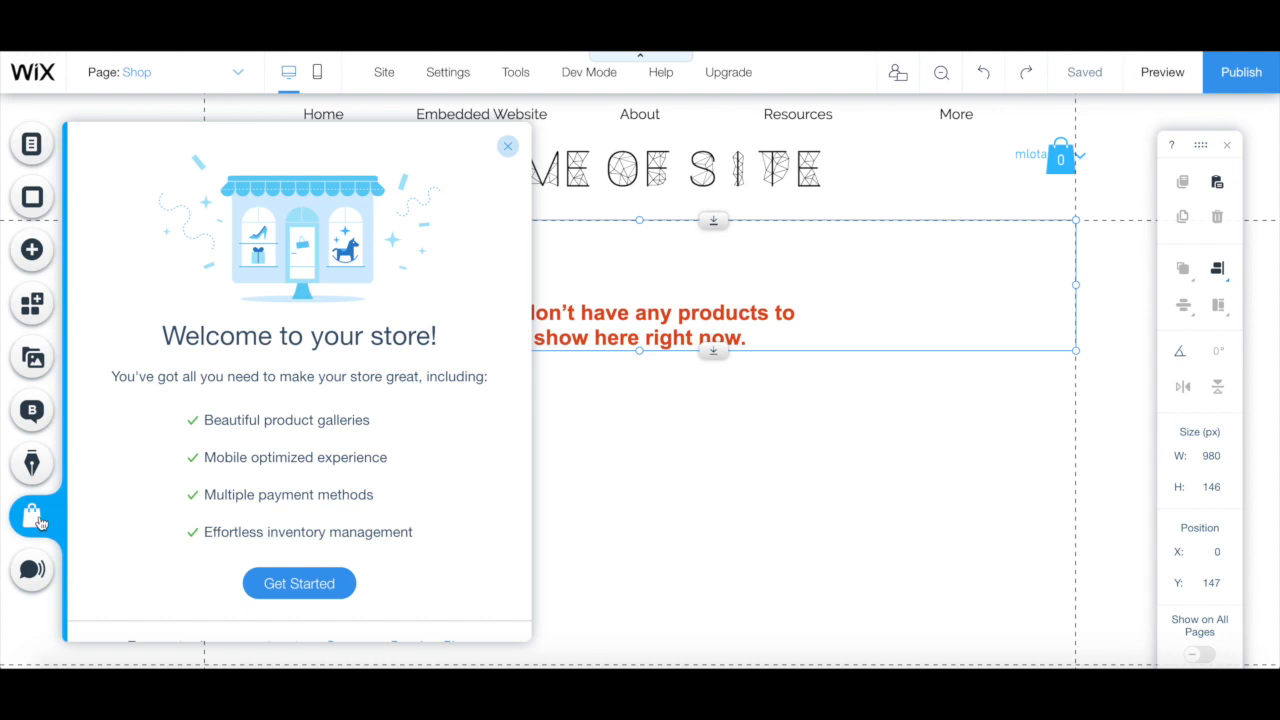
mouse_move(298, 470)
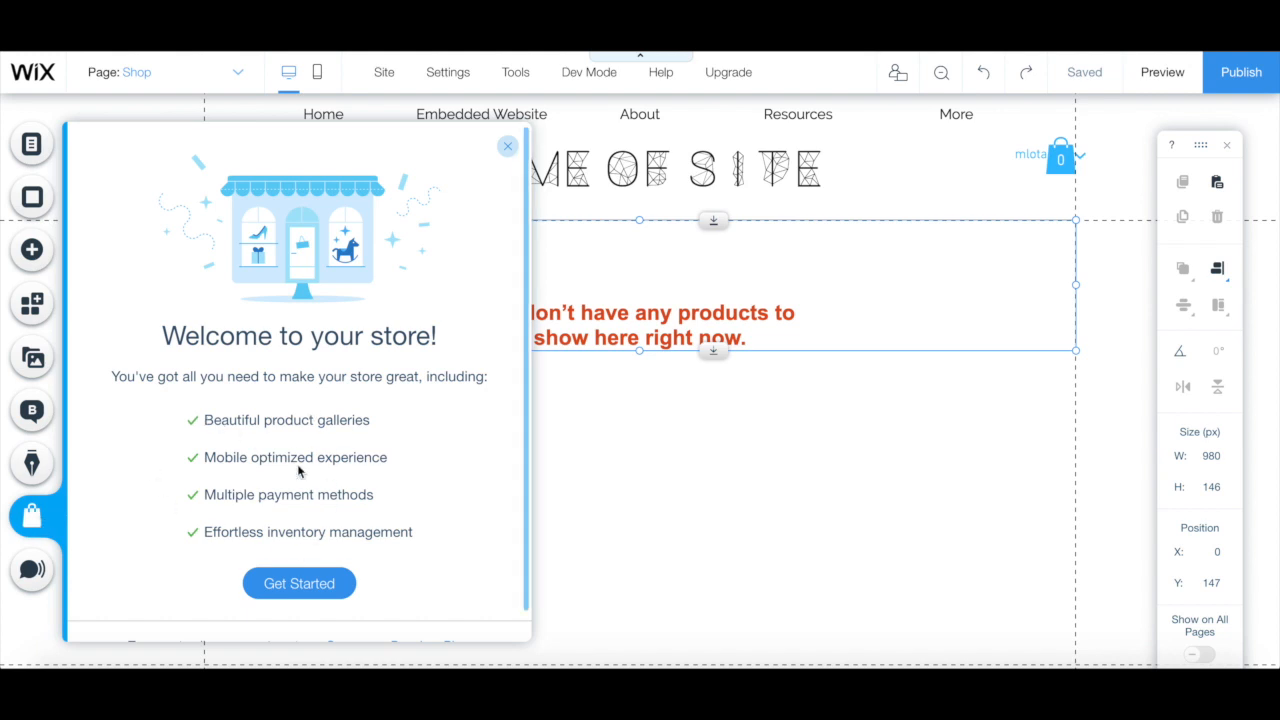
mouse_move(268, 438)
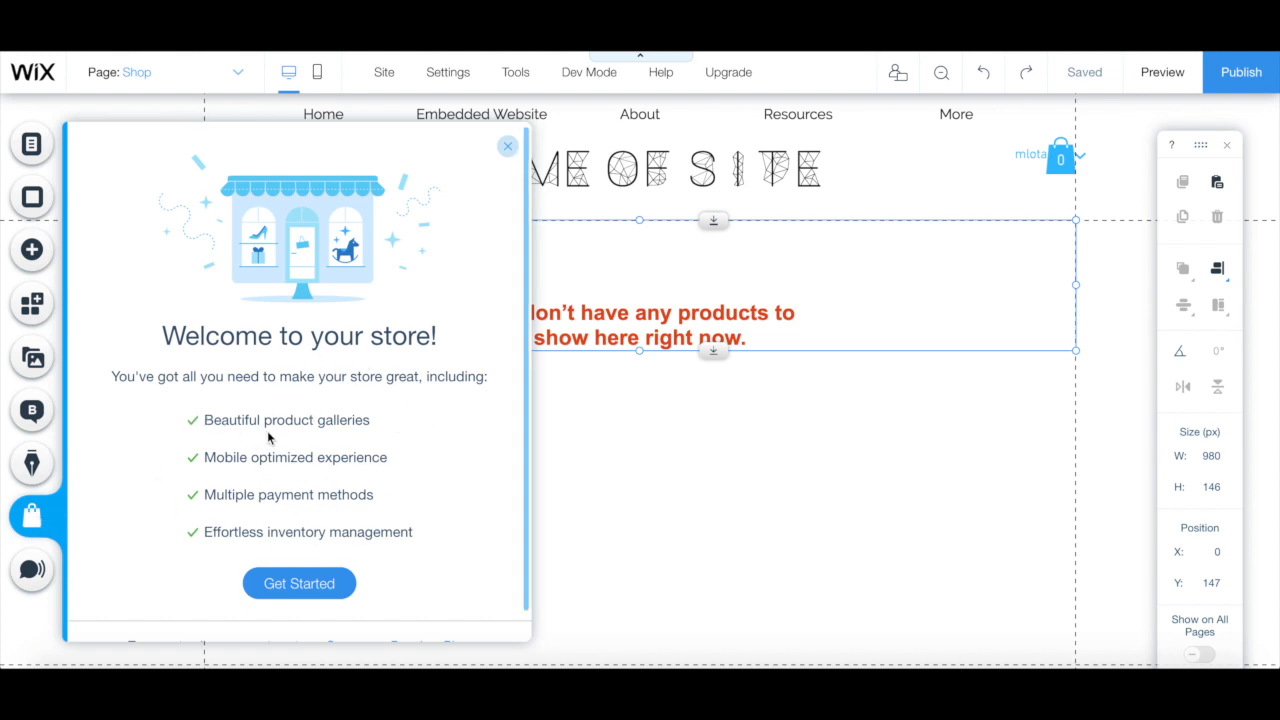
mouse_move(292, 436)
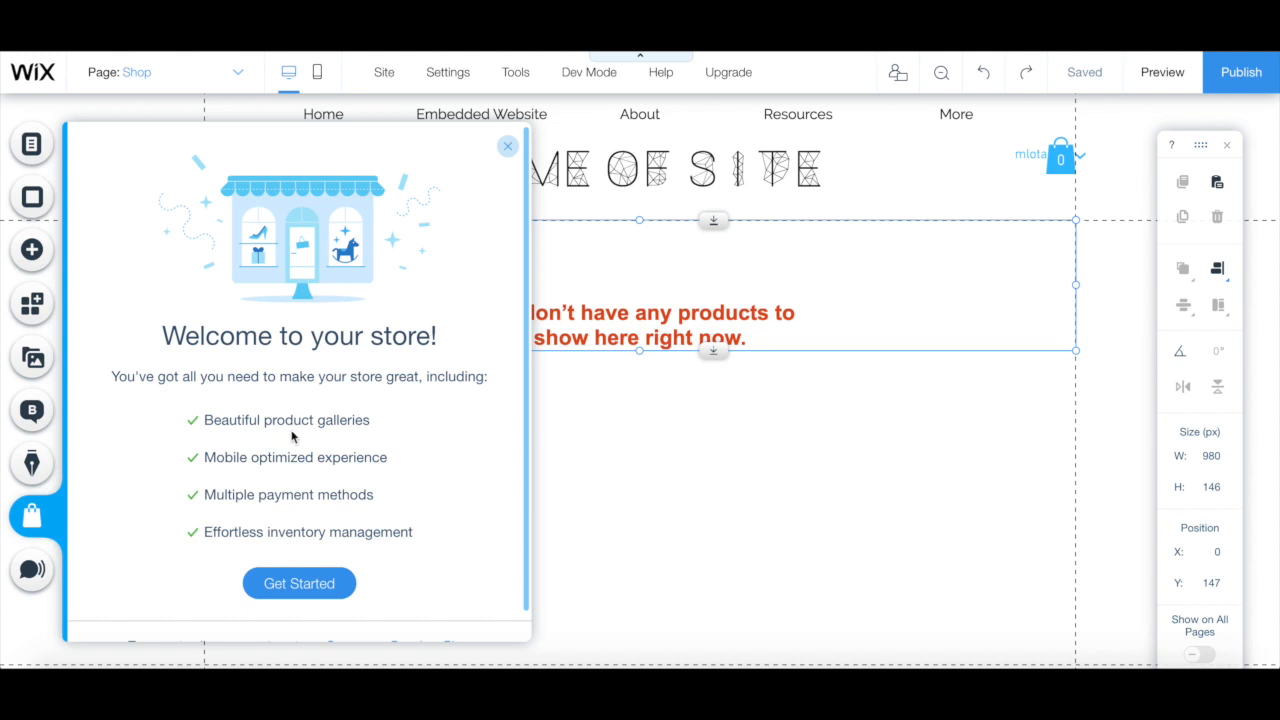
mouse_move(288, 480)
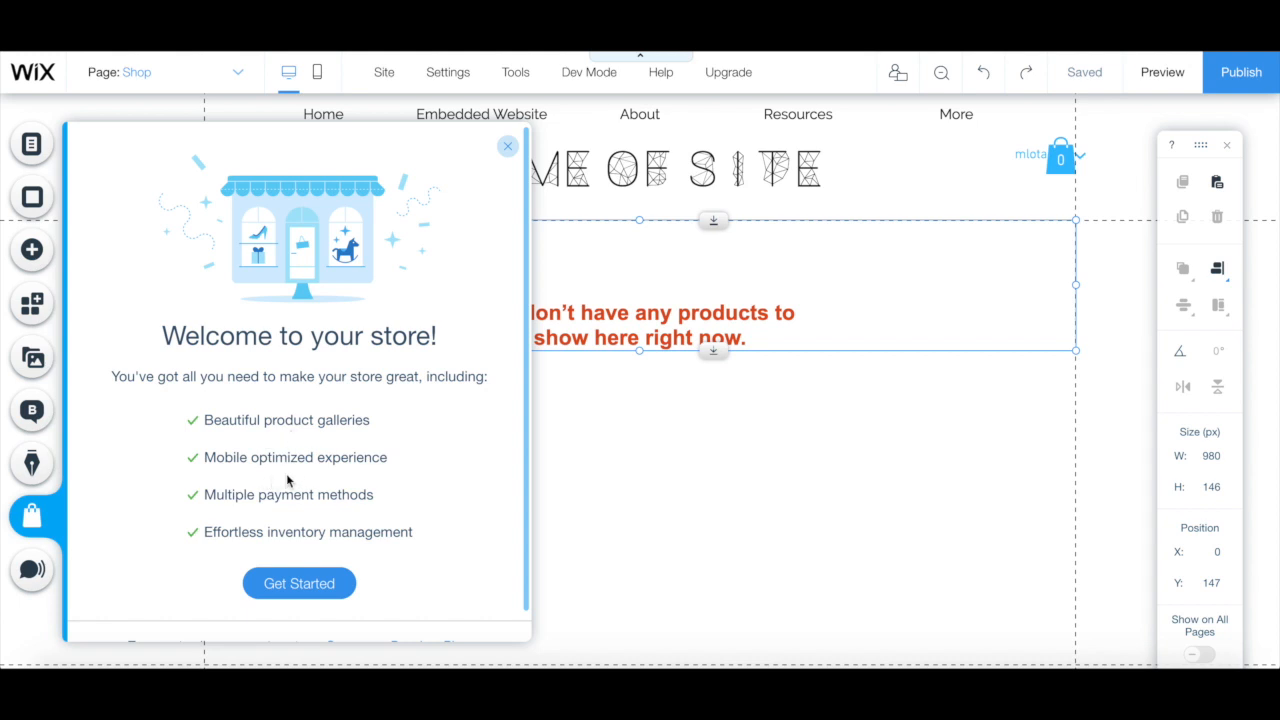
mouse_move(272, 516)
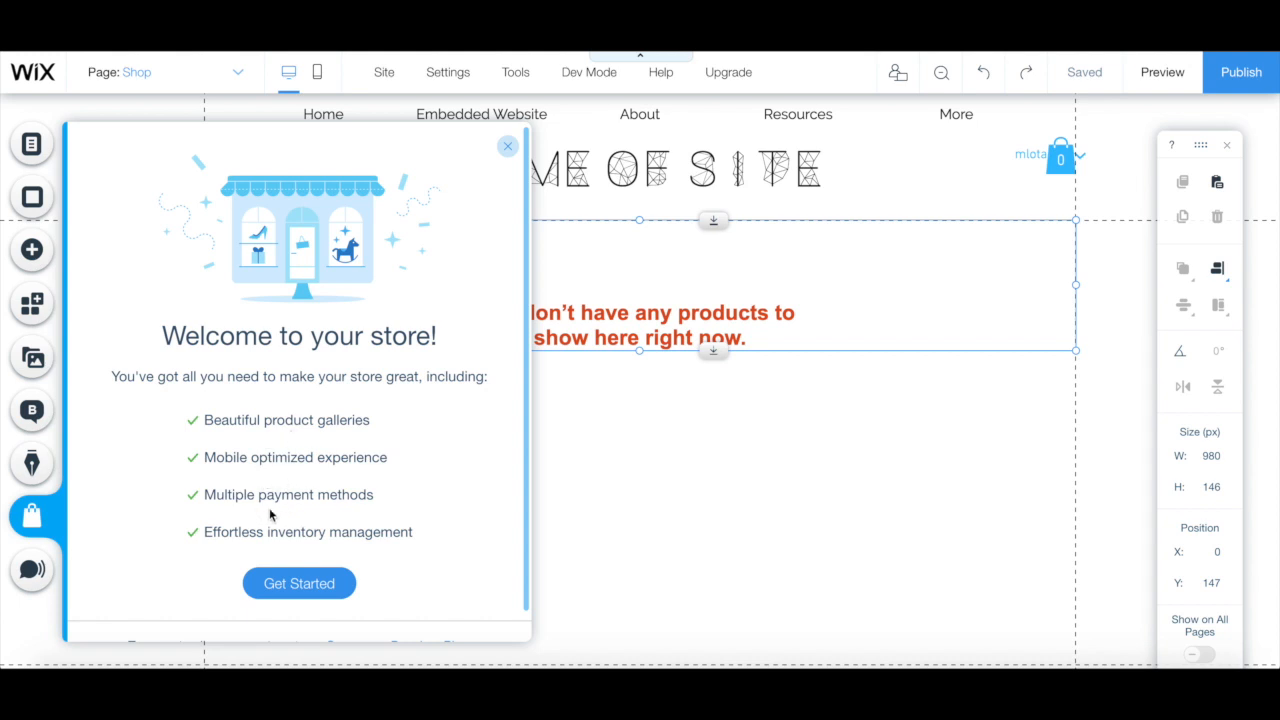
mouse_move(286, 552)
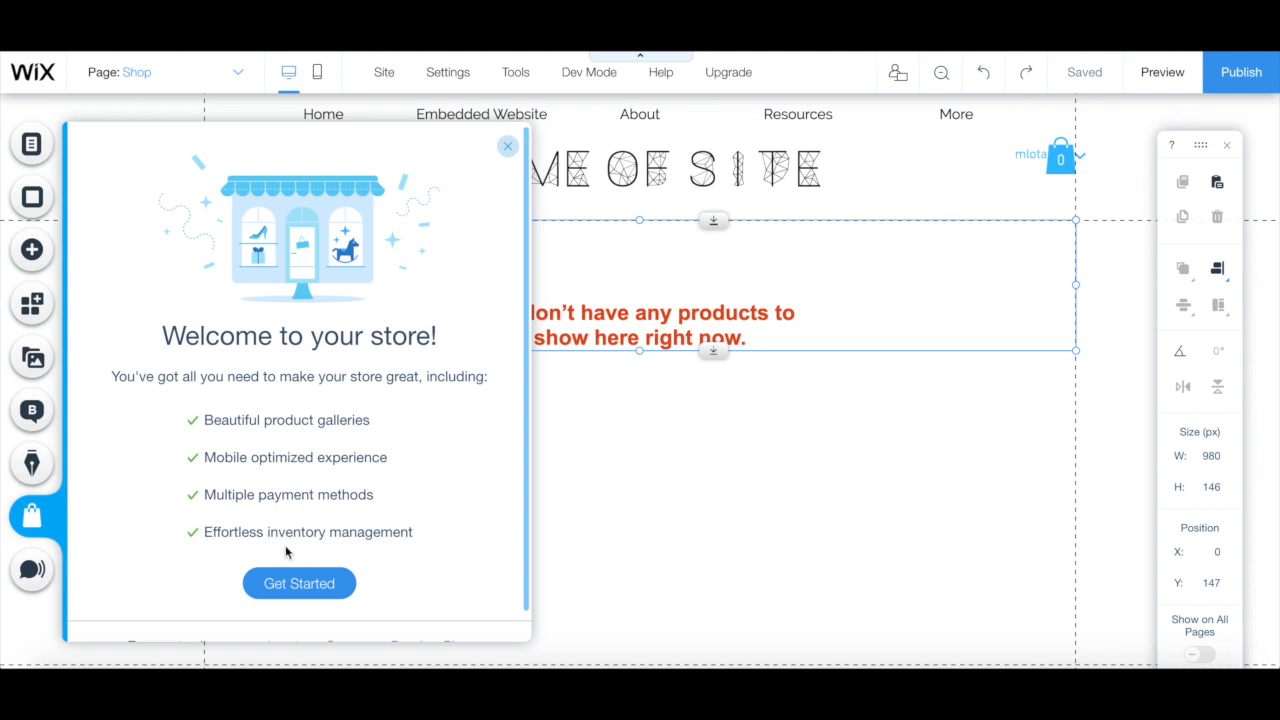
mouse_move(314, 548)
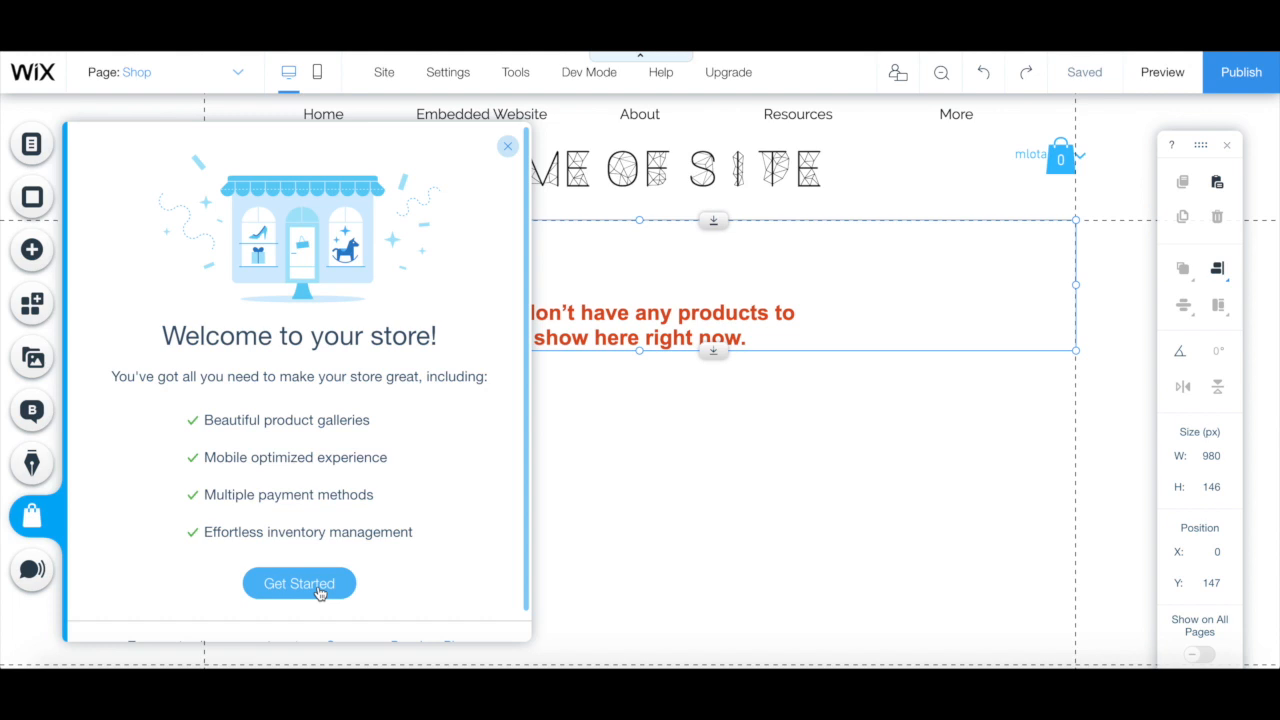
Step: Start store setup, open the Dashboard and review its checklist steps: payments, Google, first product
left_click(300, 584)
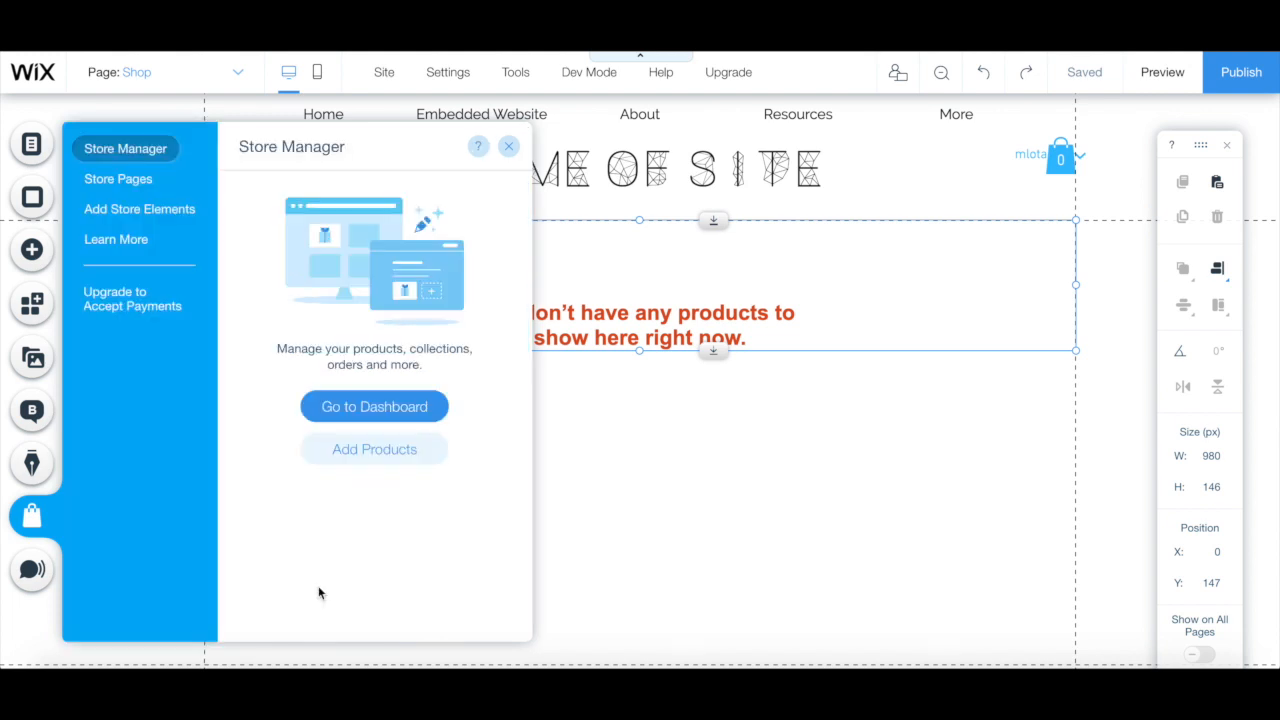
mouse_move(168, 156)
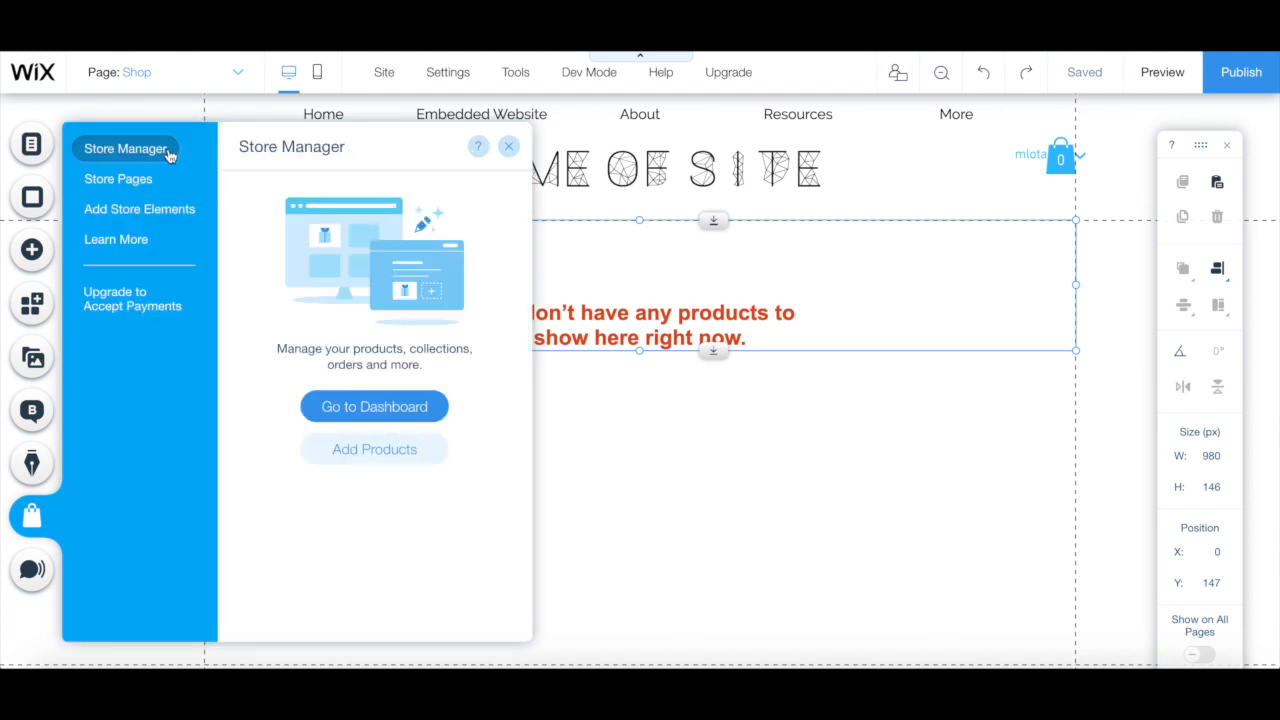
mouse_move(396, 344)
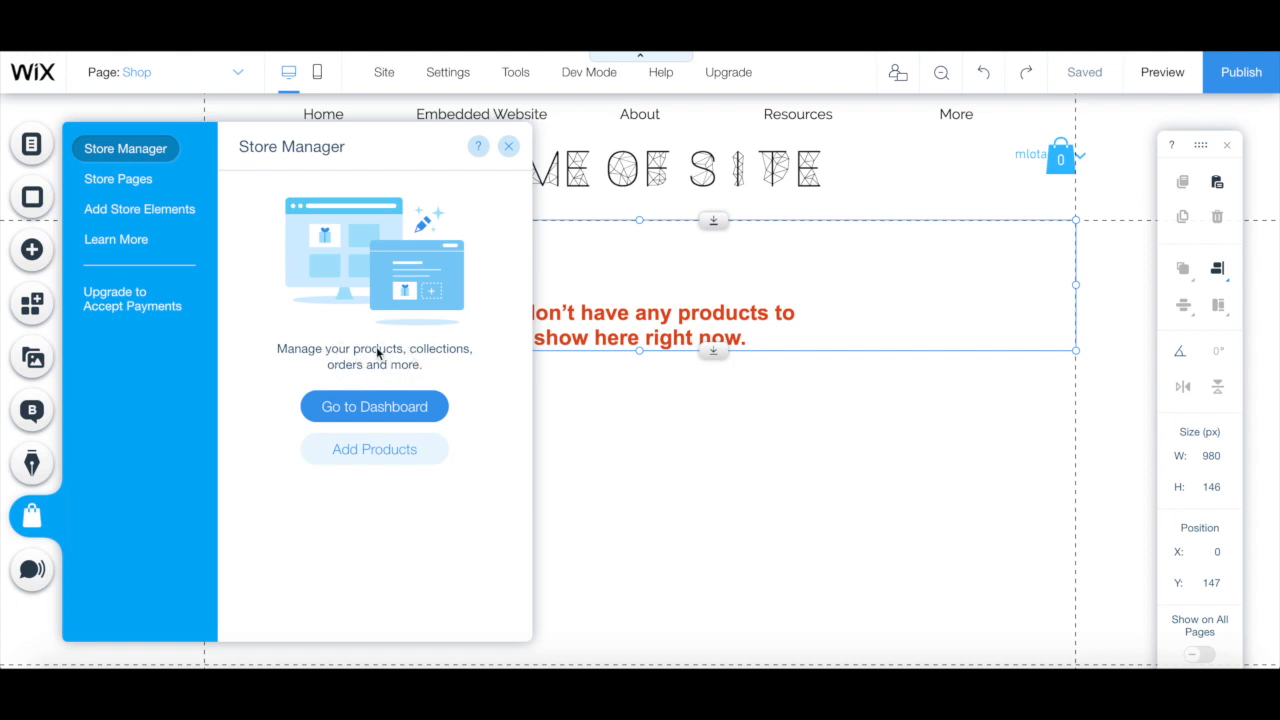
mouse_move(378, 430)
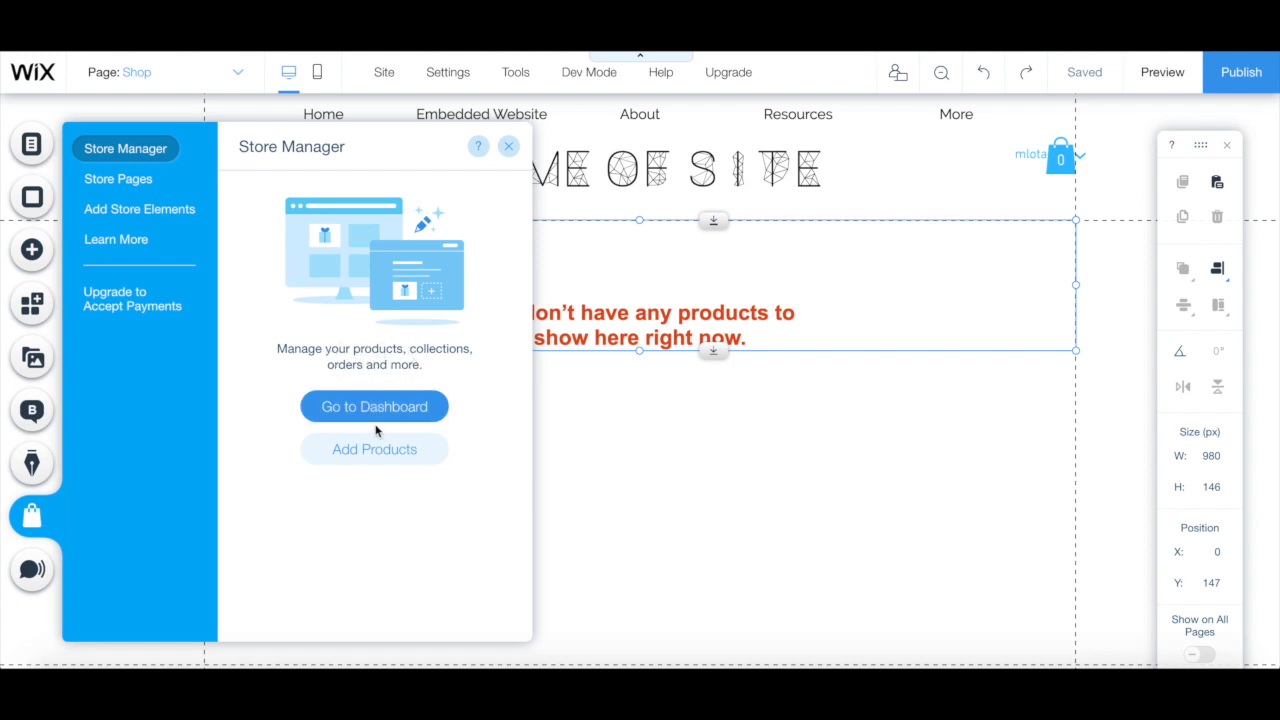
mouse_move(378, 418)
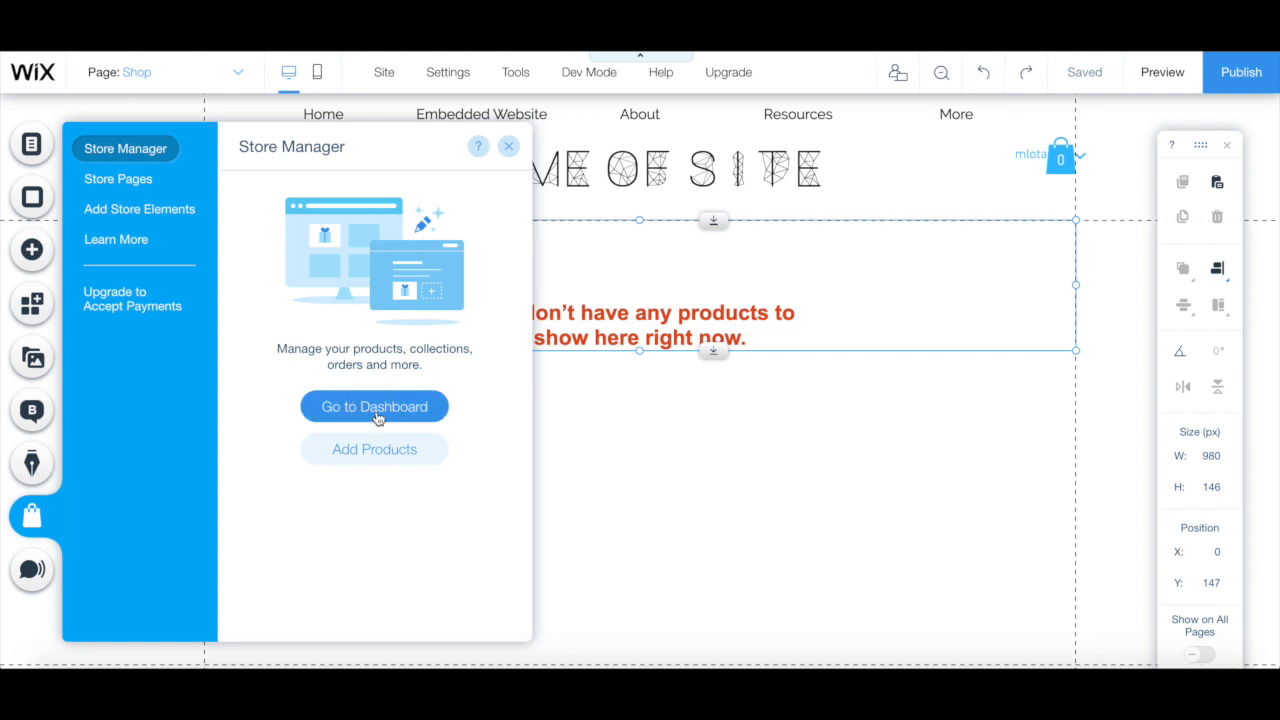
left_click(374, 406)
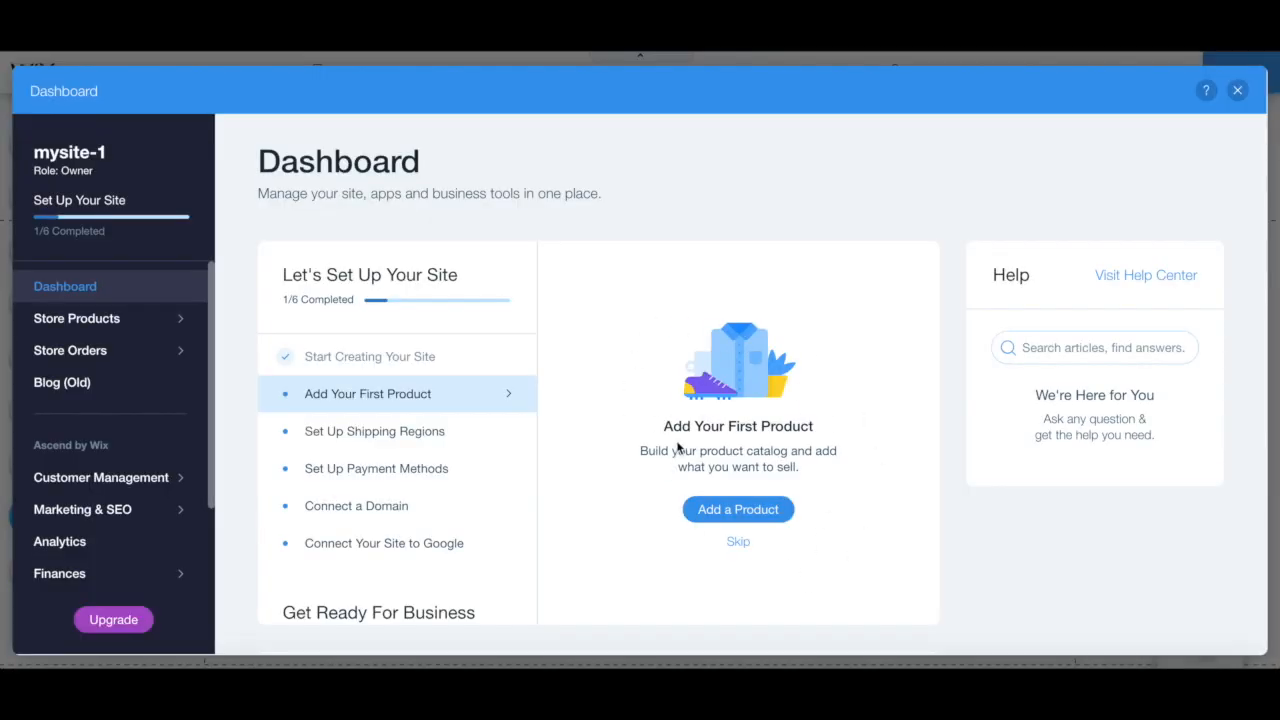
left_click(374, 432)
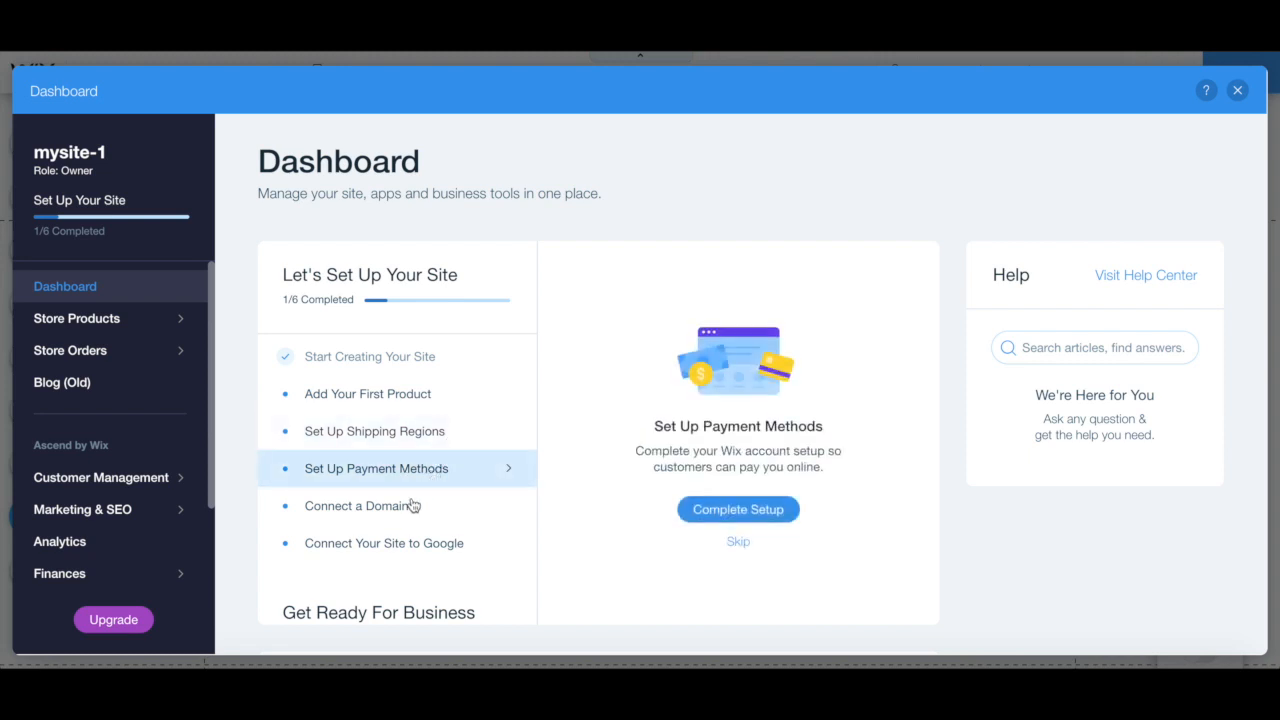
left_click(356, 504)
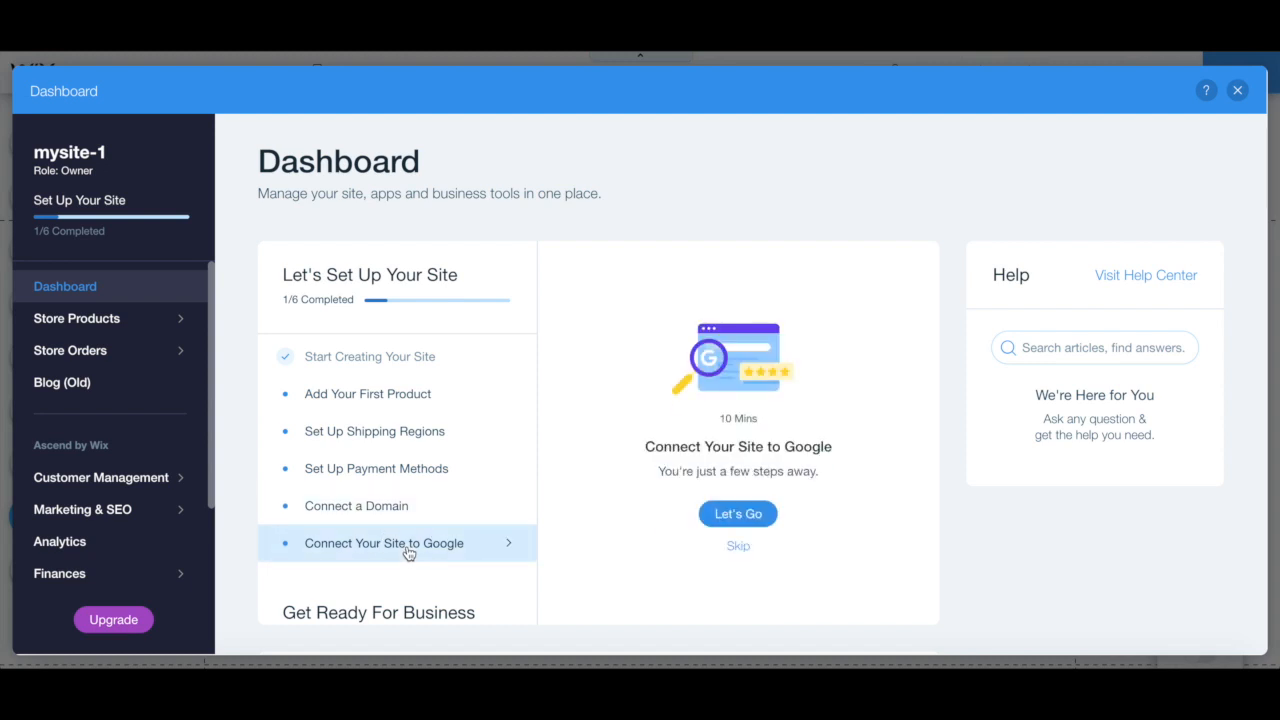
left_click(368, 392)
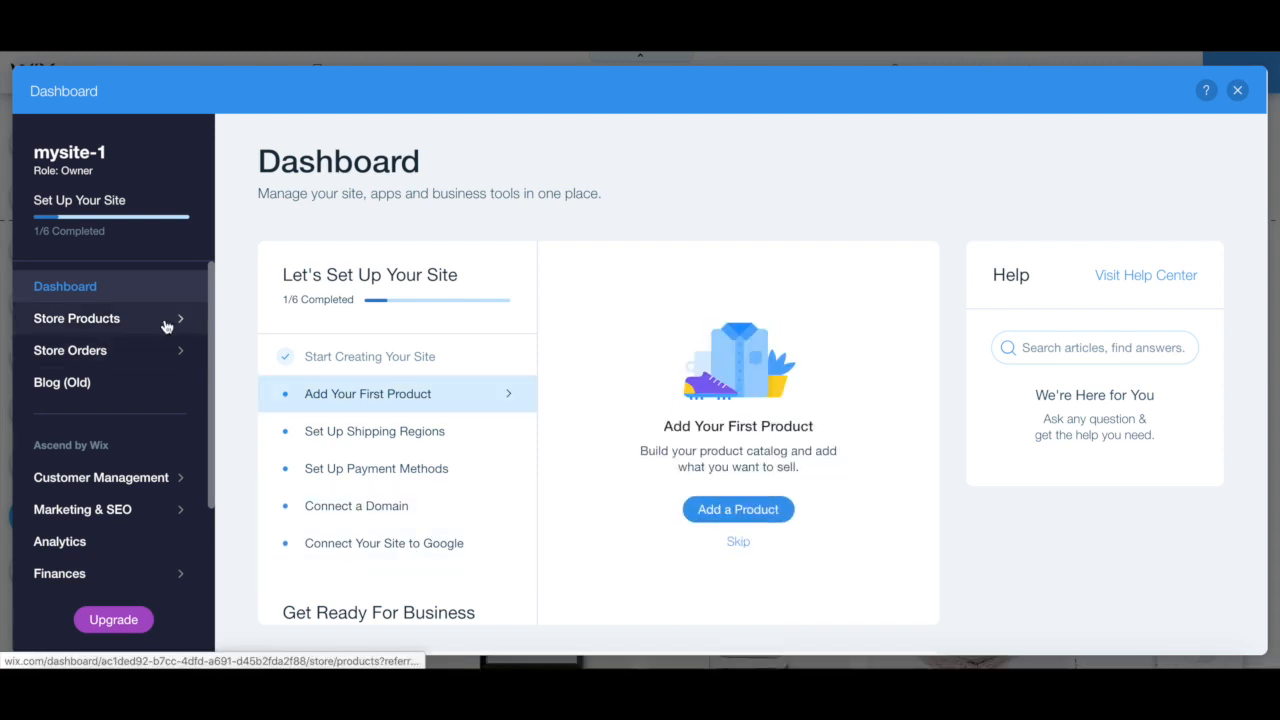
Step: Open the store's Products list and browse its 12 sample products
left_click(76, 318)
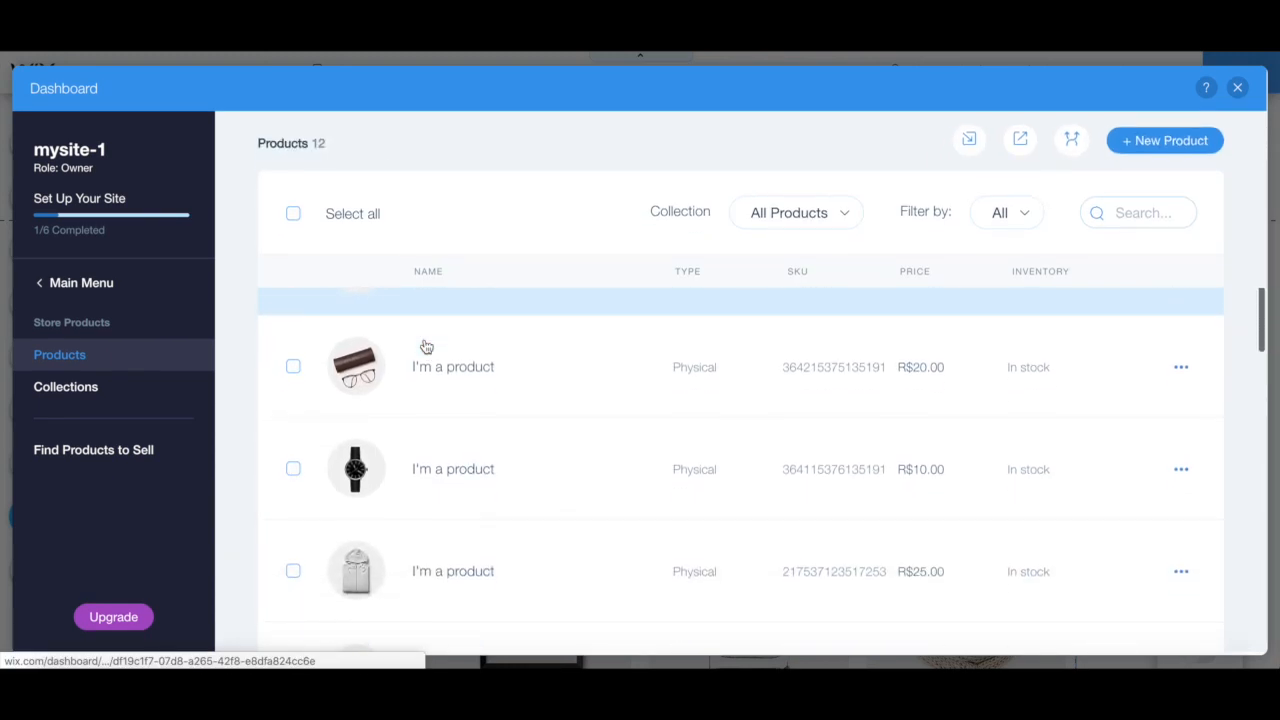
scroll("down", 3)
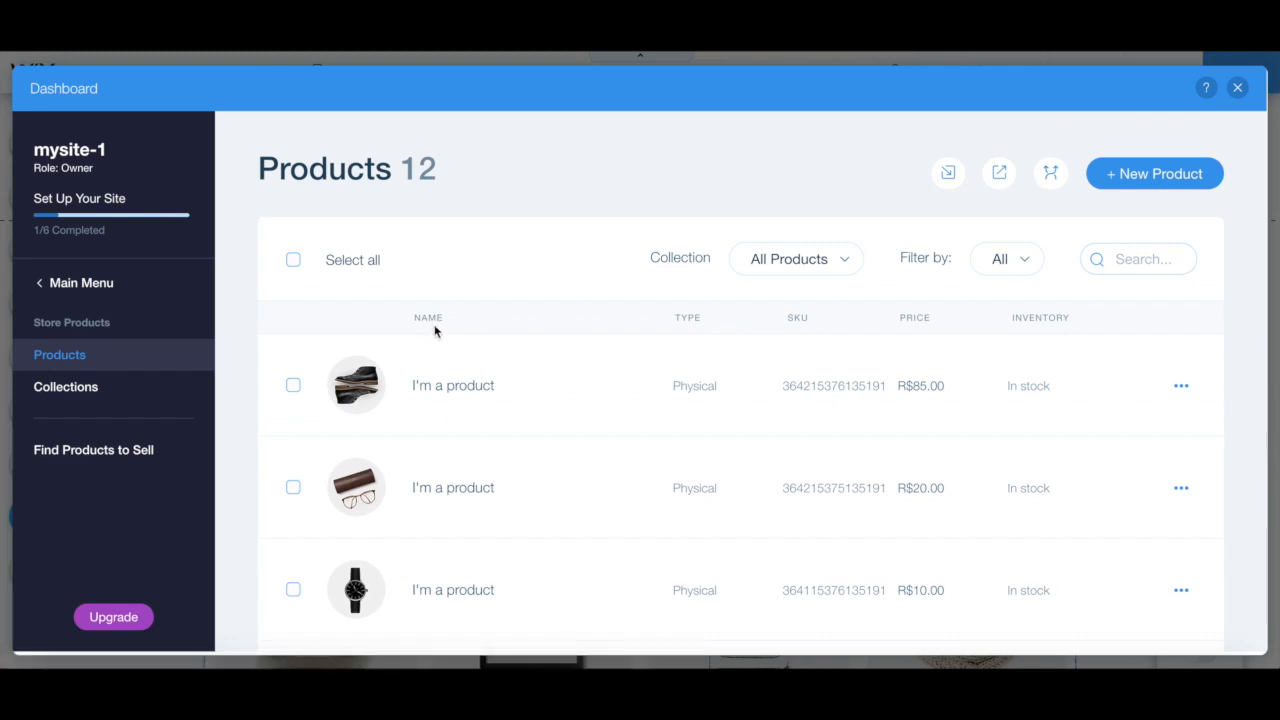
mouse_move(822, 340)
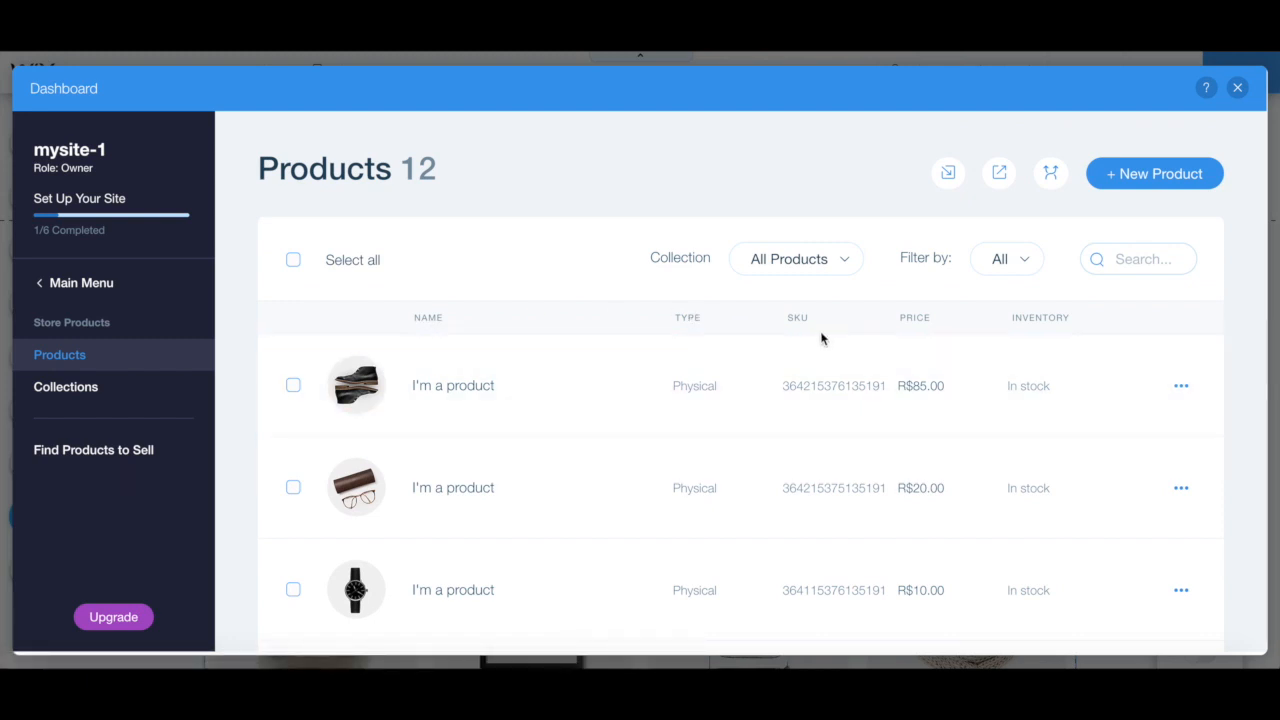
mouse_move(1066, 332)
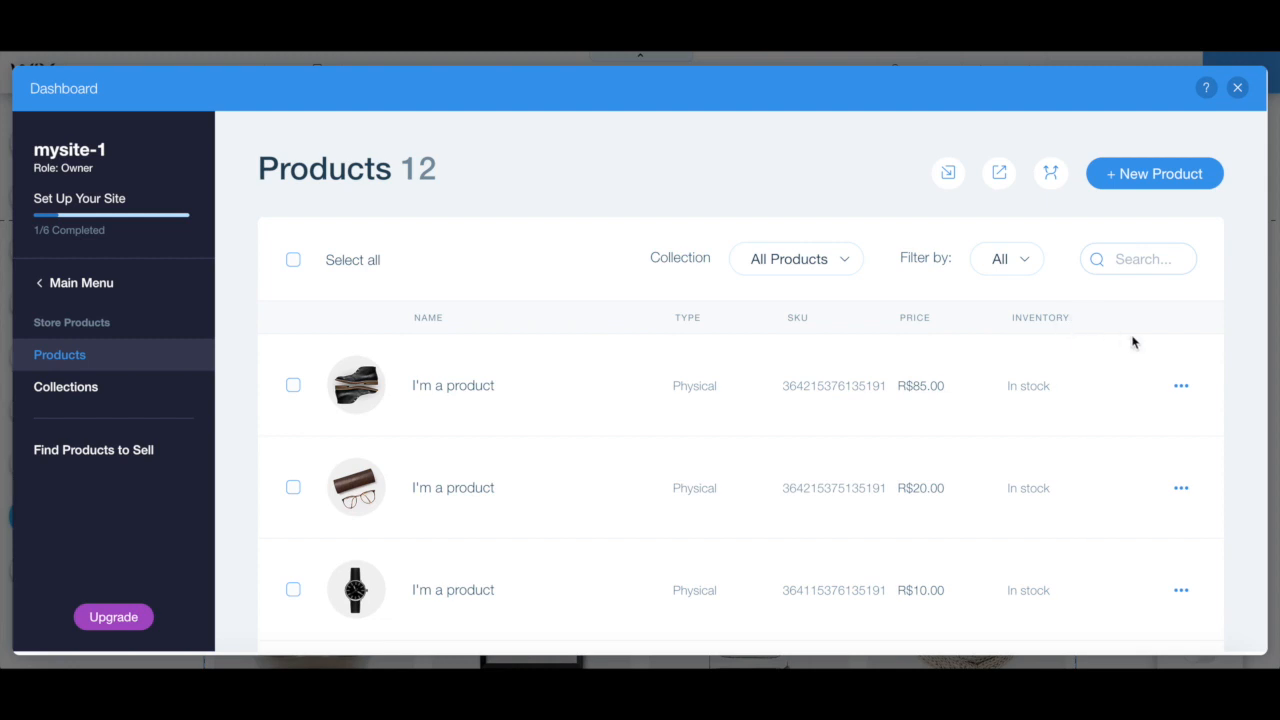
mouse_move(1148, 384)
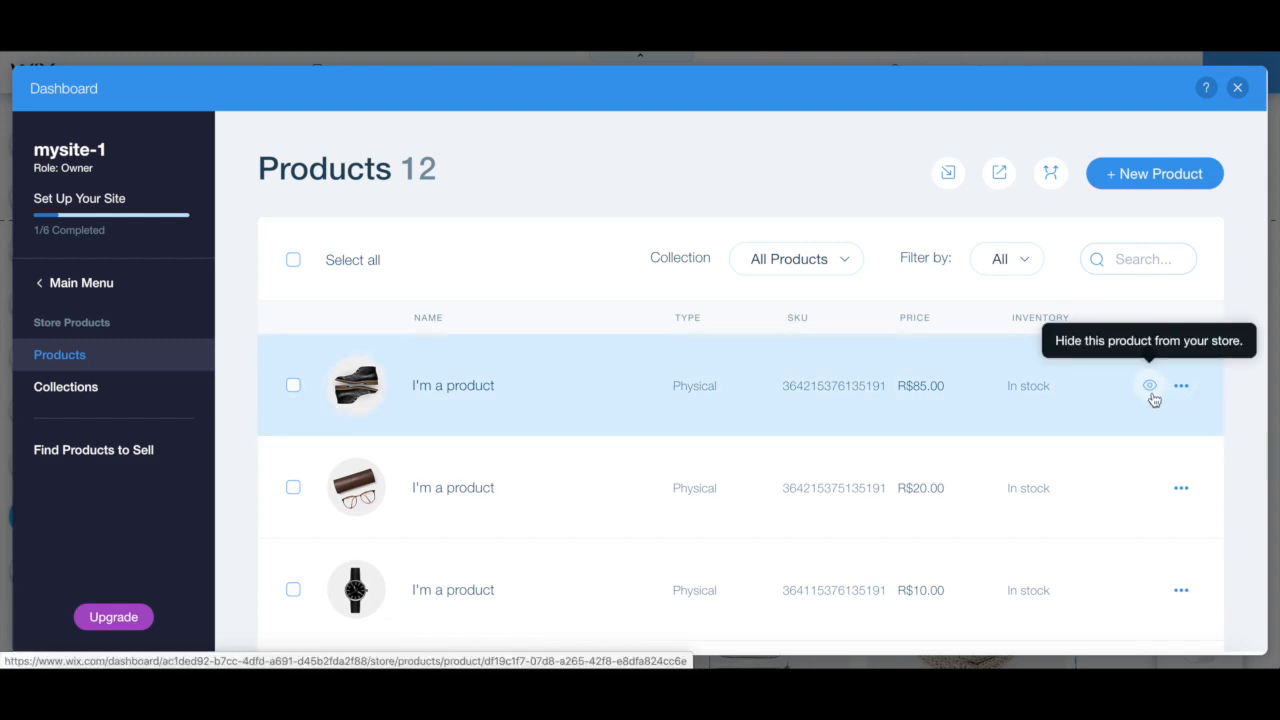
left_click(1180, 384)
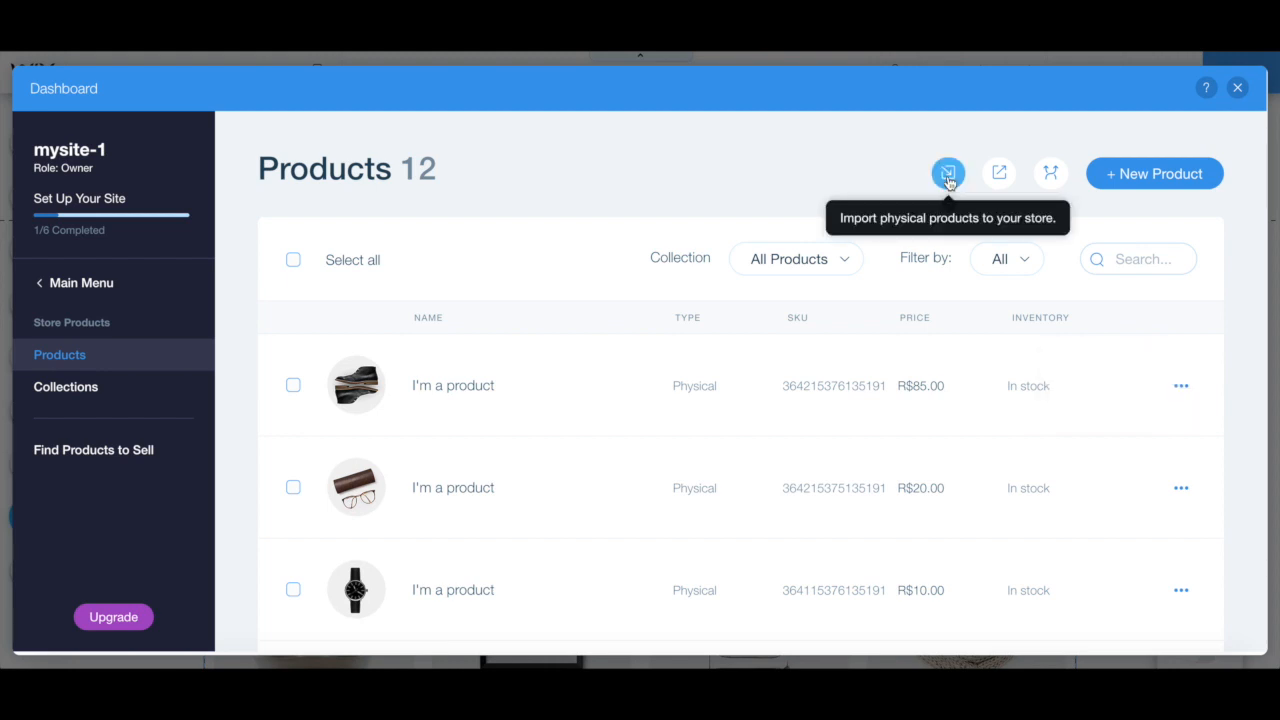
mouse_move(998, 172)
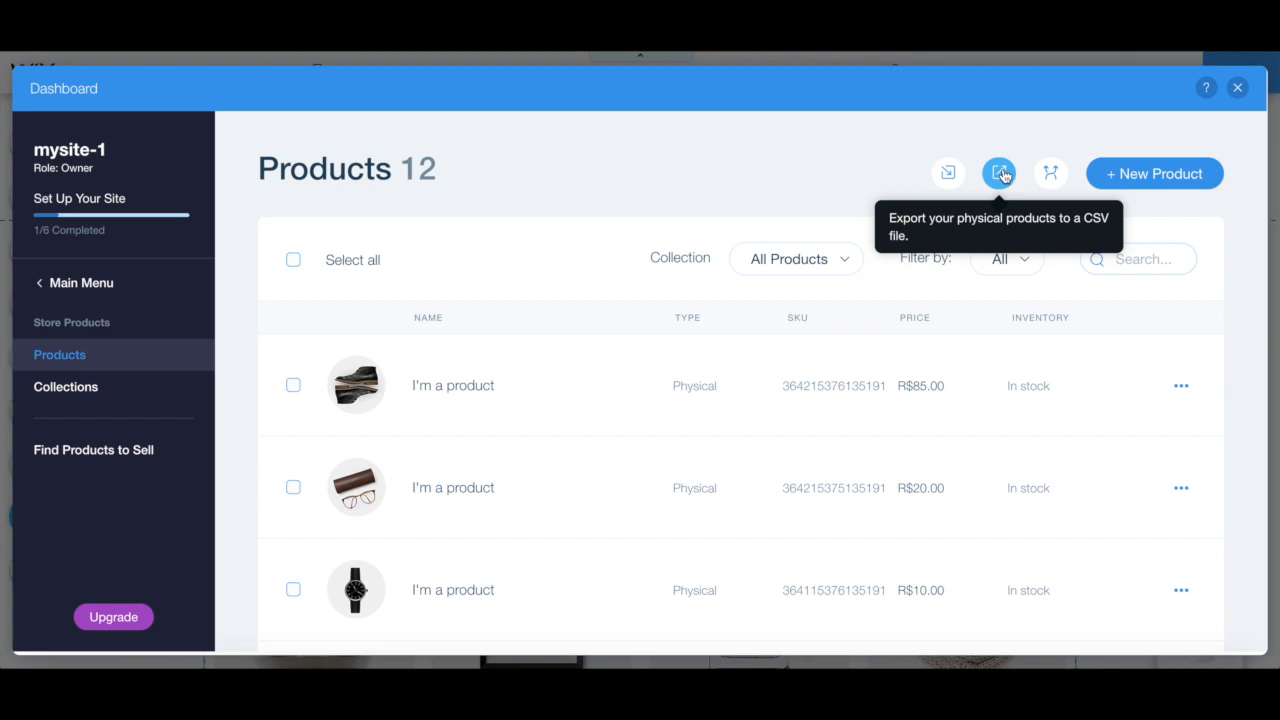
mouse_move(1050, 172)
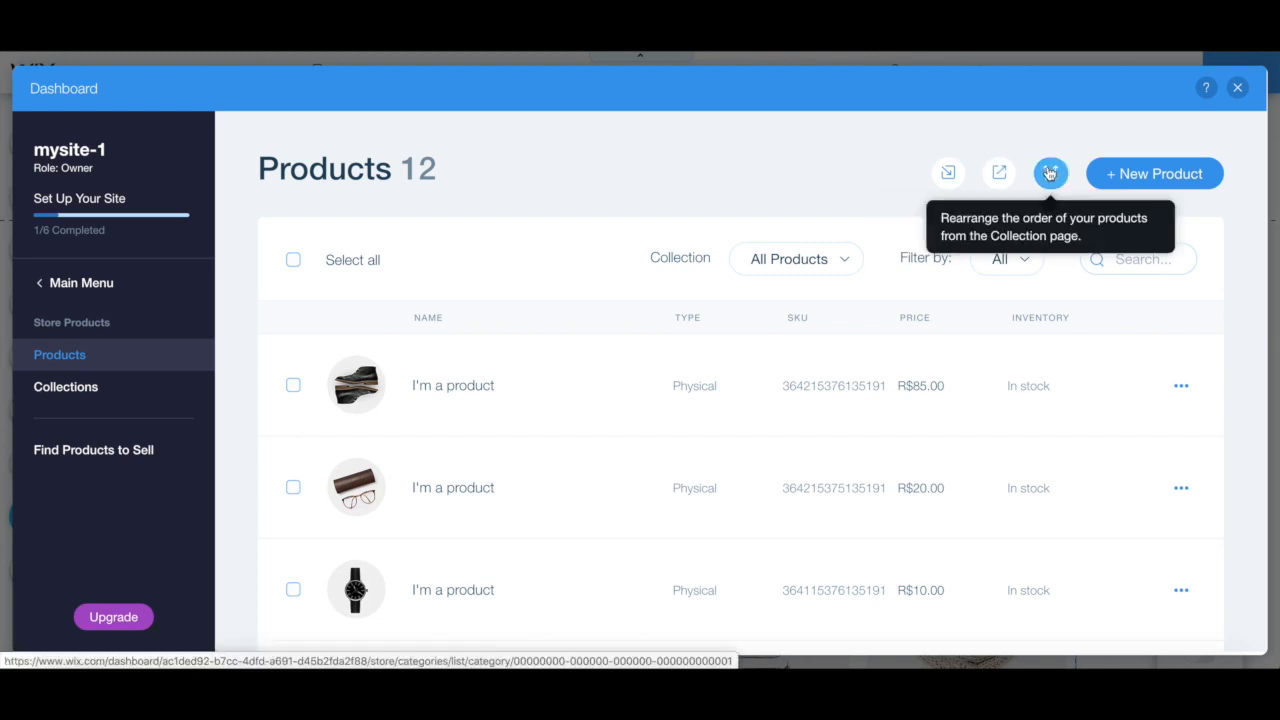
mouse_move(1142, 172)
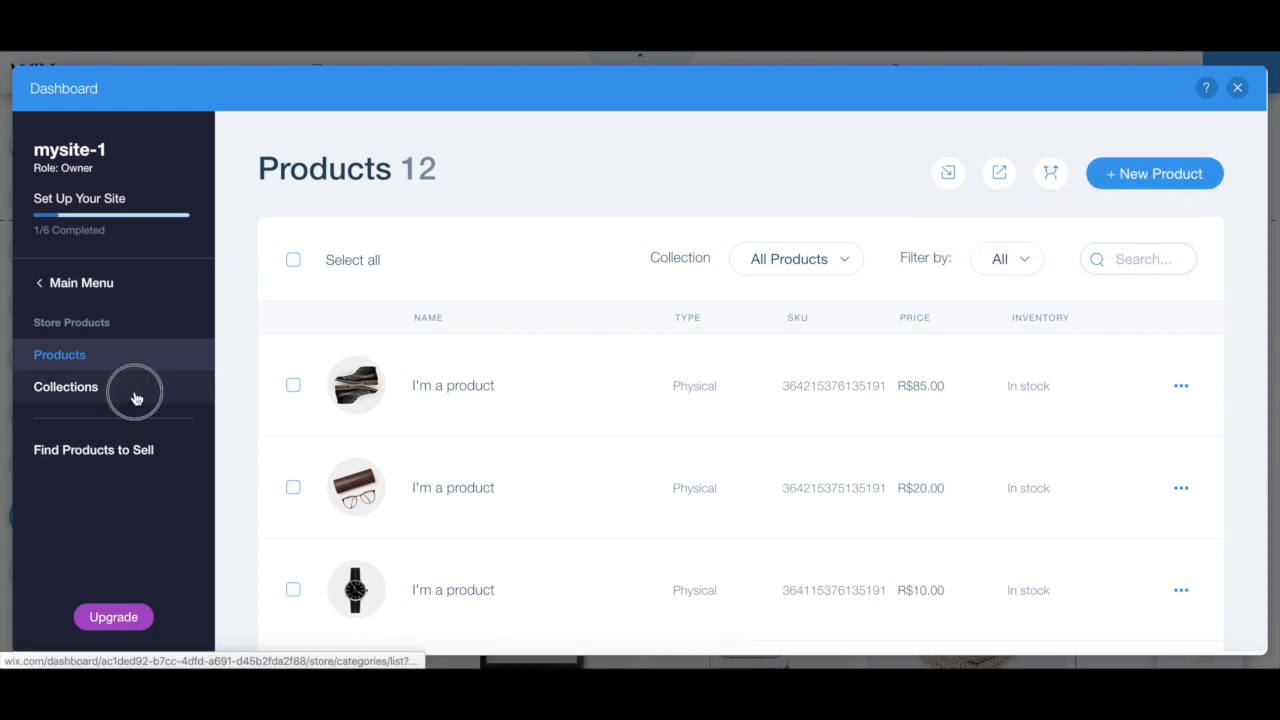
Step: Browse Collections, then the store's Orders and the empty Abandoned Carts page
left_click(64, 388)
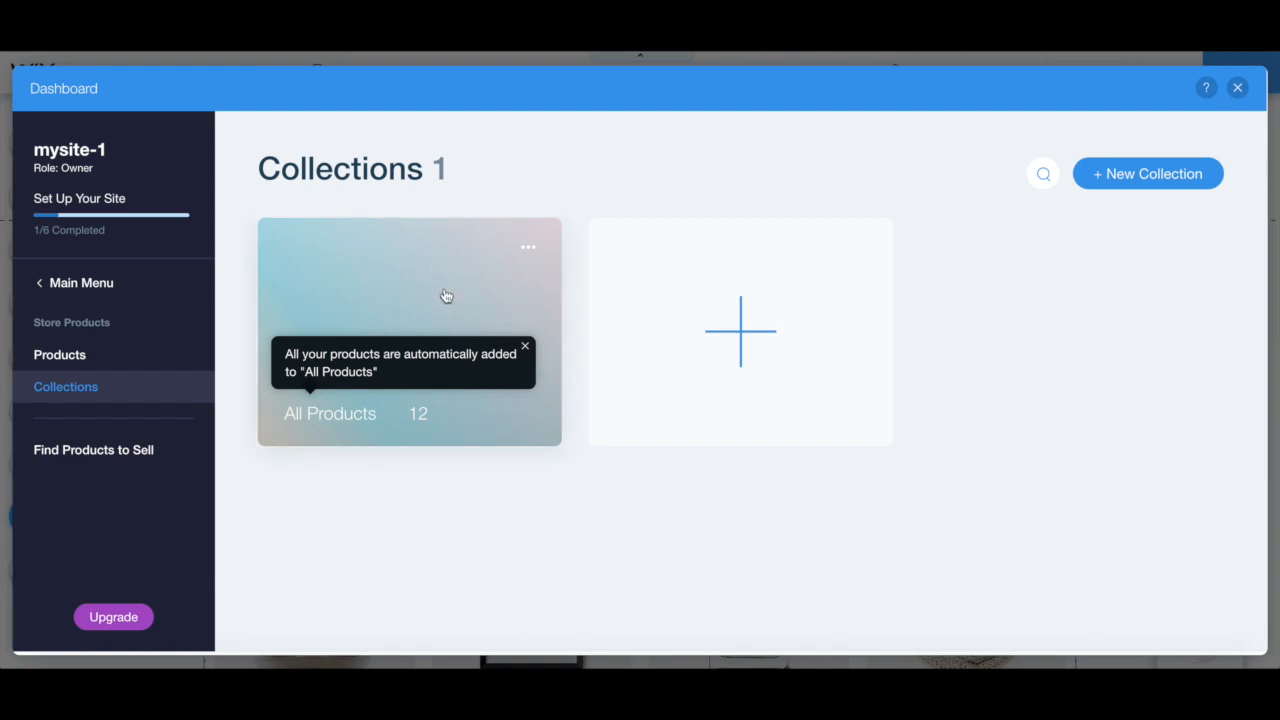
mouse_move(362, 354)
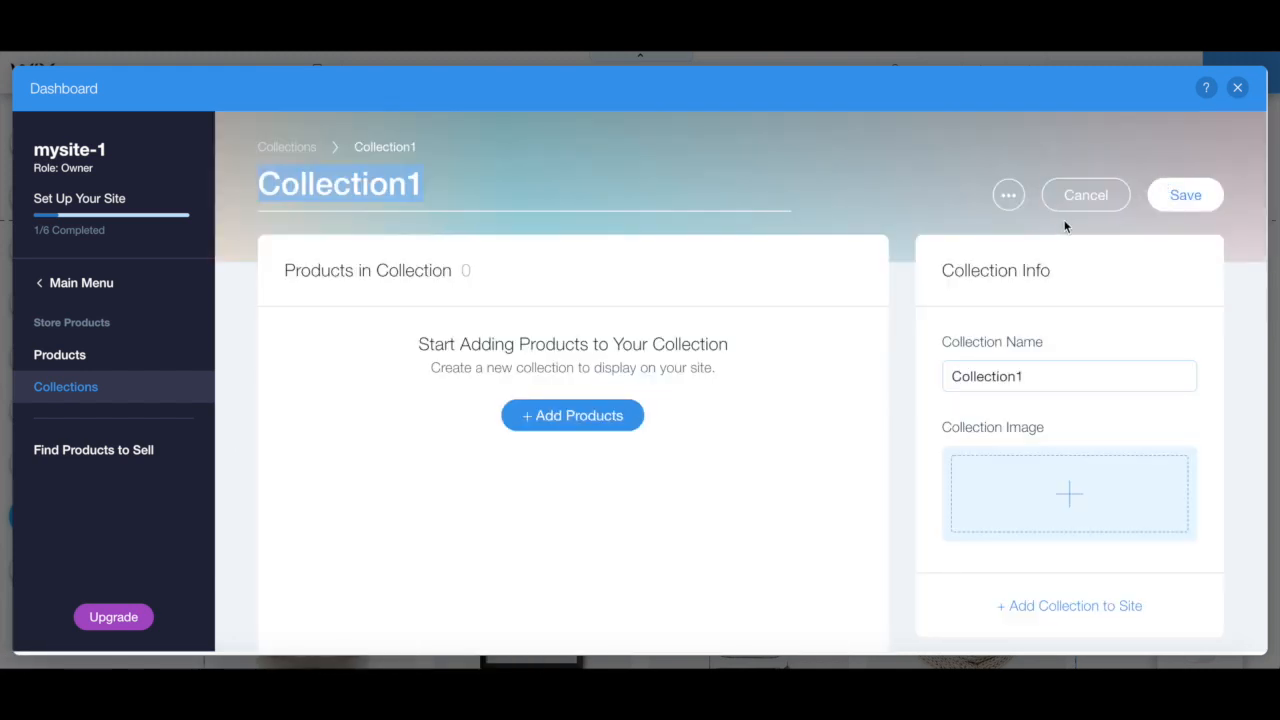
left_click(76, 282)
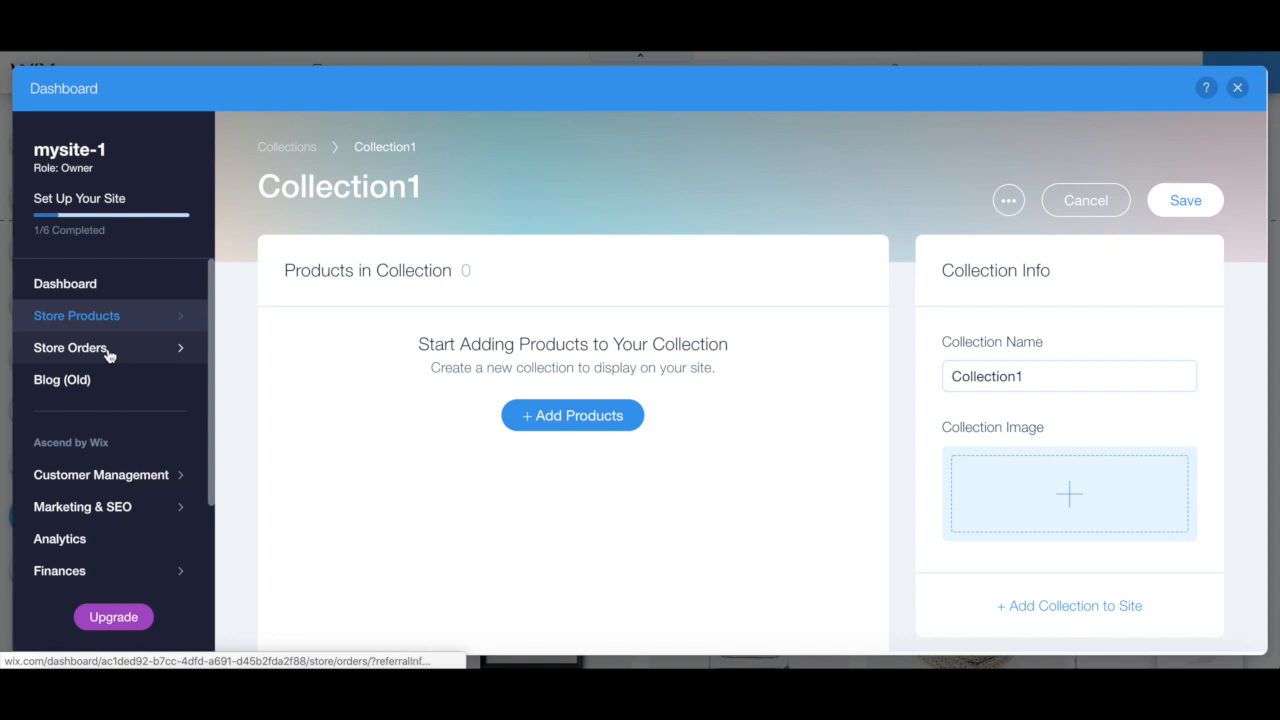
left_click(70, 348)
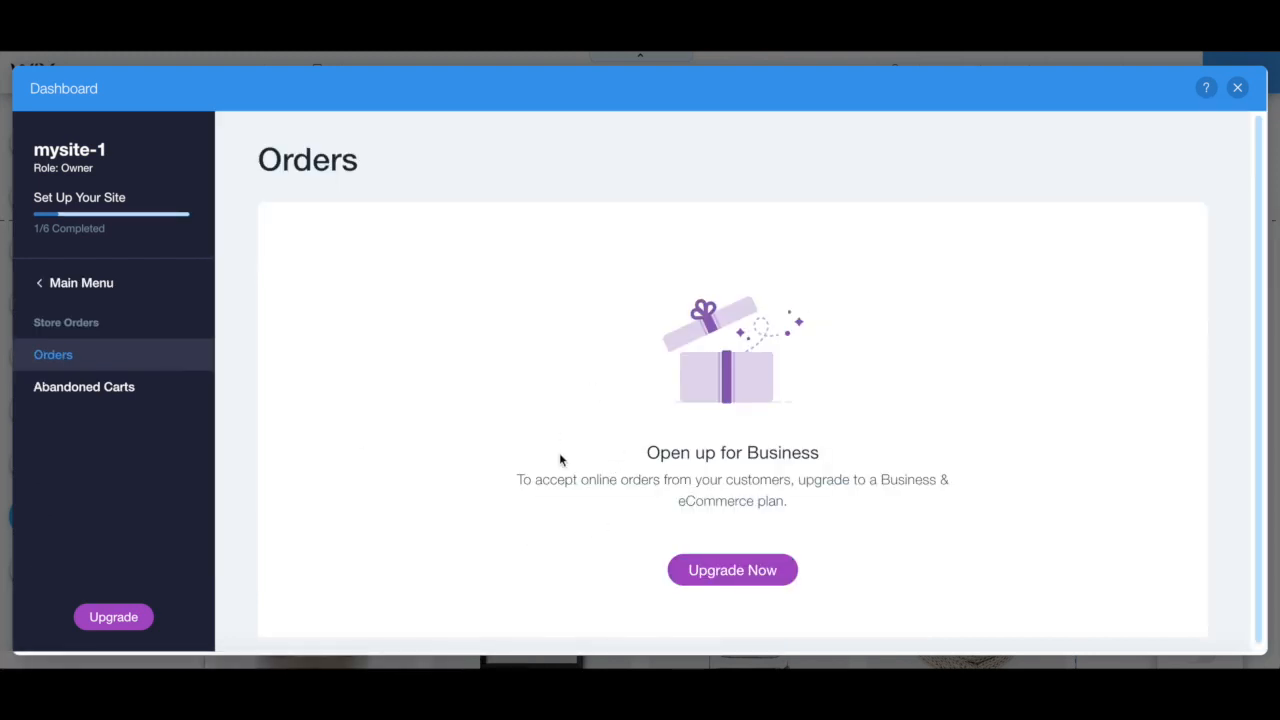
mouse_move(688, 484)
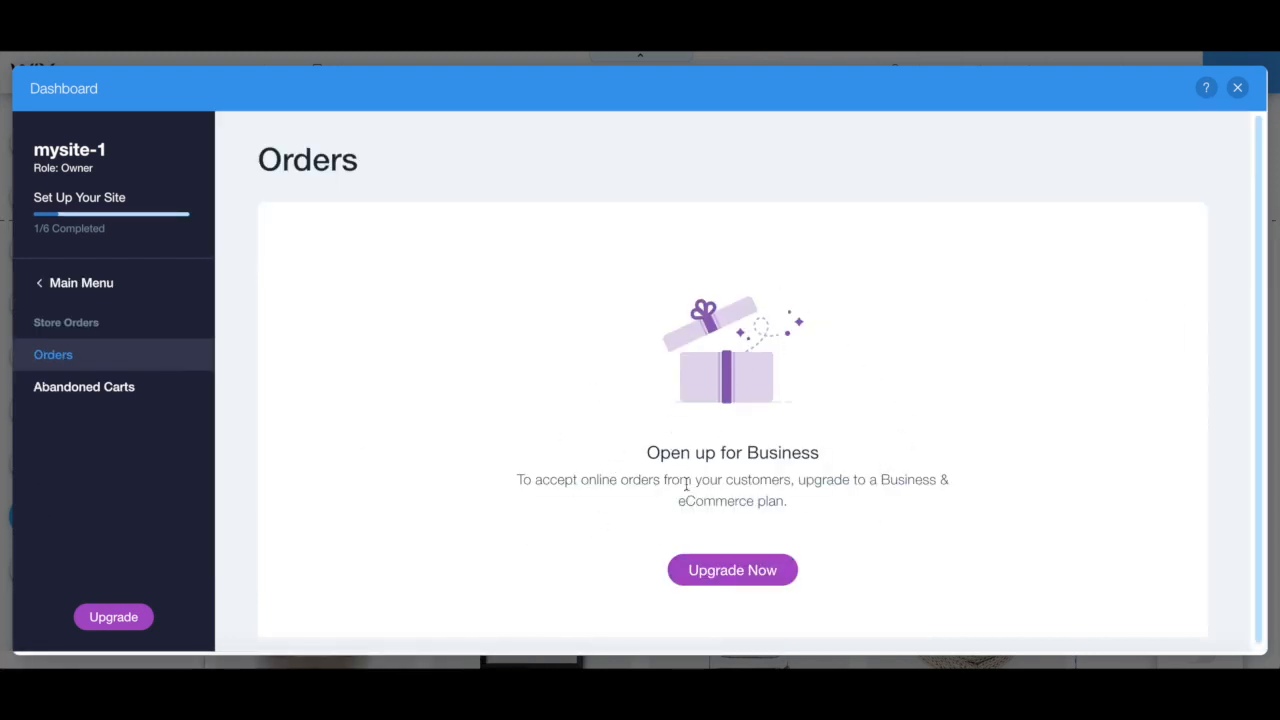
mouse_move(668, 570)
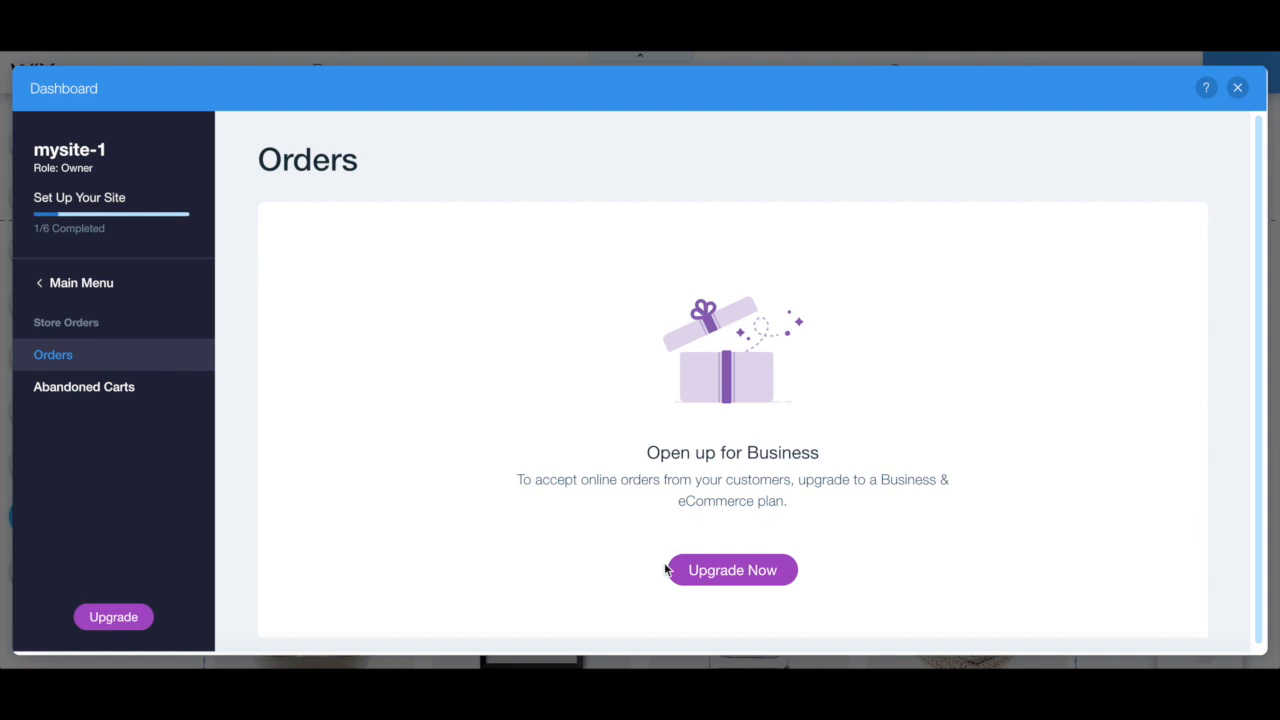
mouse_move(712, 496)
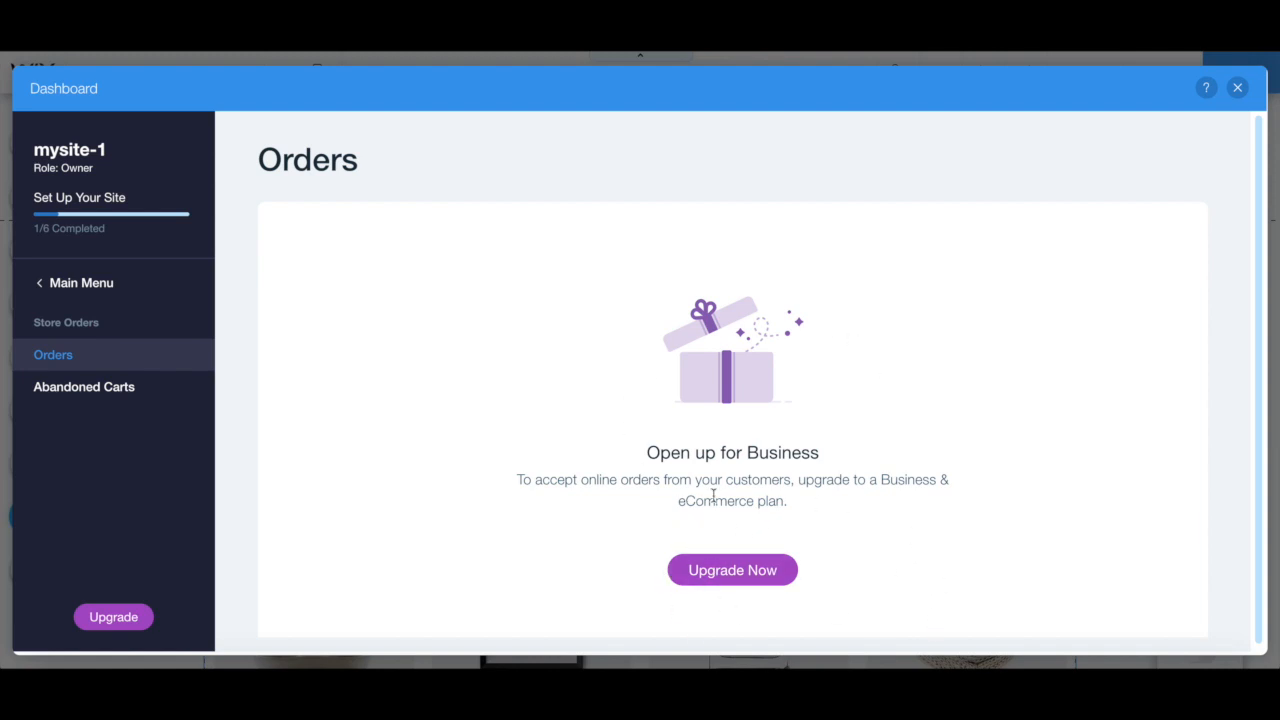
left_click(84, 386)
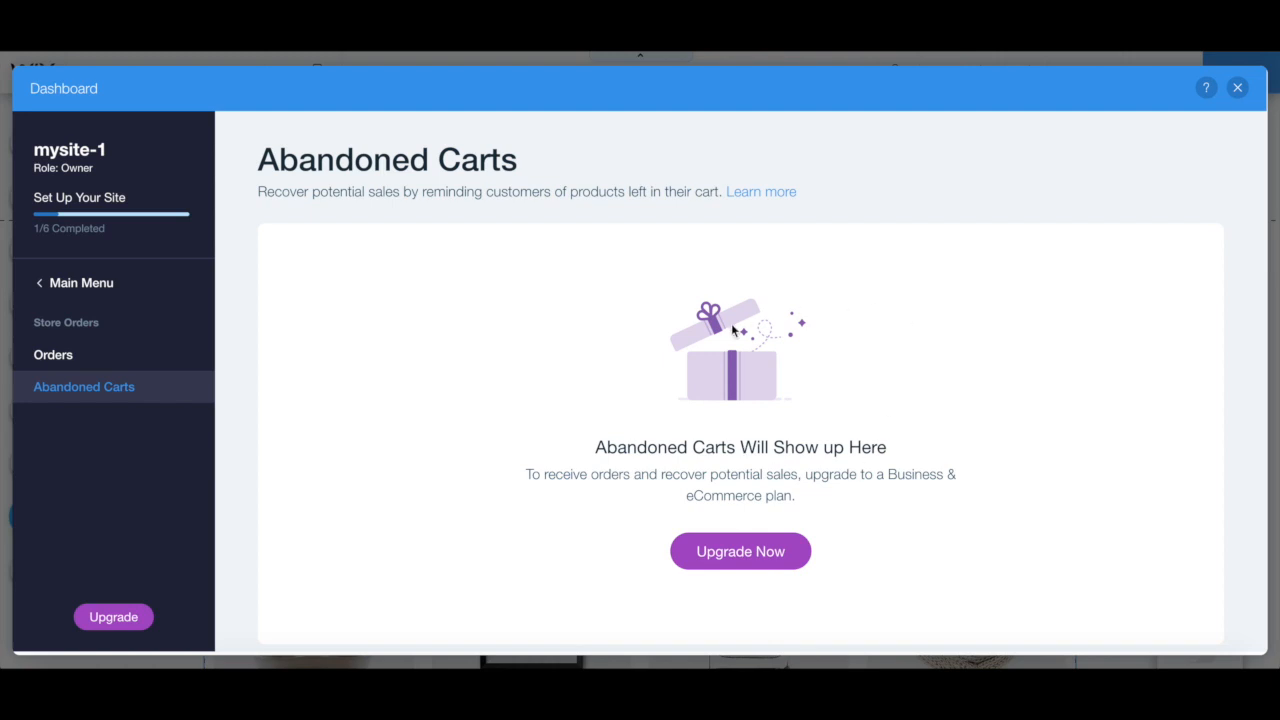
mouse_move(744, 374)
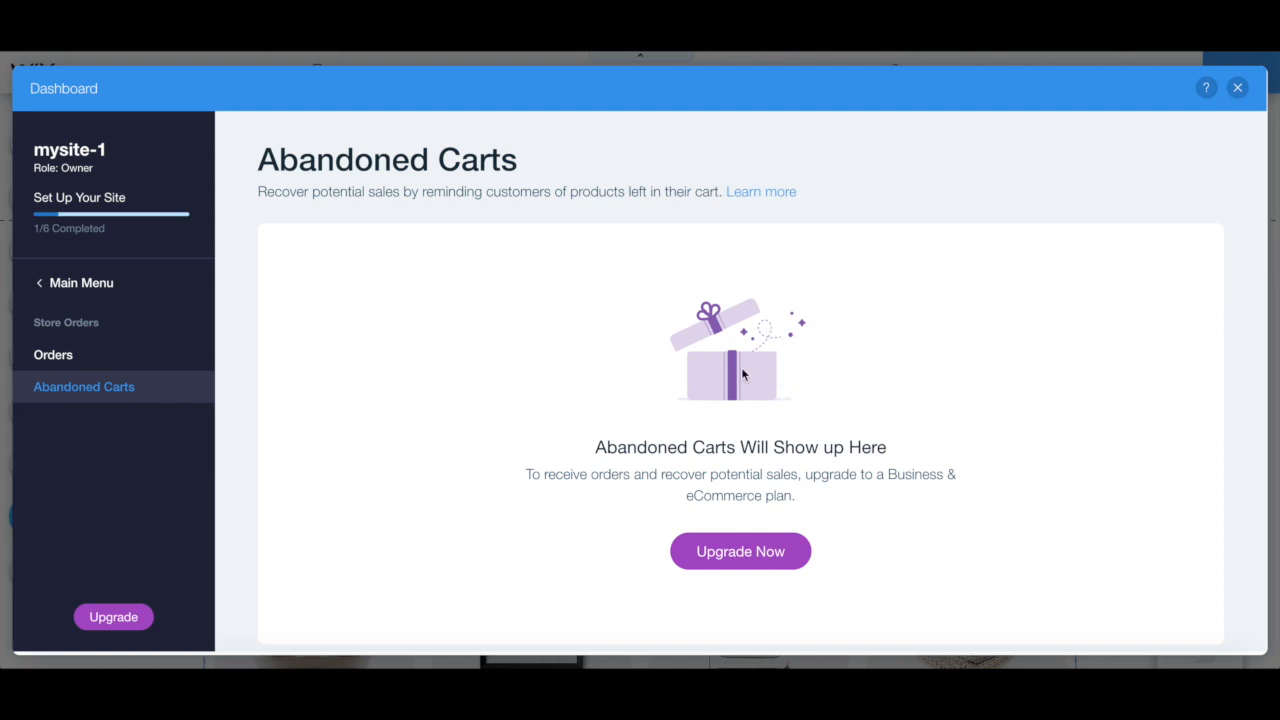
mouse_move(724, 410)
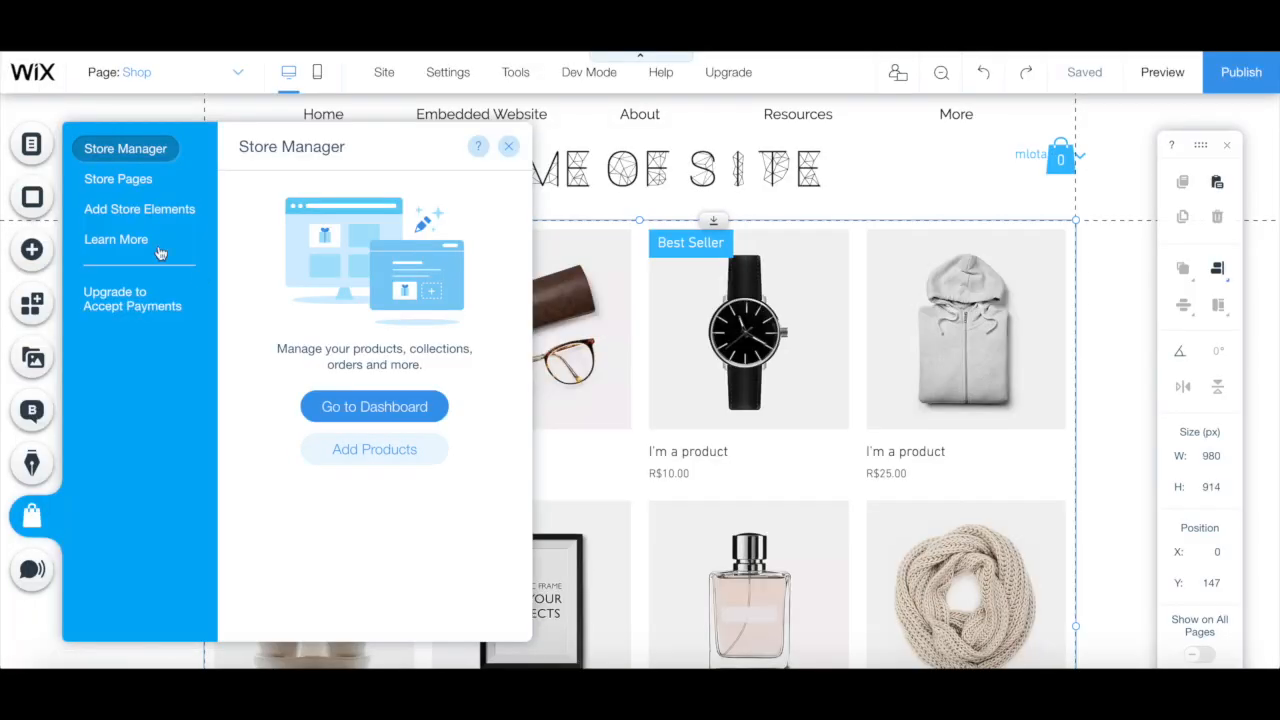
mouse_move(318, 448)
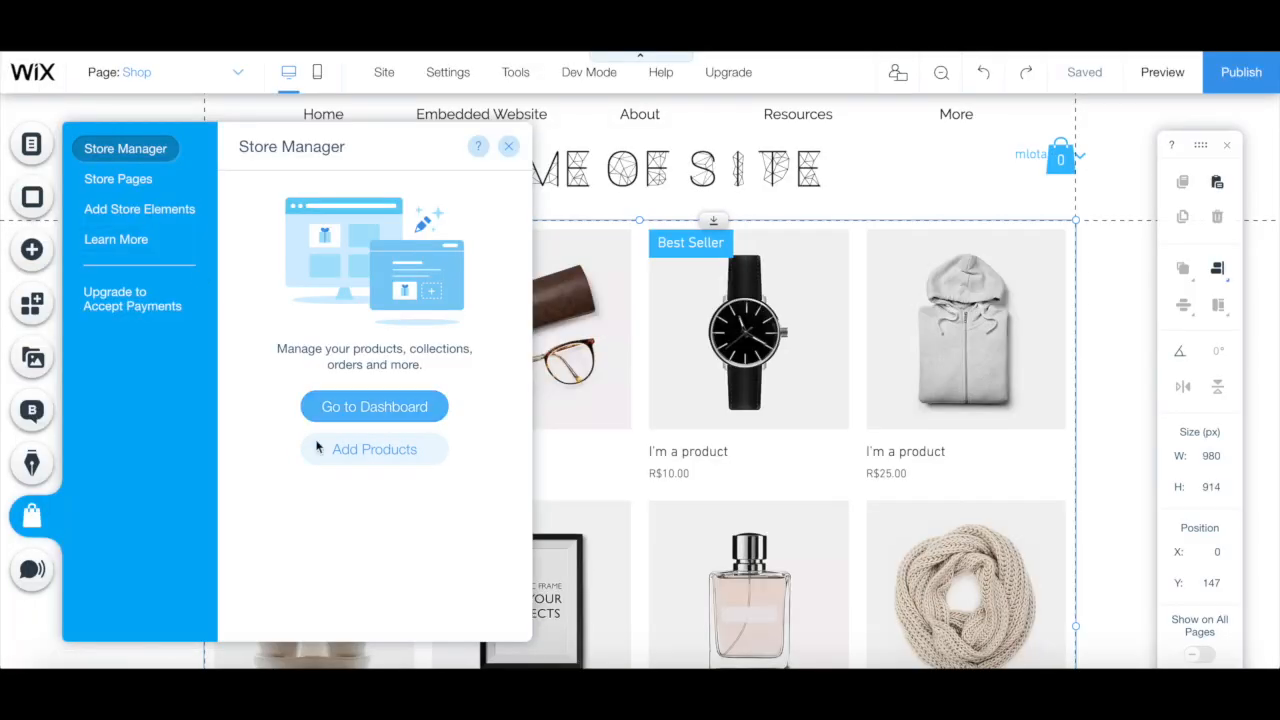
Step: Start a new blank Untitled Product and review the form's upper sections
left_click(374, 448)
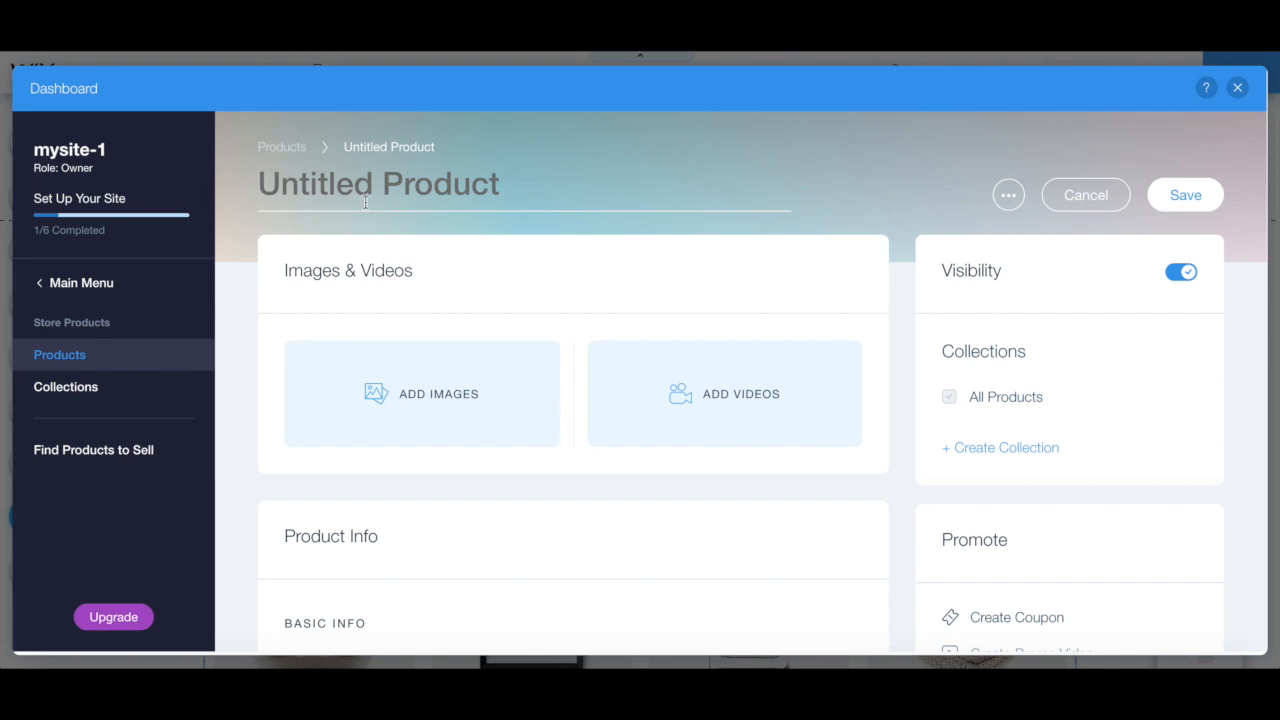
mouse_move(474, 400)
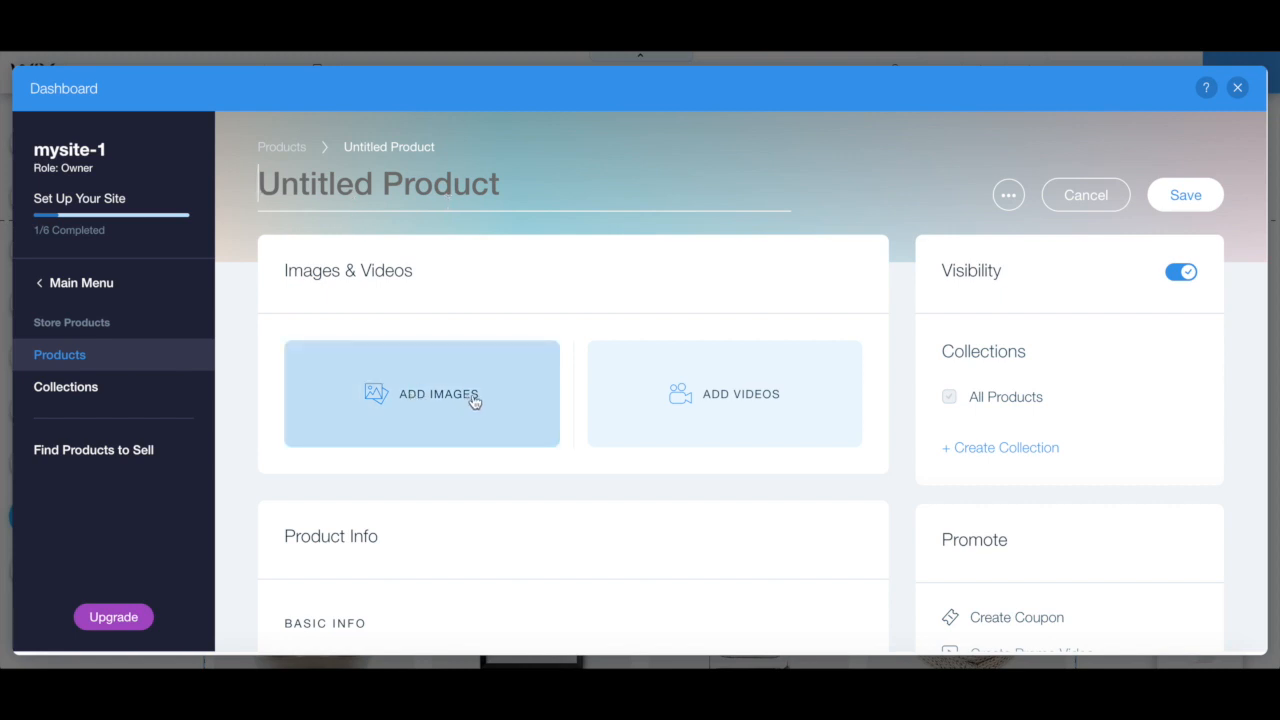
scroll("down", 3)
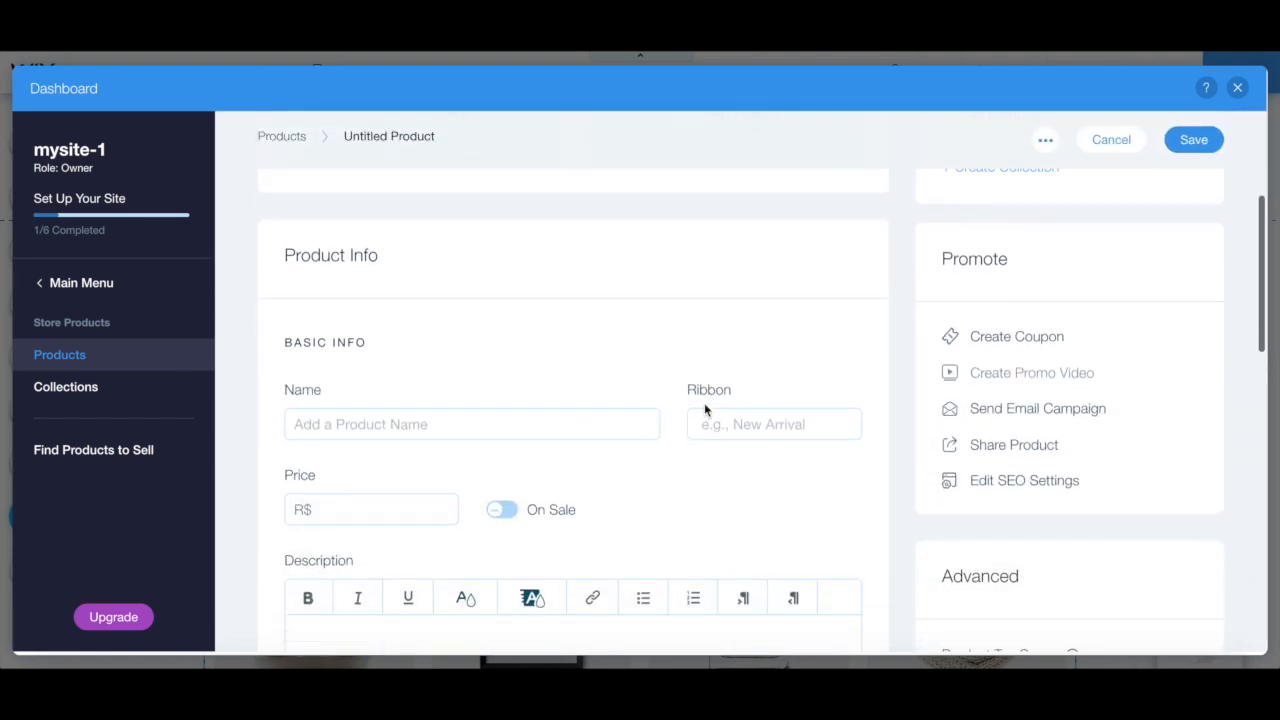
mouse_move(718, 360)
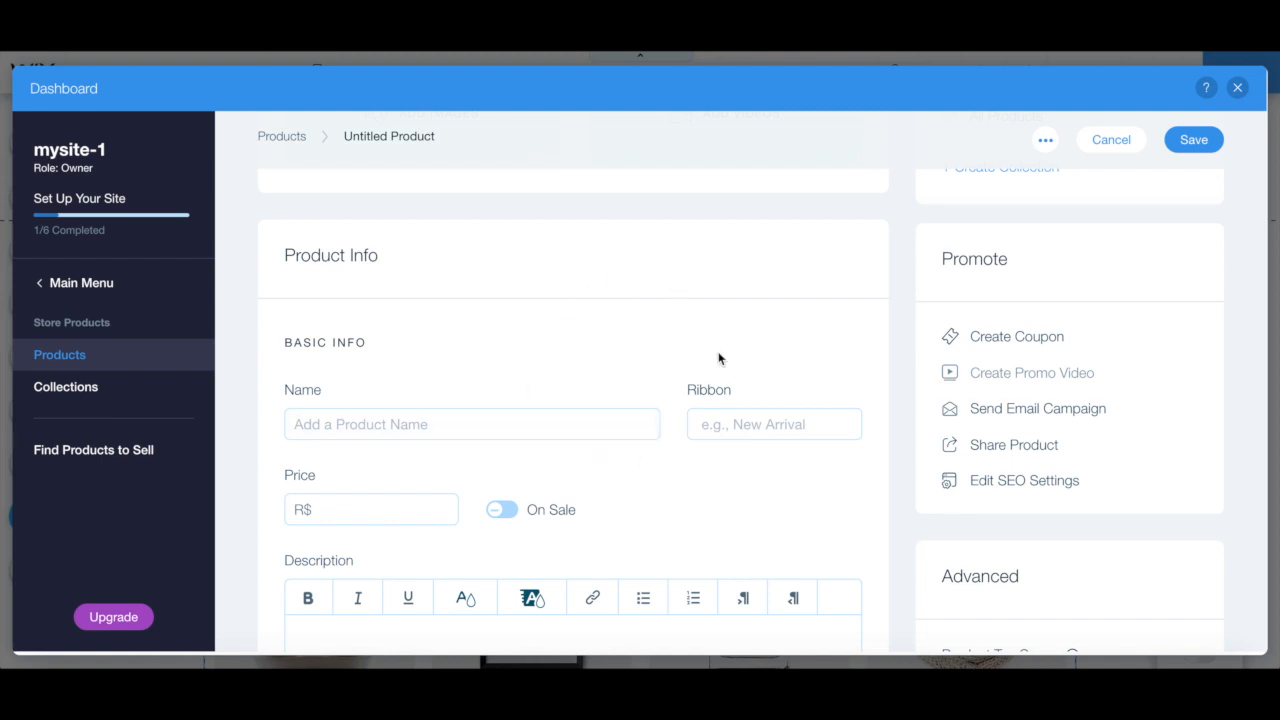
mouse_move(708, 414)
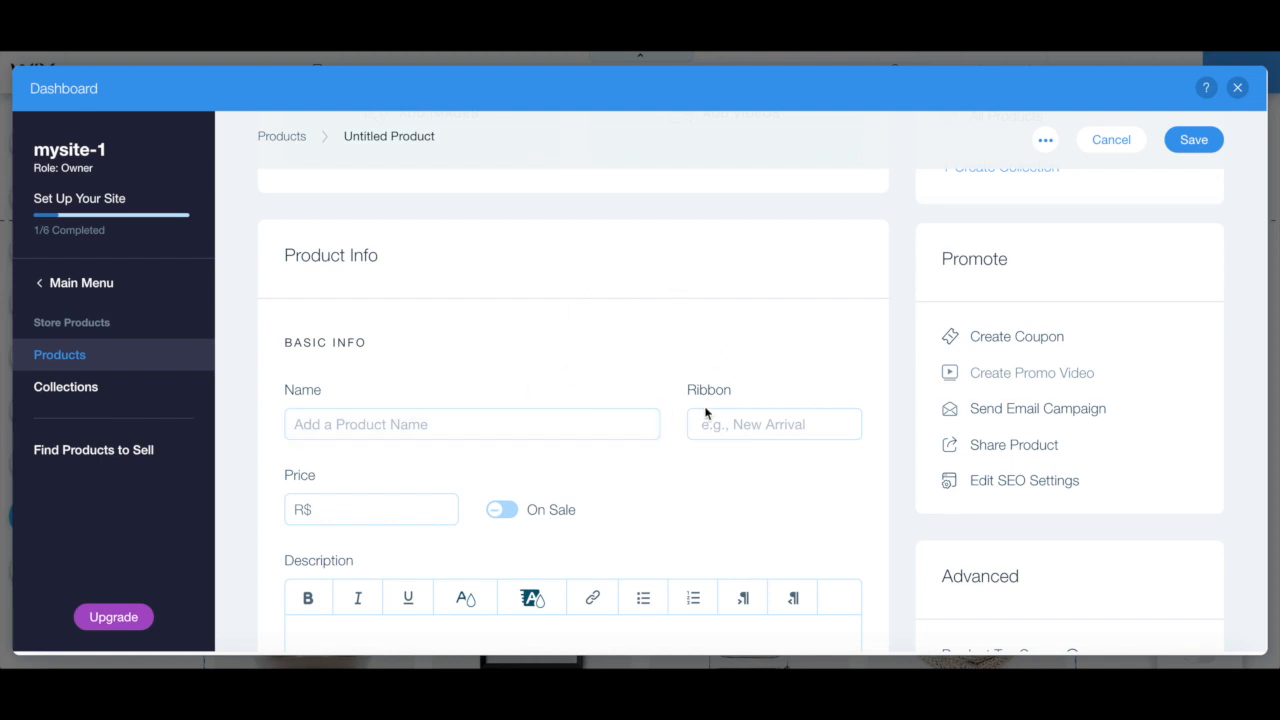
left_click(372, 510)
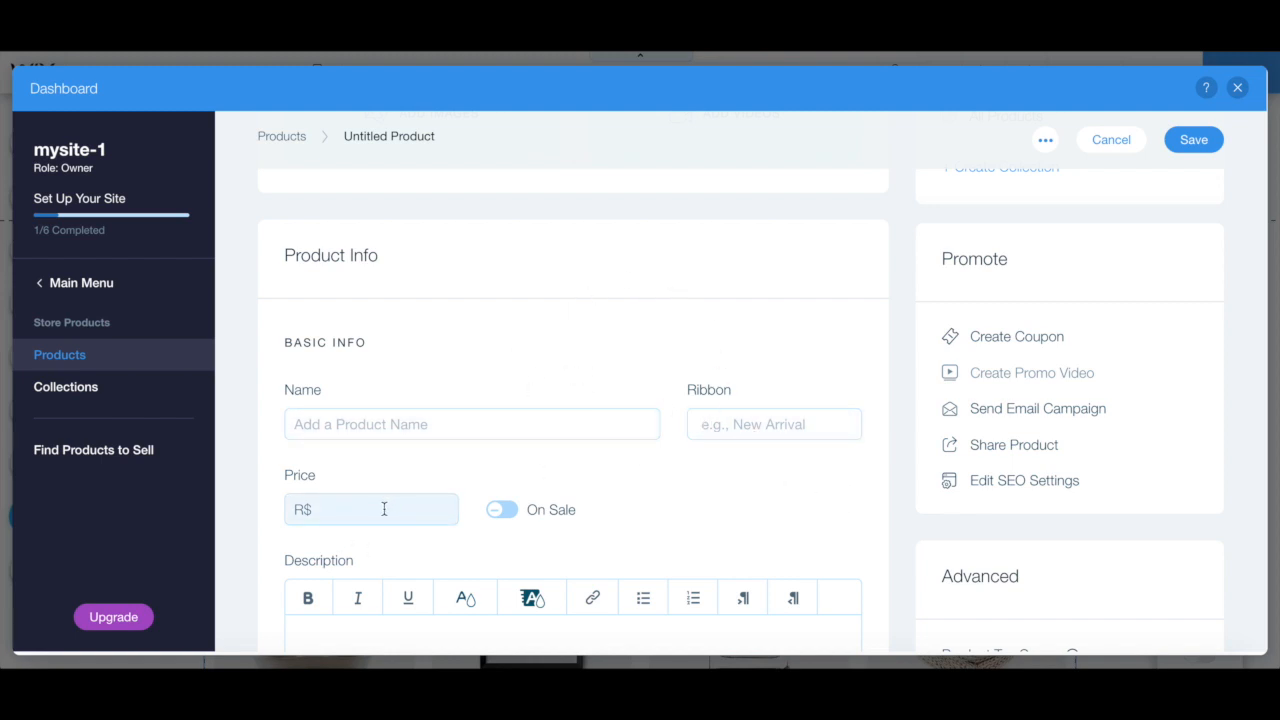
scroll("down", 3)
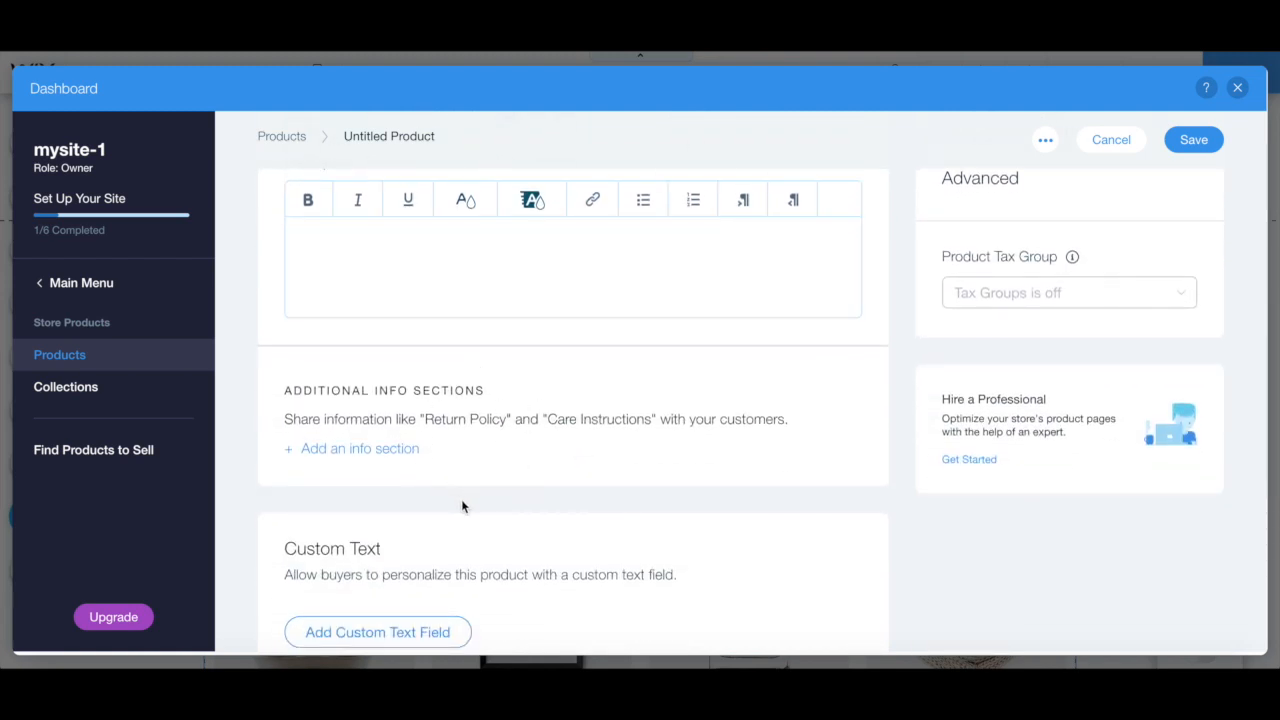
scroll("down", 3)
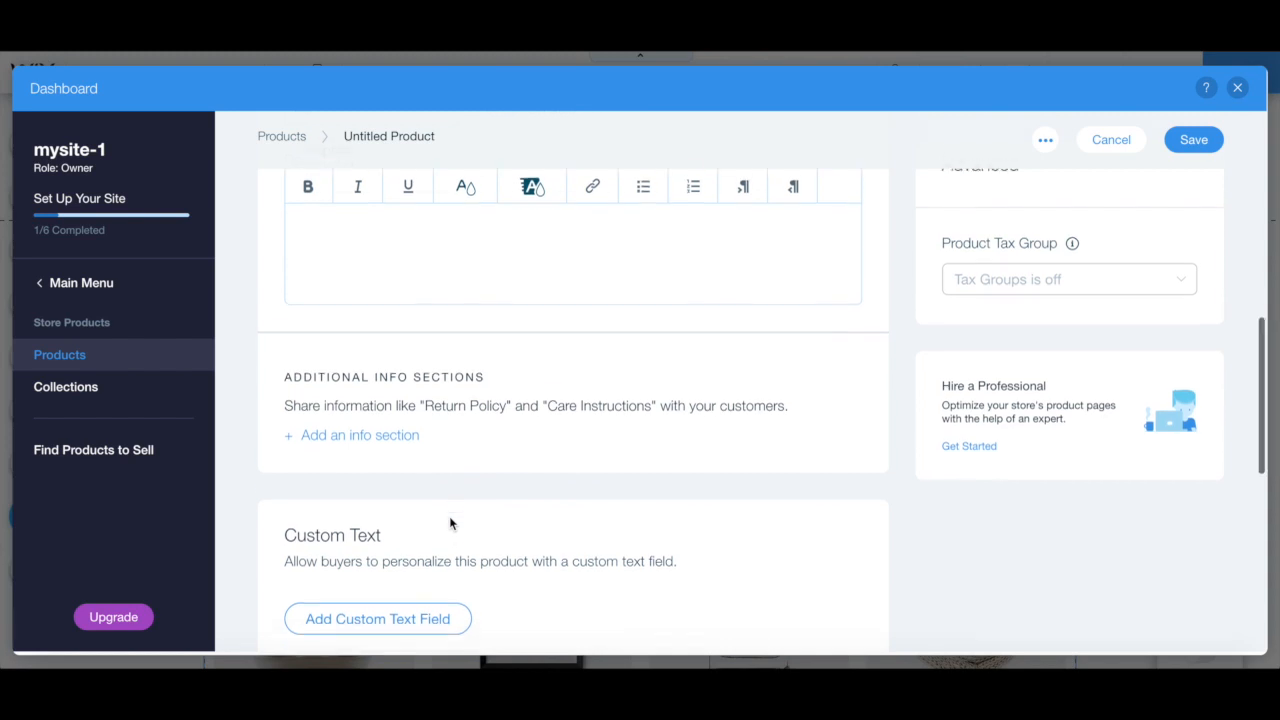
scroll("down", 3)
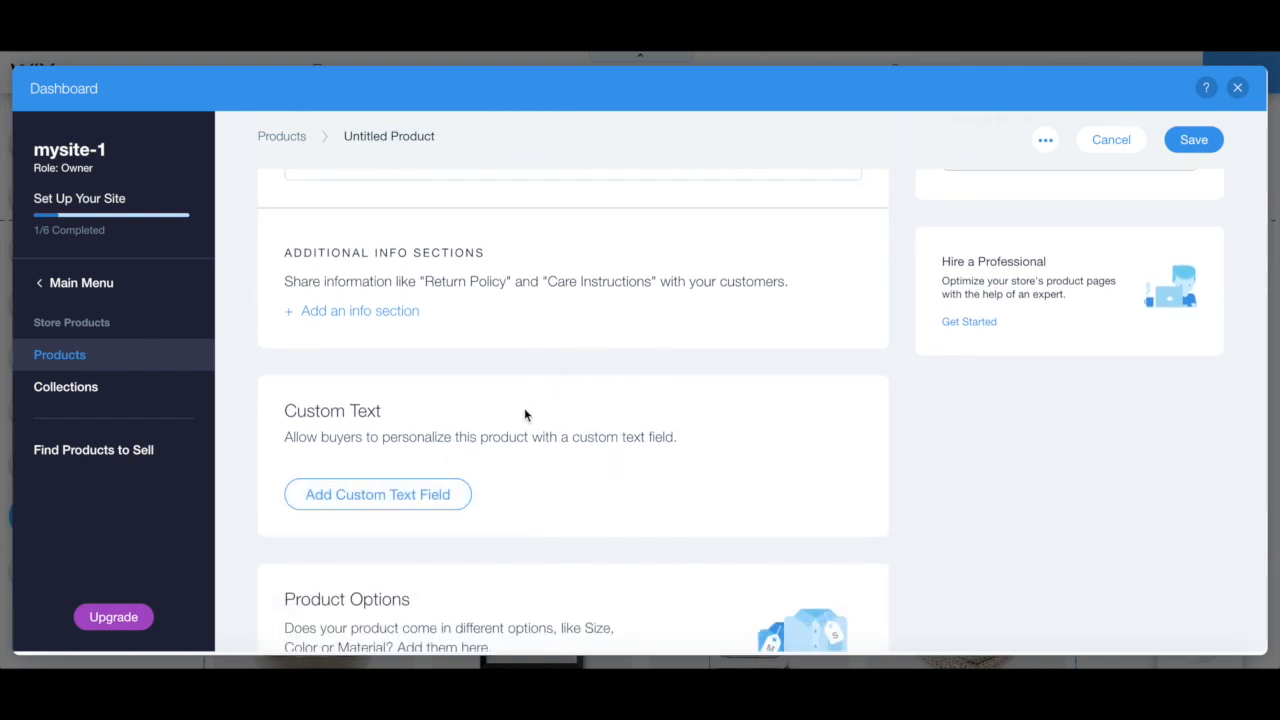
Step: Review the rest of the product form down to Inventory & Shipping
scroll("down", 3)
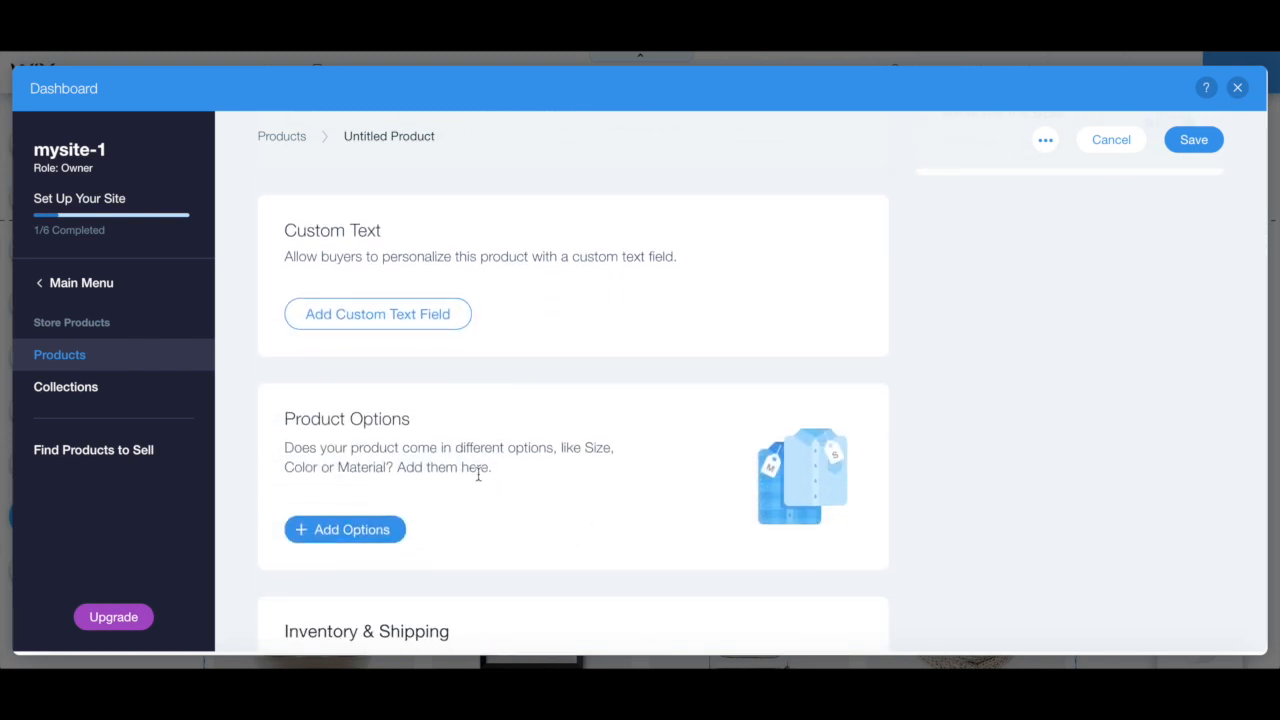
mouse_move(546, 514)
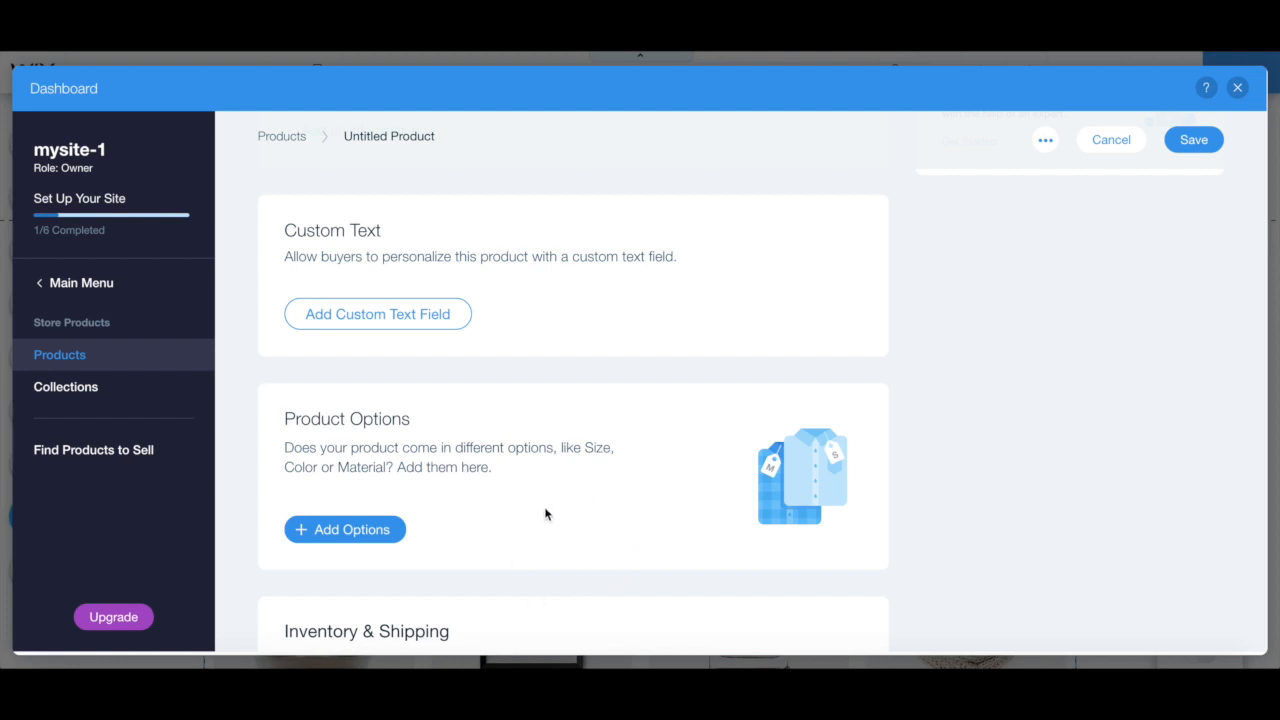
scroll("down", 3)
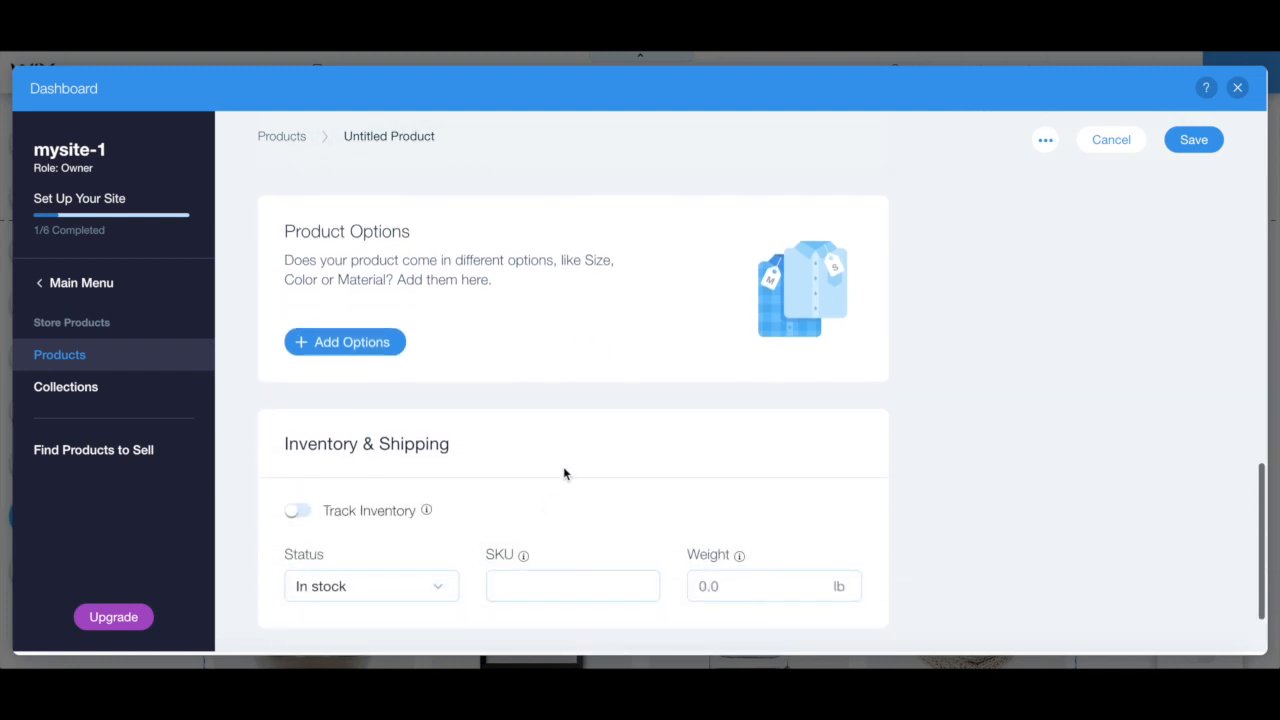
scroll("up", 3)
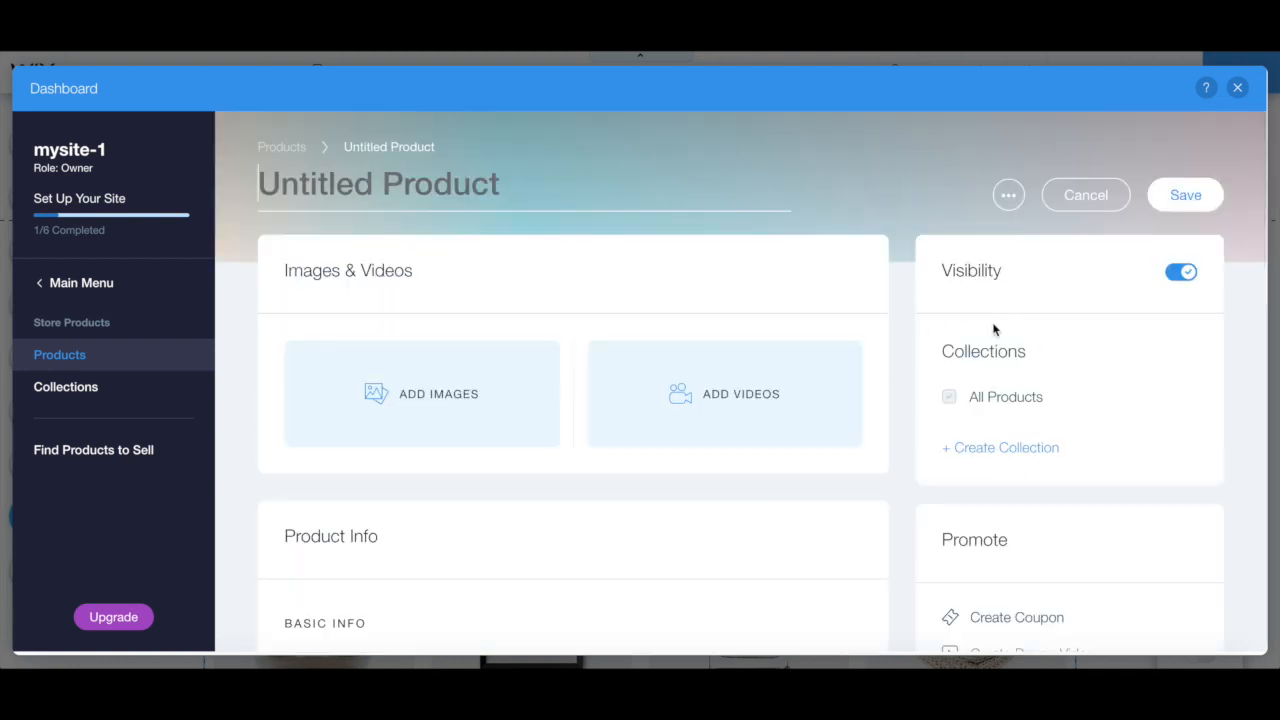
scroll("down", 3)
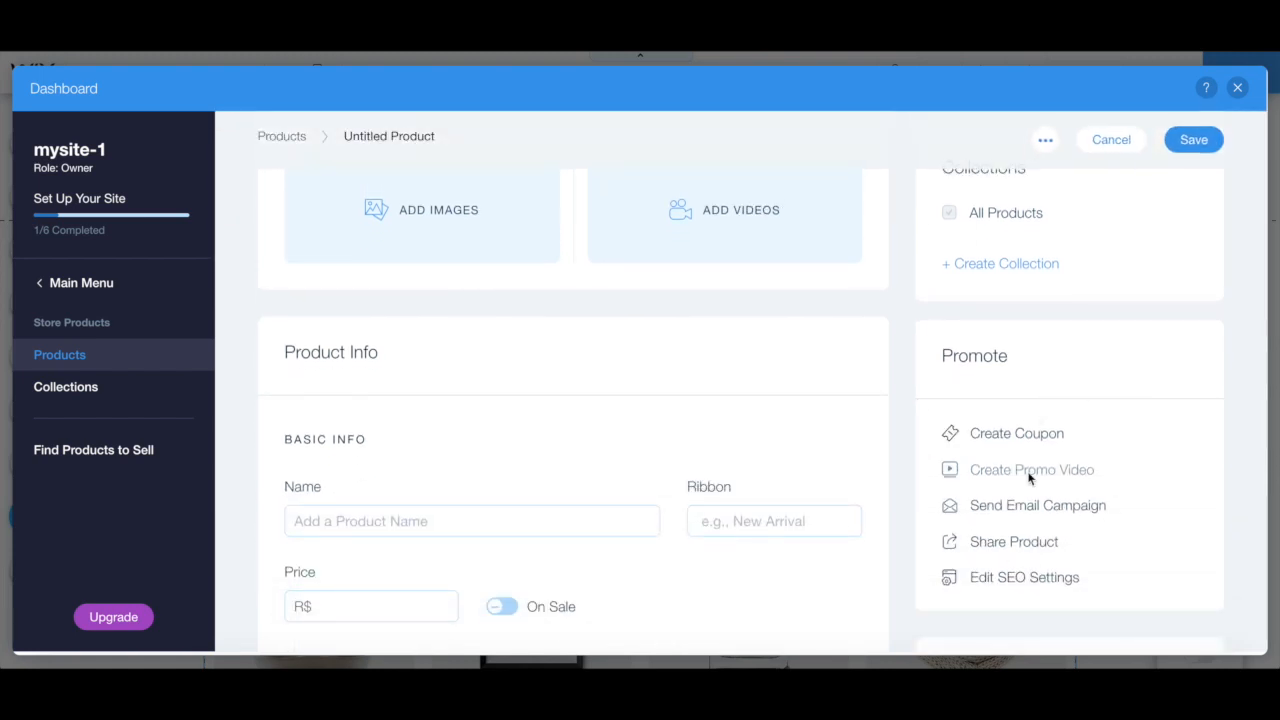
scroll("down", 3)
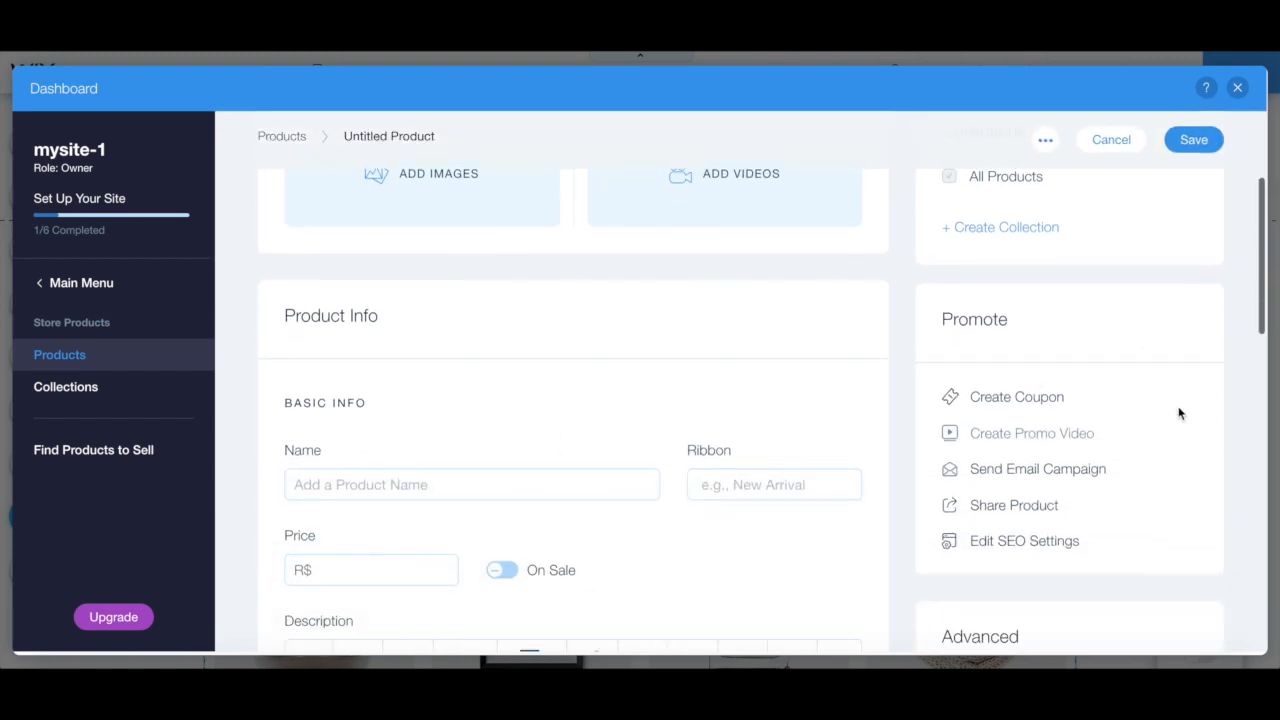
scroll("down", 3)
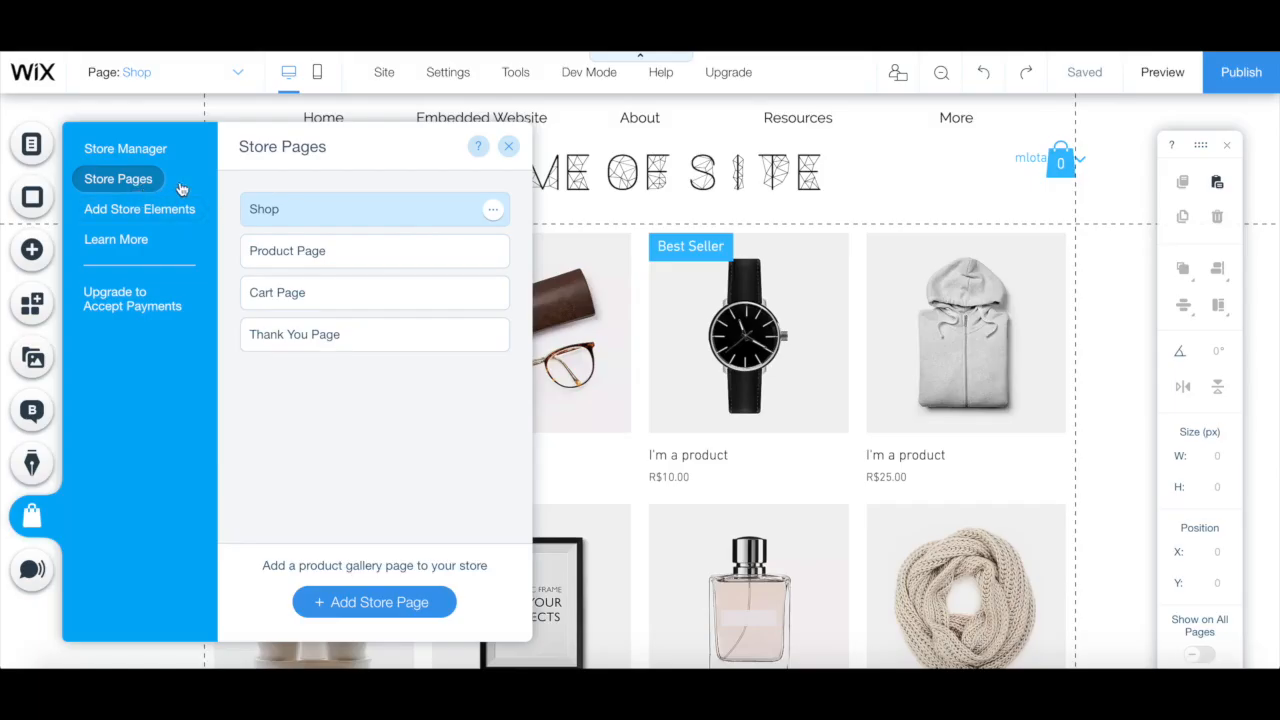
mouse_move(360, 230)
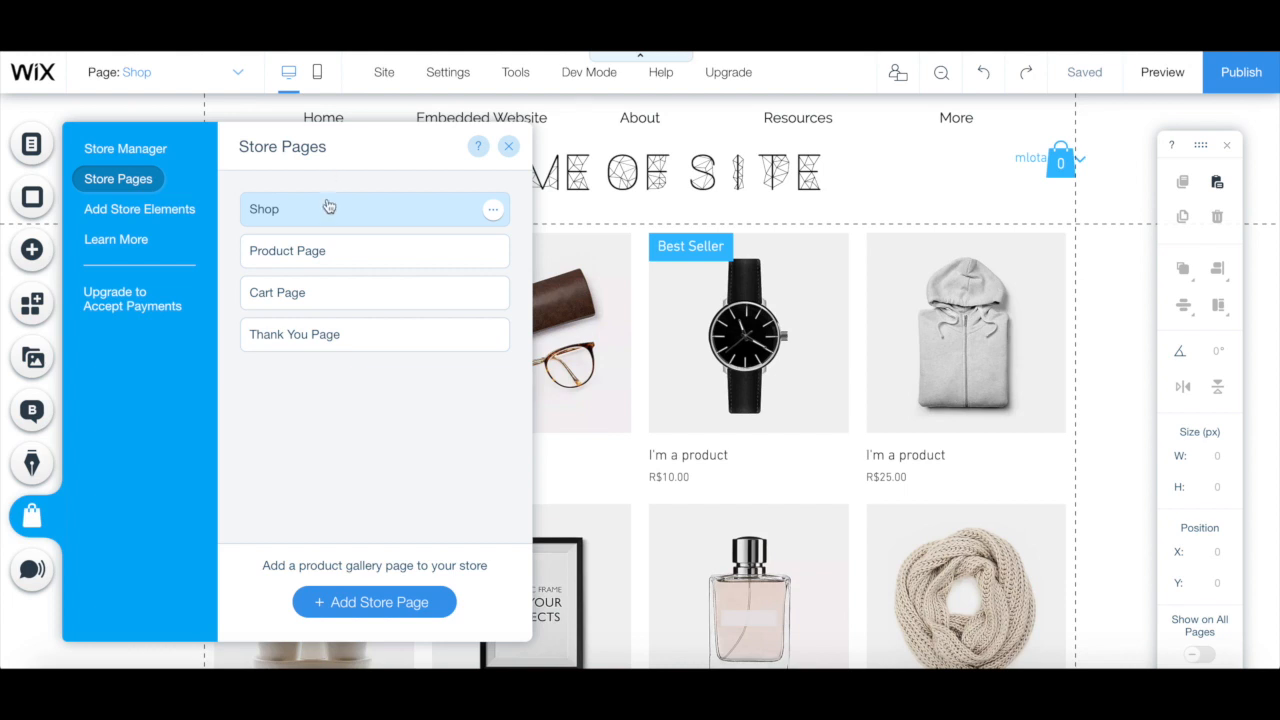
mouse_move(330, 212)
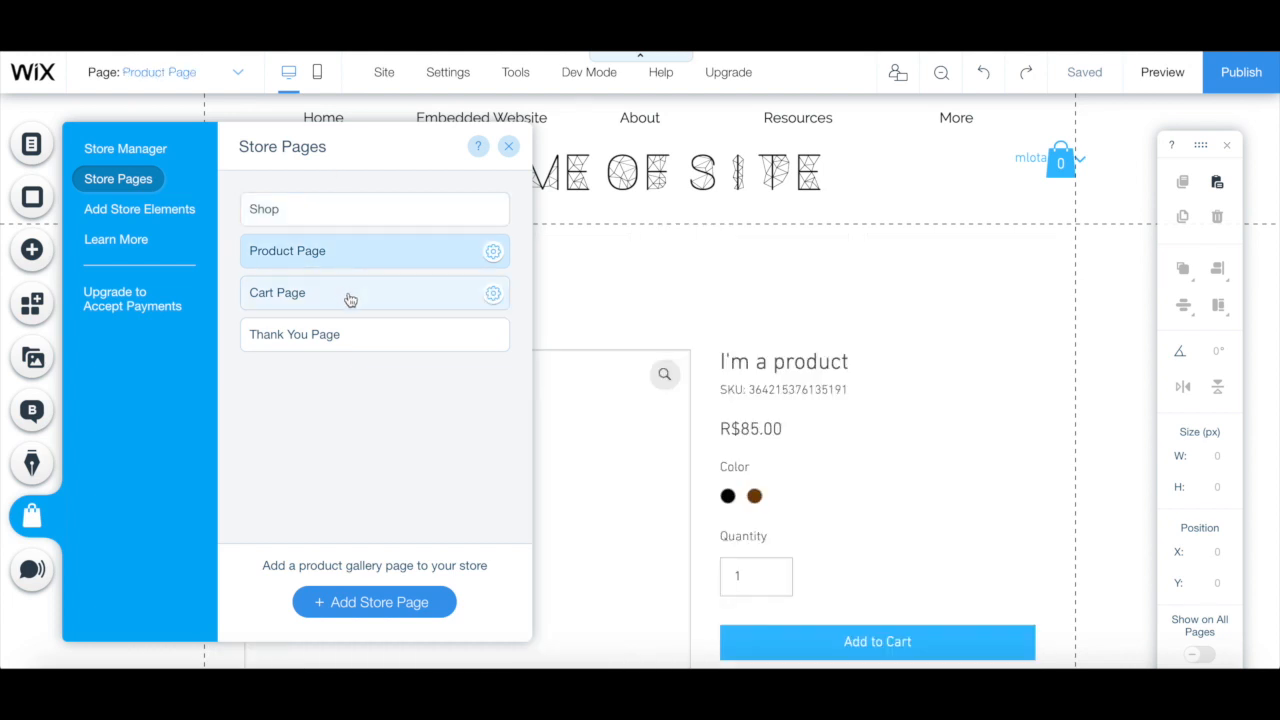
Step: Preview the Thank You Page in the editor, then reopen the store pages list
left_click(294, 334)
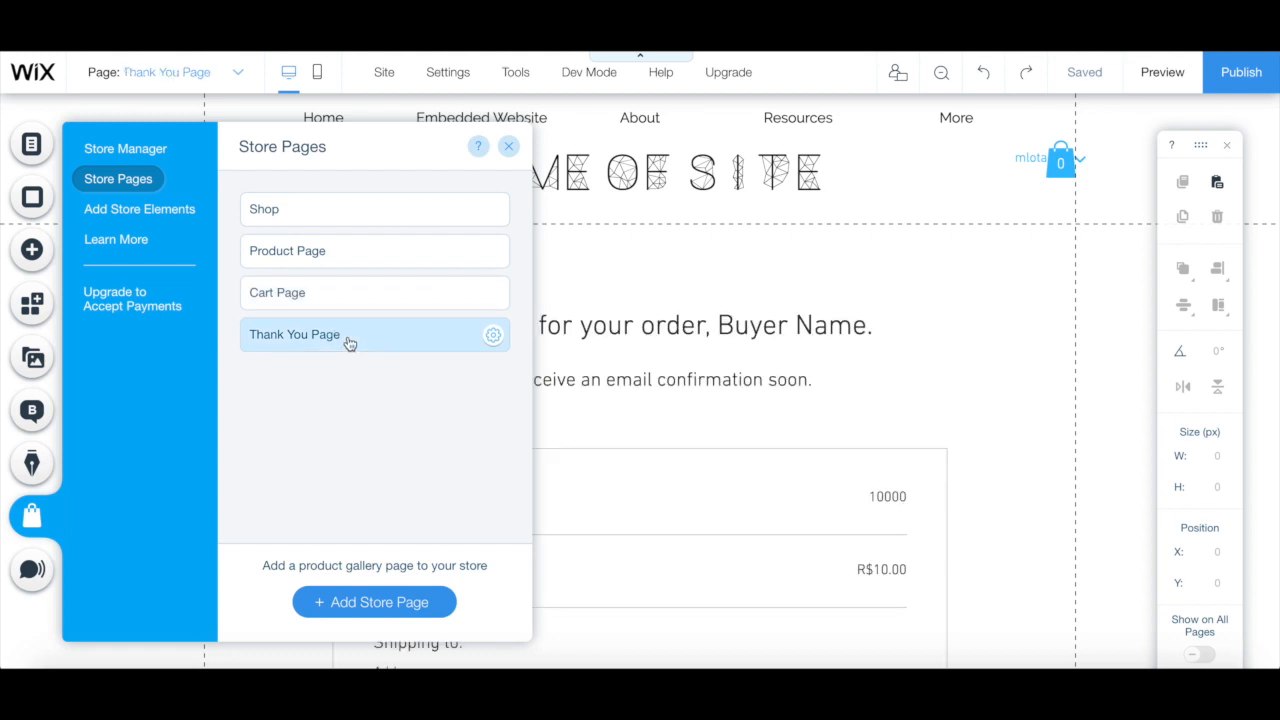
left_click(508, 146)
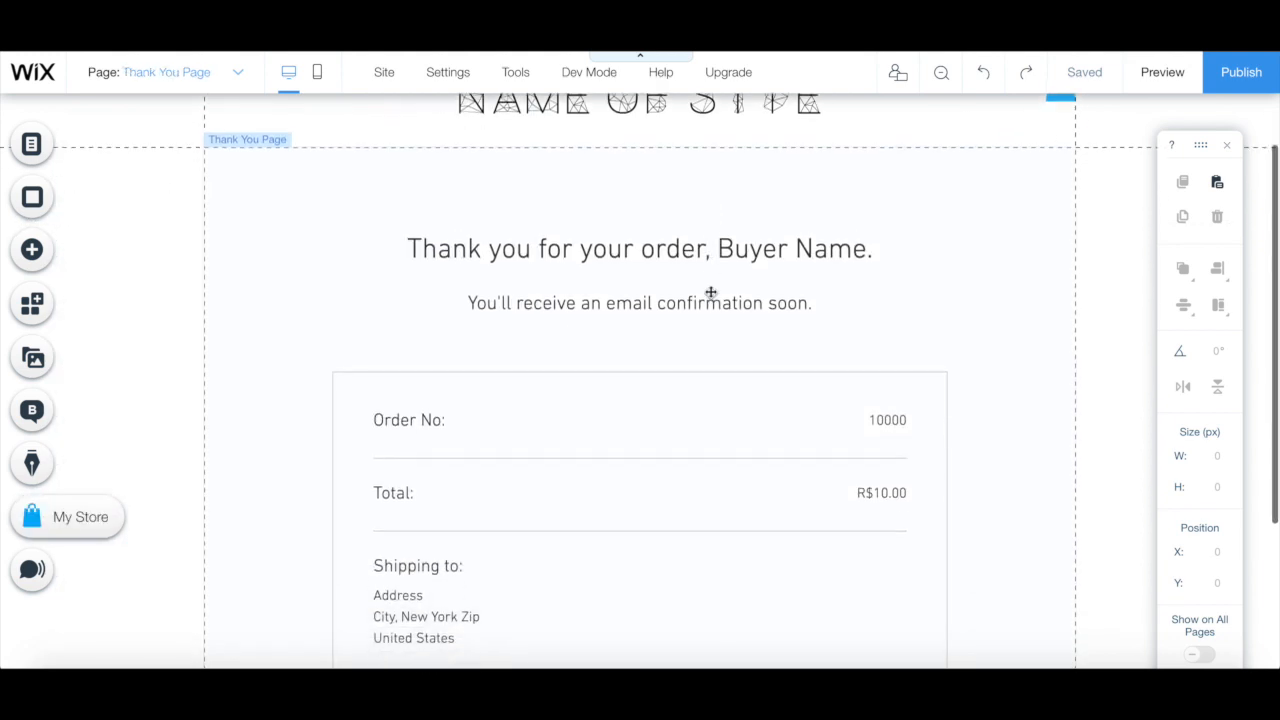
scroll("down", 3)
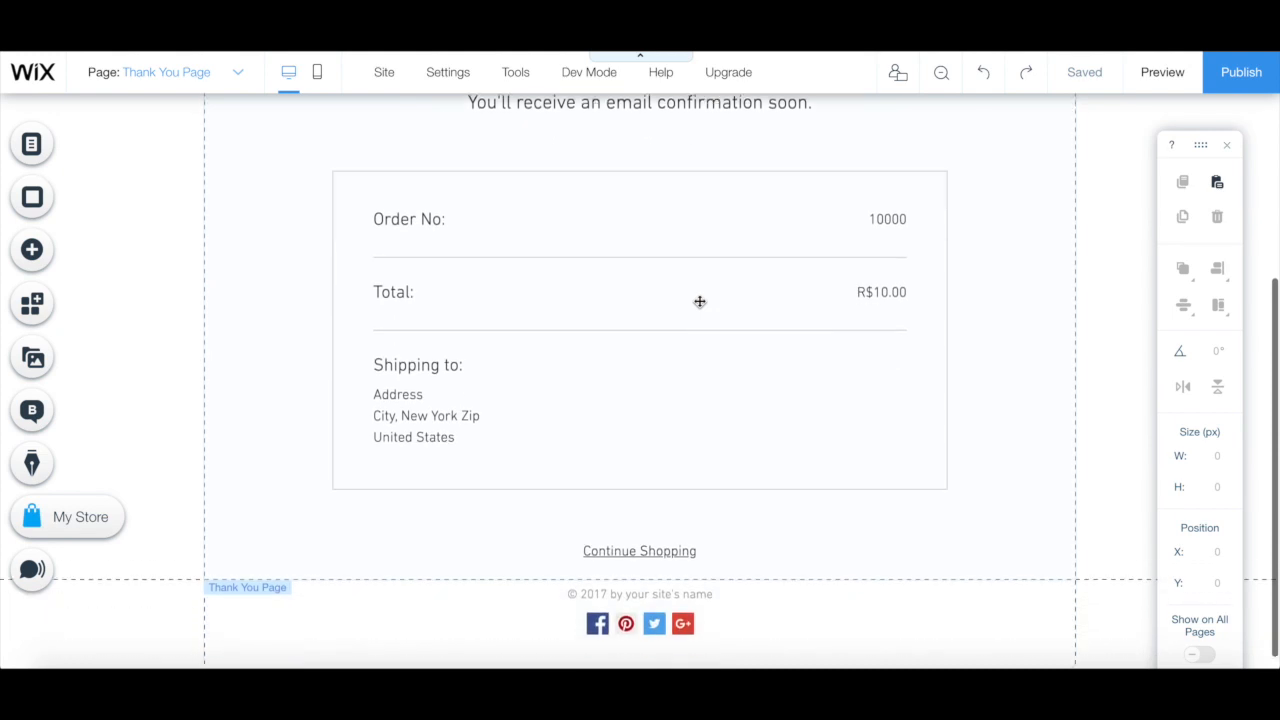
left_click(68, 516)
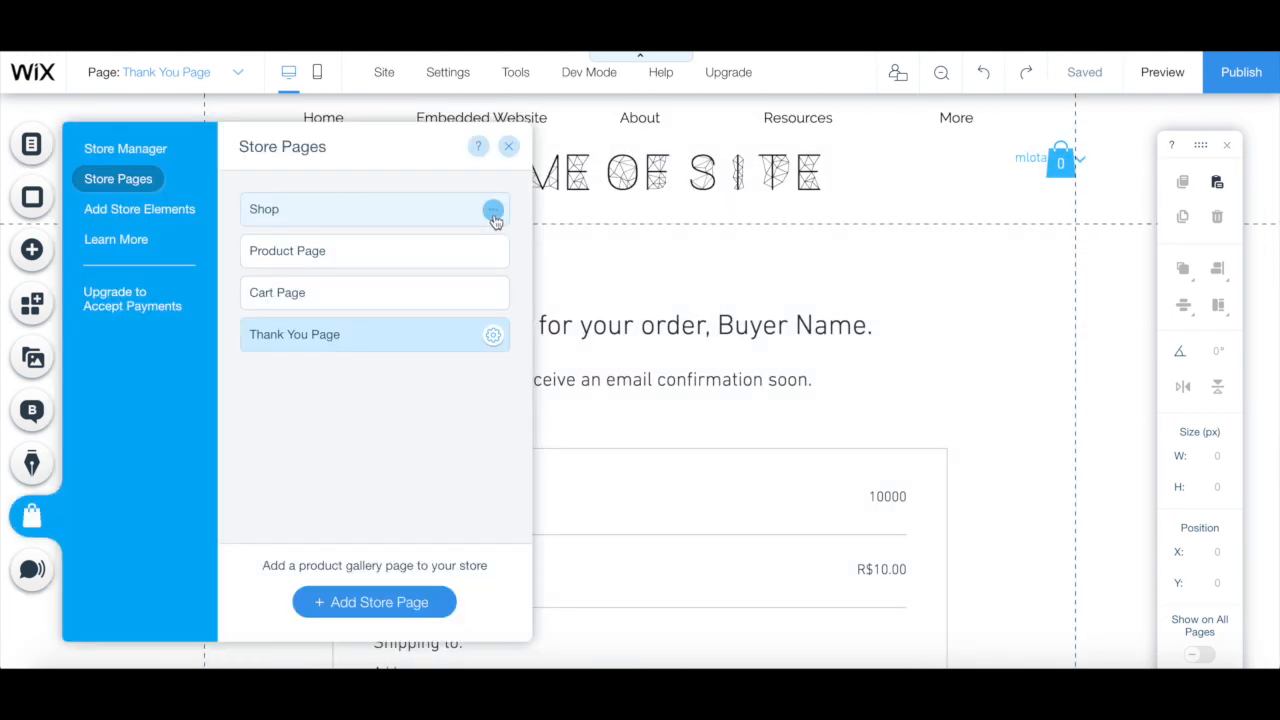
Step: Check the Shop page's options and add a second Shop store page
left_click(492, 210)
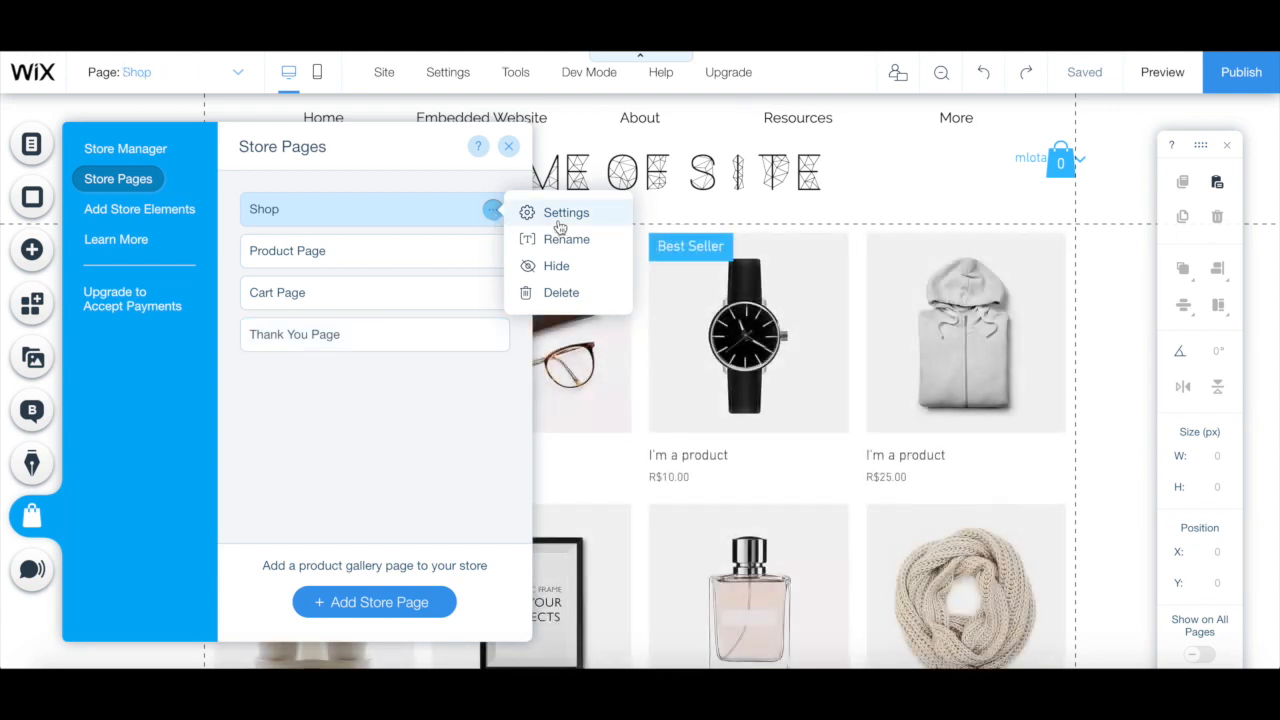
mouse_move(600, 280)
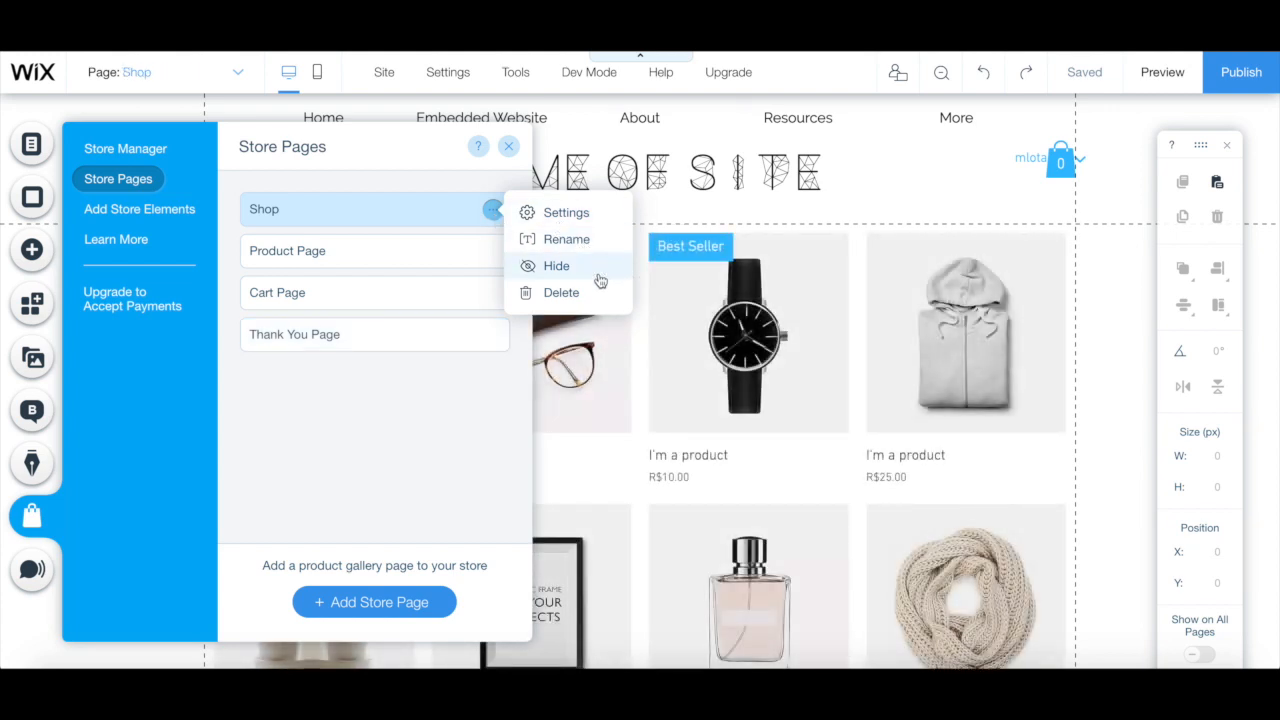
mouse_move(576, 344)
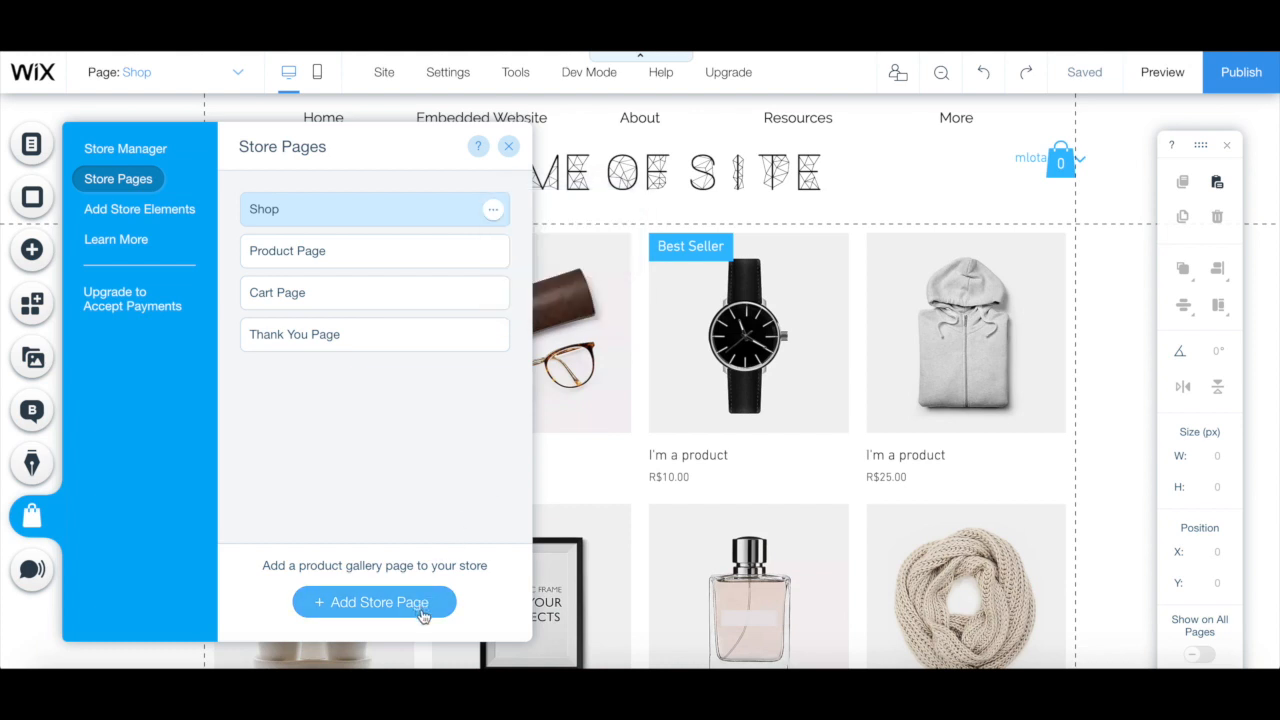
left_click(372, 602)
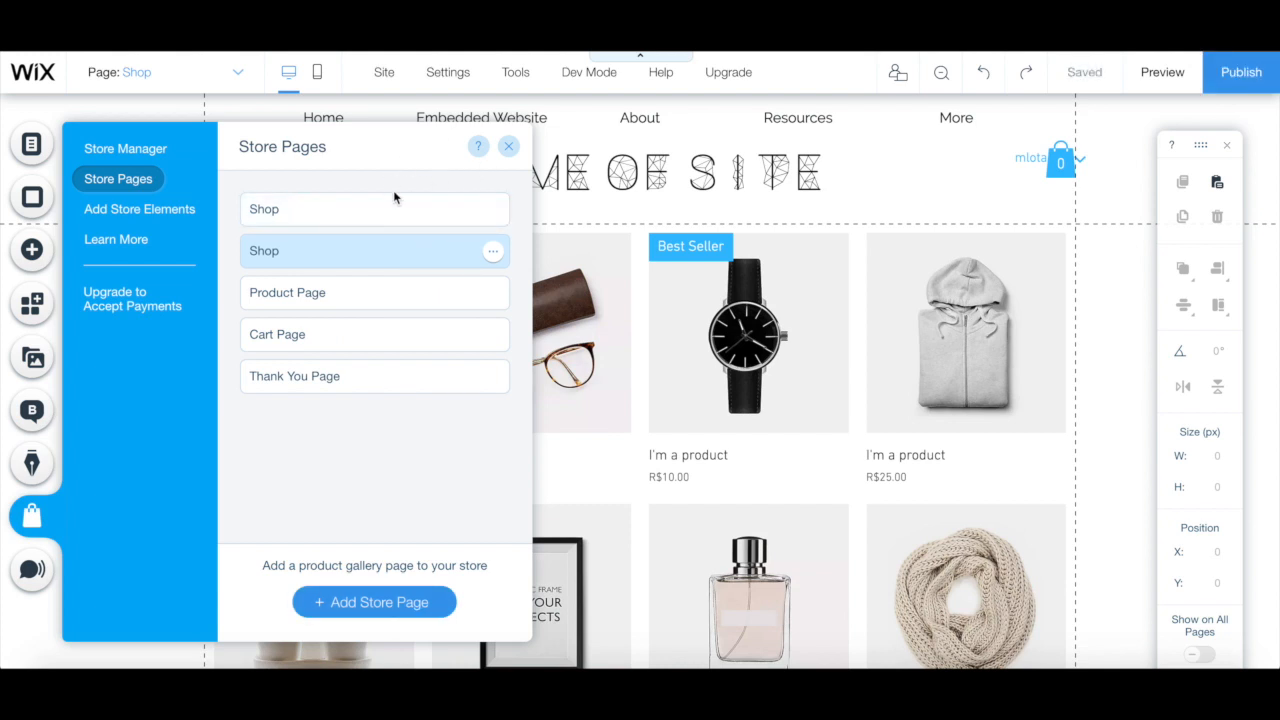
mouse_move(140, 210)
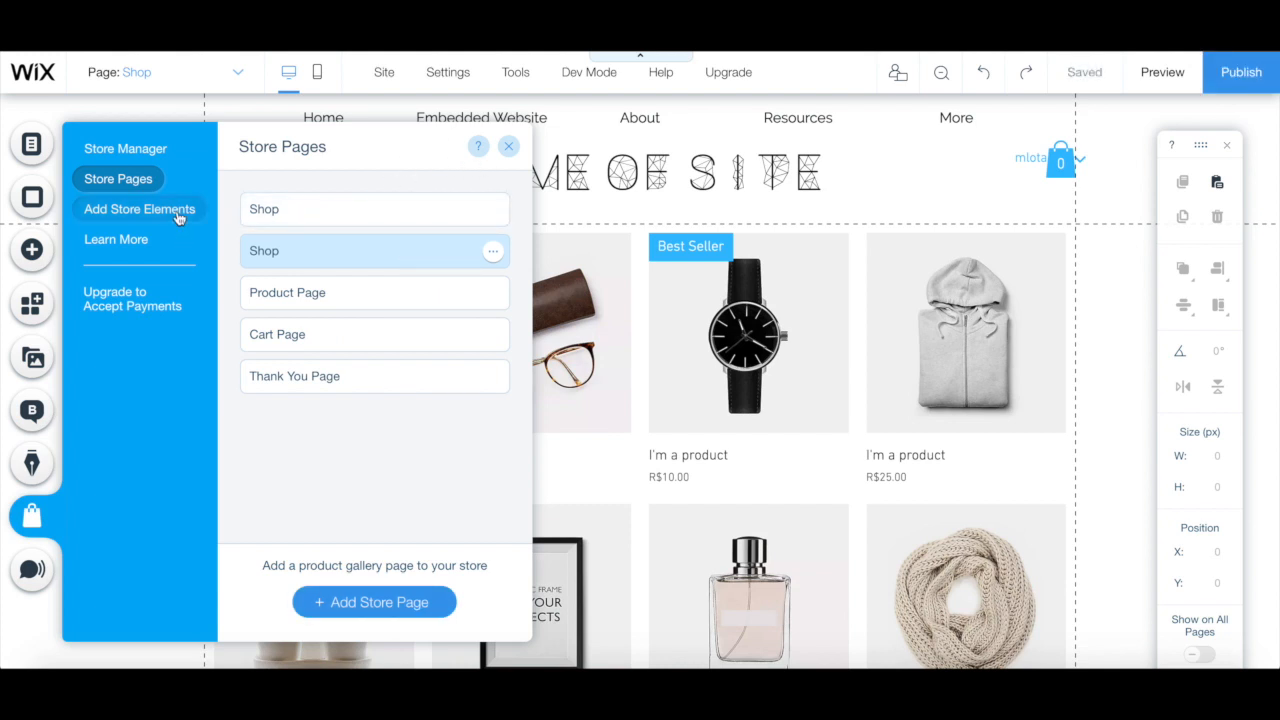
Step: Browse the Add Store Elements catalogue from product galleries down to cart elements and apps
left_click(140, 210)
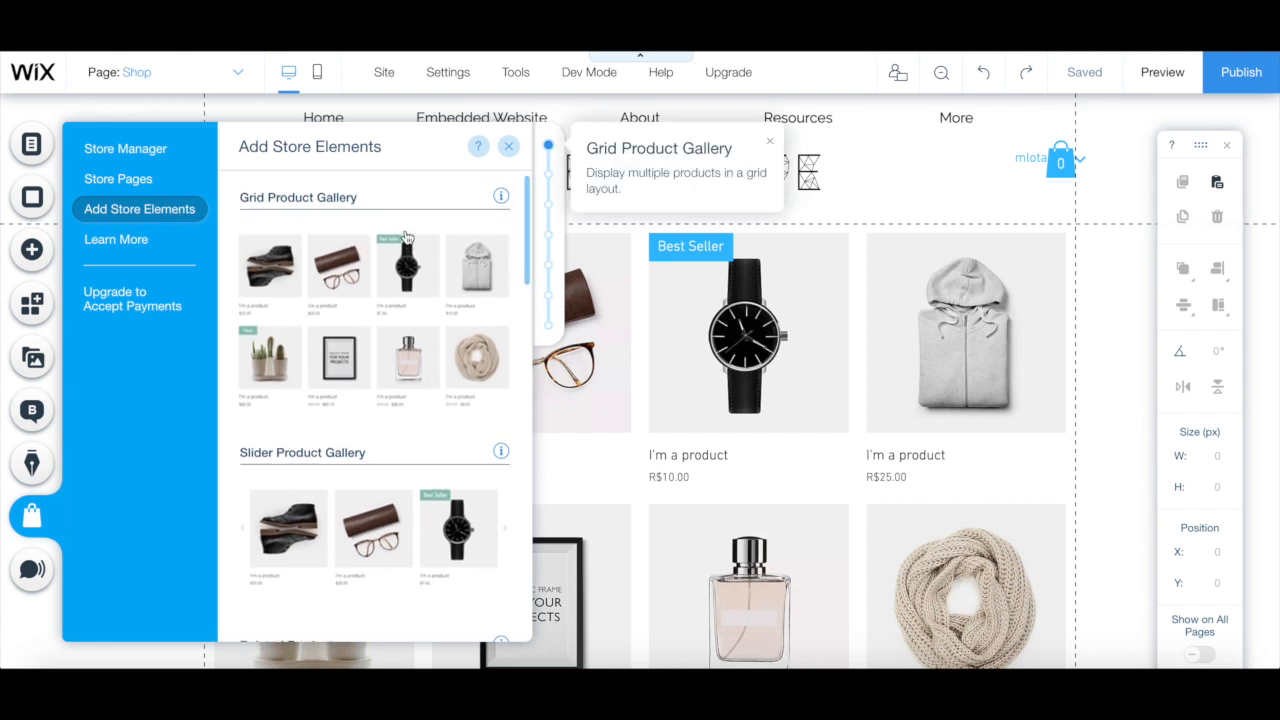
mouse_move(374, 320)
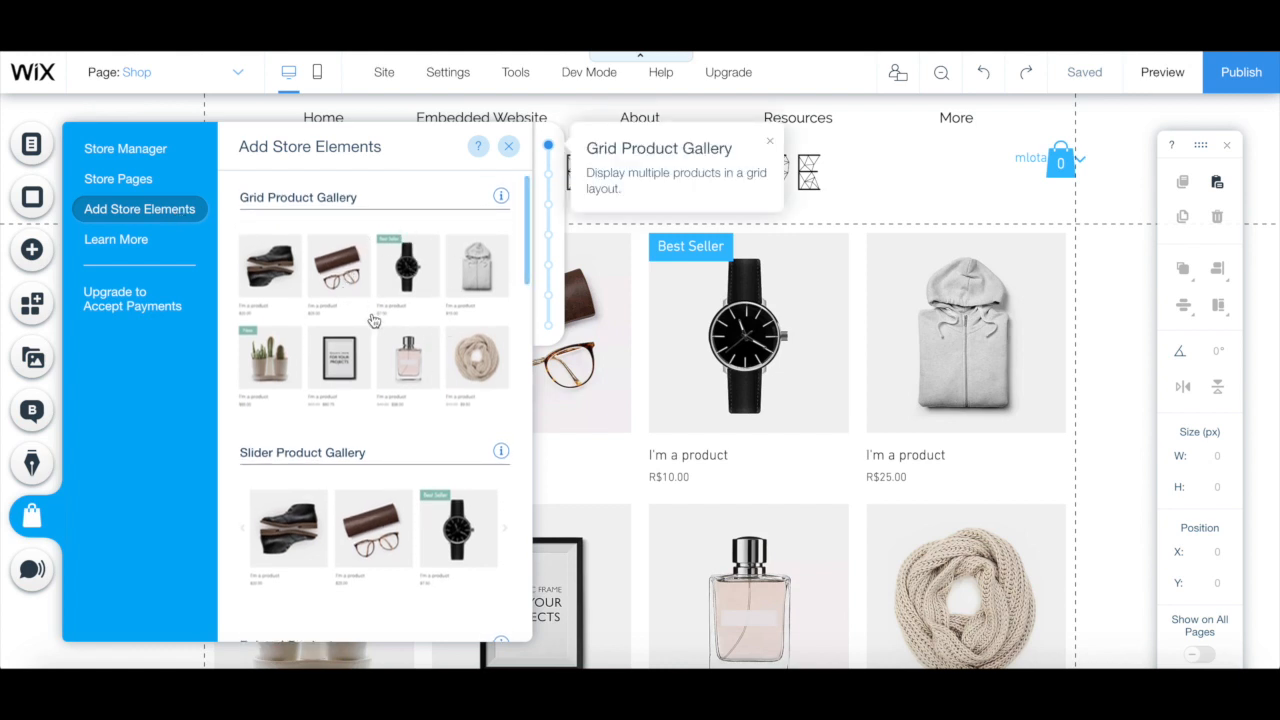
scroll("down", 3)
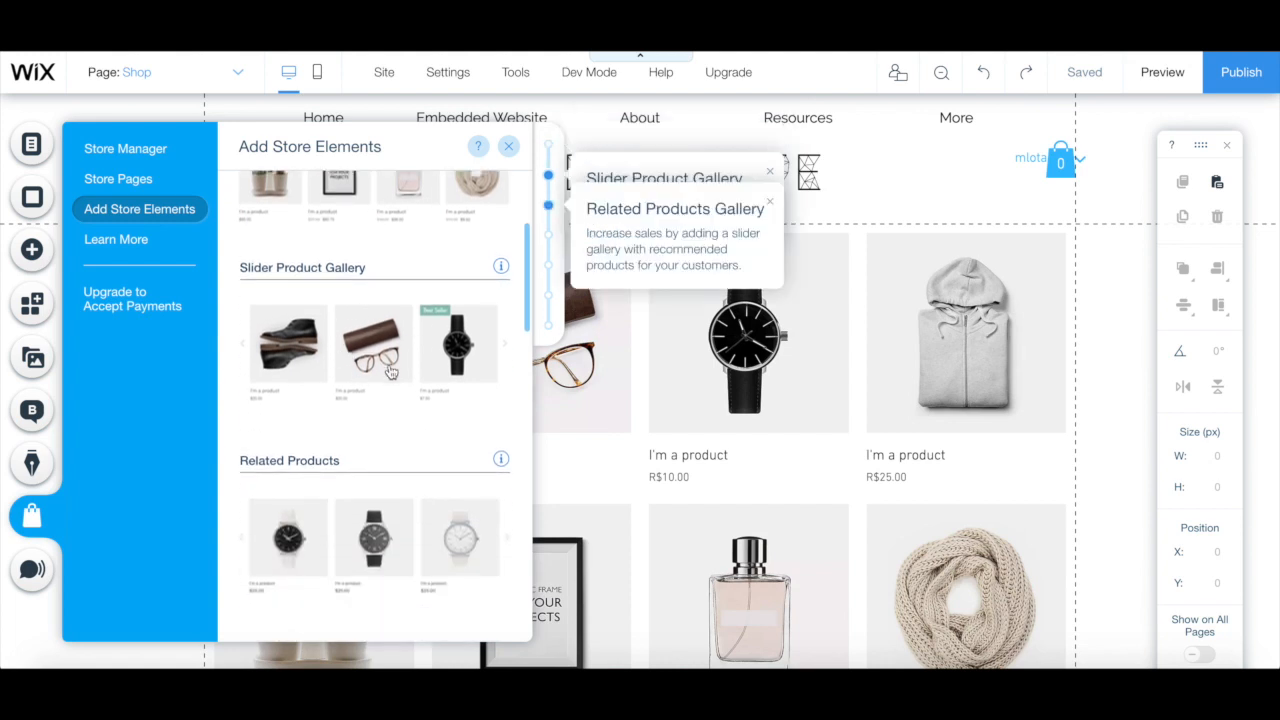
scroll("down", 3)
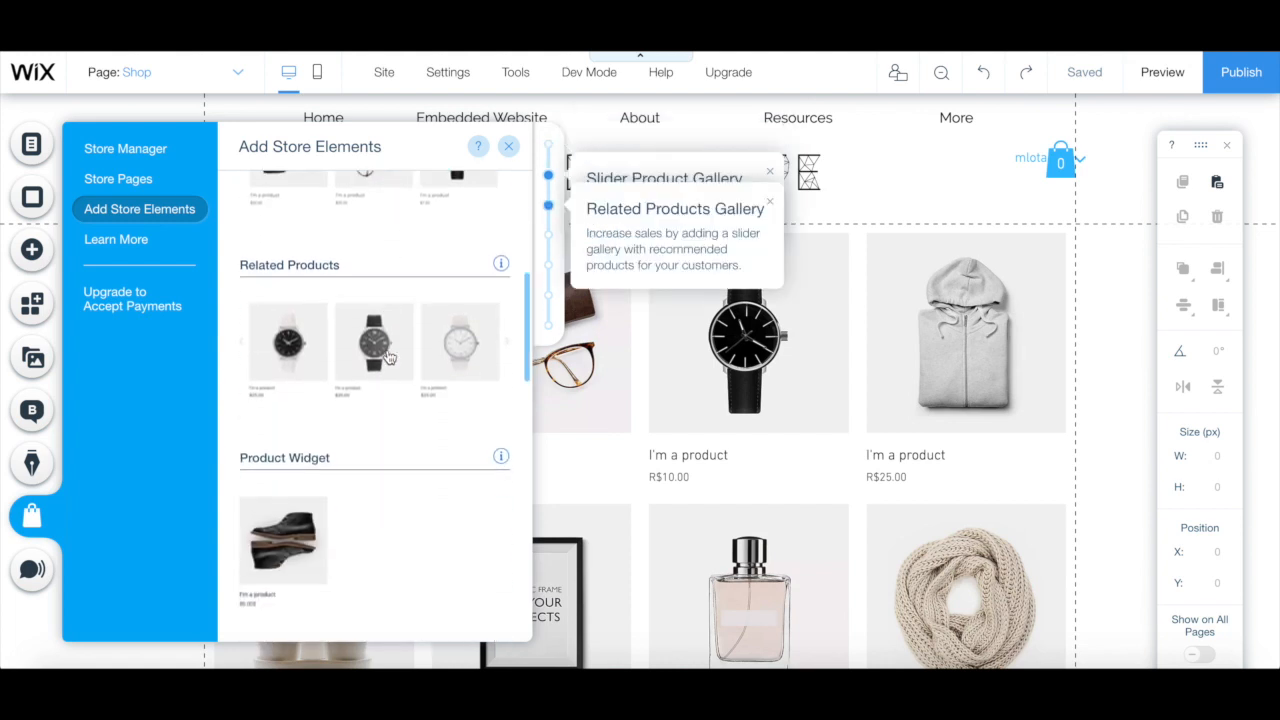
scroll("down", 3)
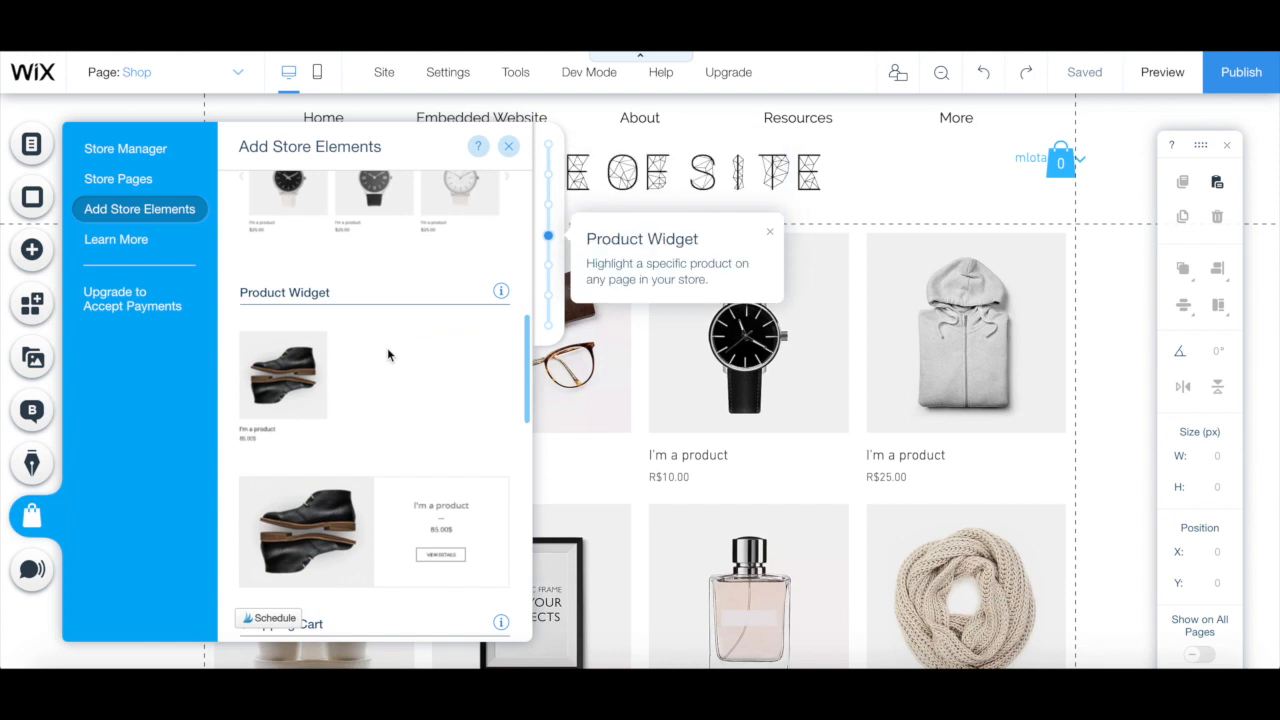
scroll("down", 3)
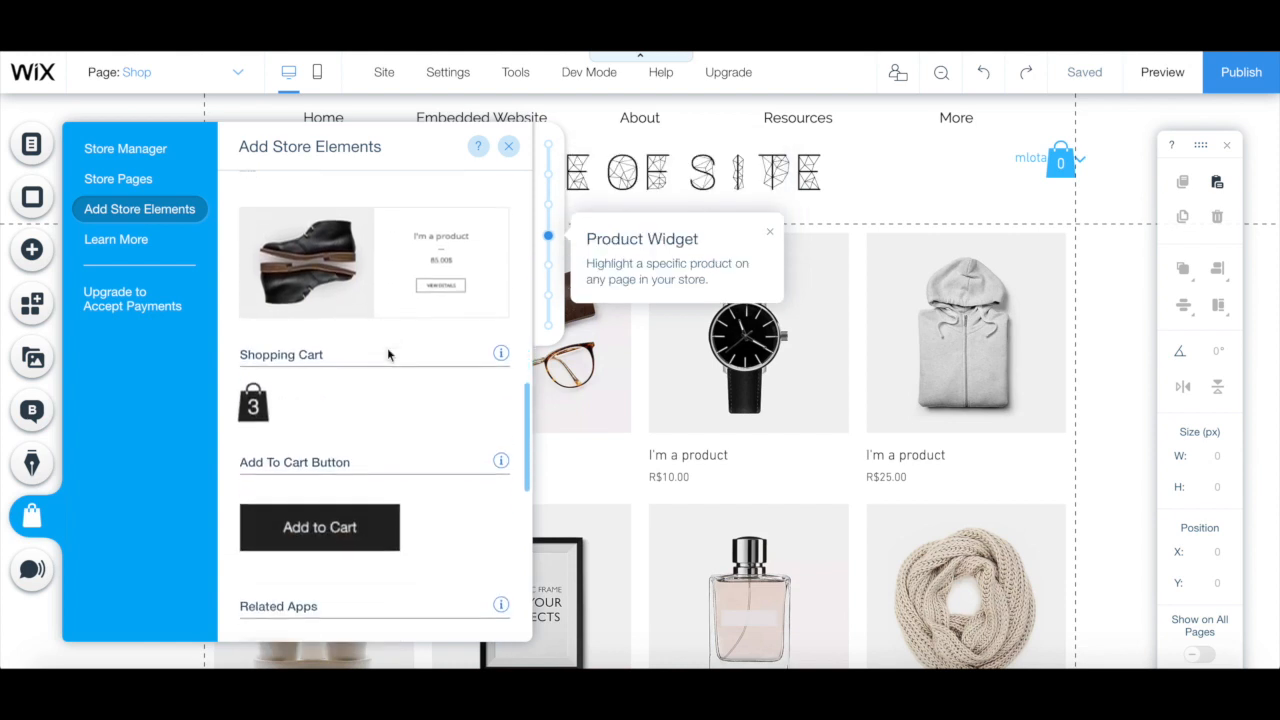
scroll("down", 3)
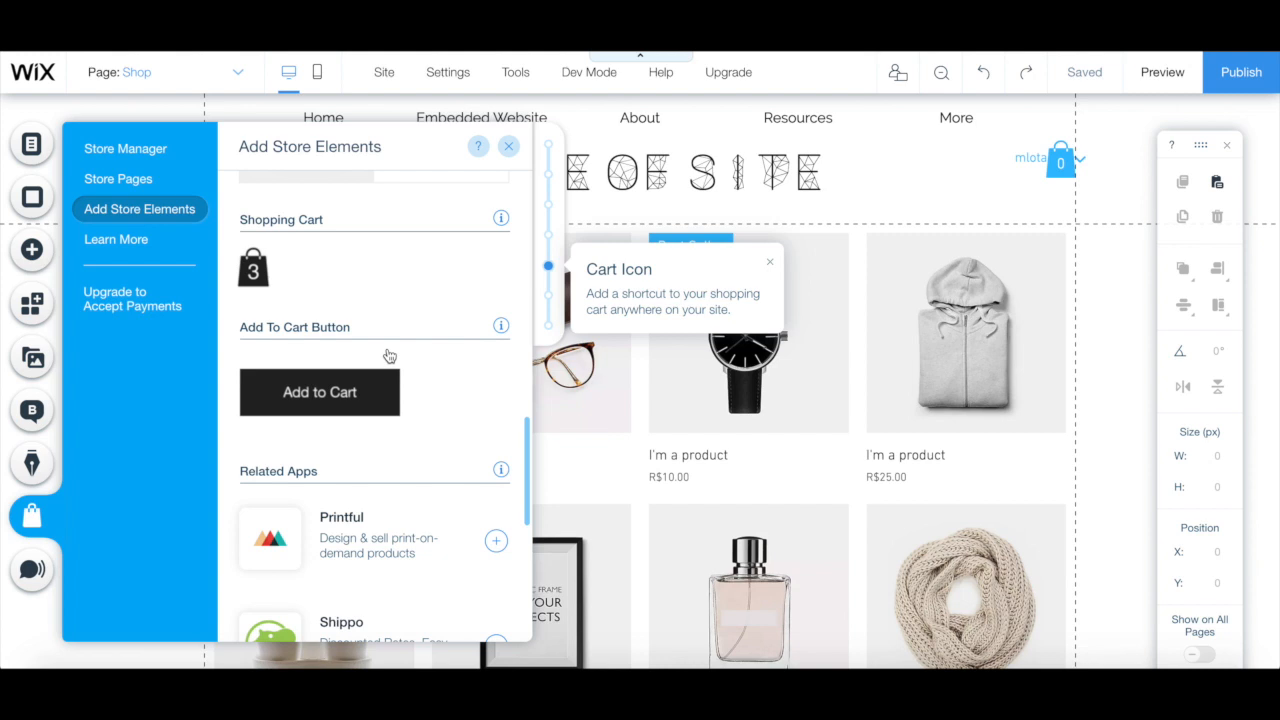
mouse_move(200, 168)
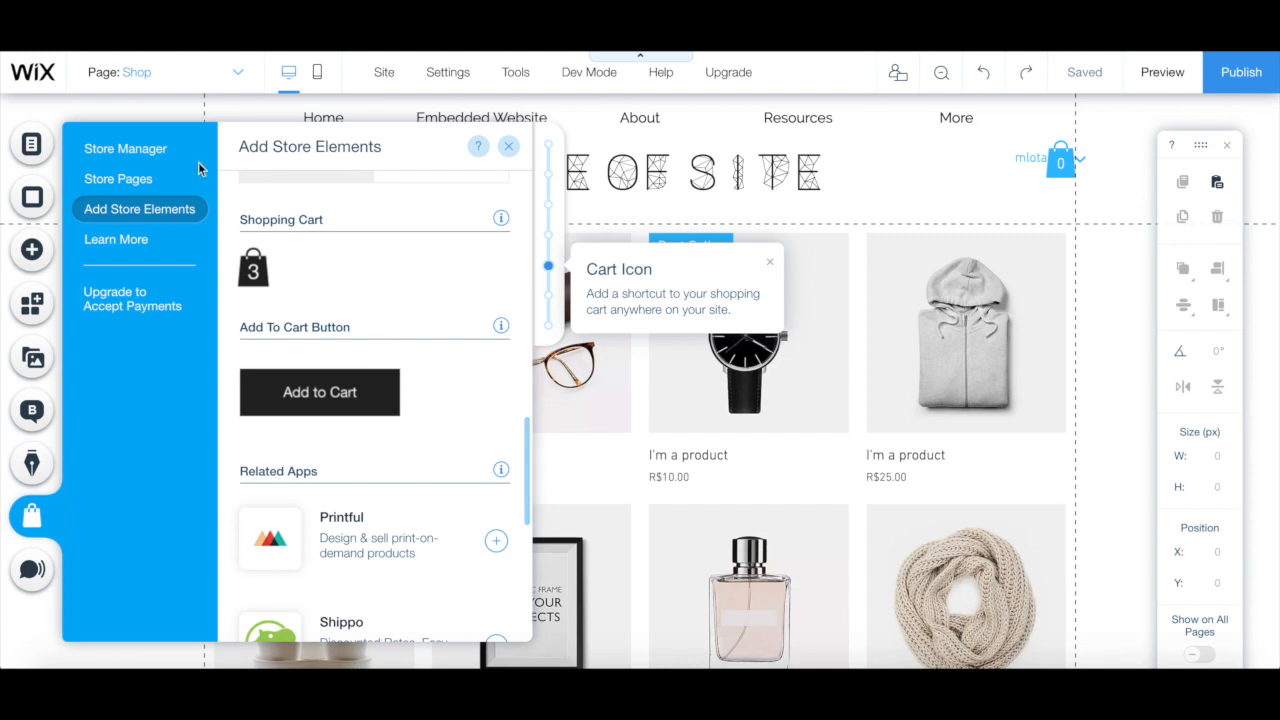
Step: From the Store Manager dashboard, start the payment methods setup
left_click(124, 148)
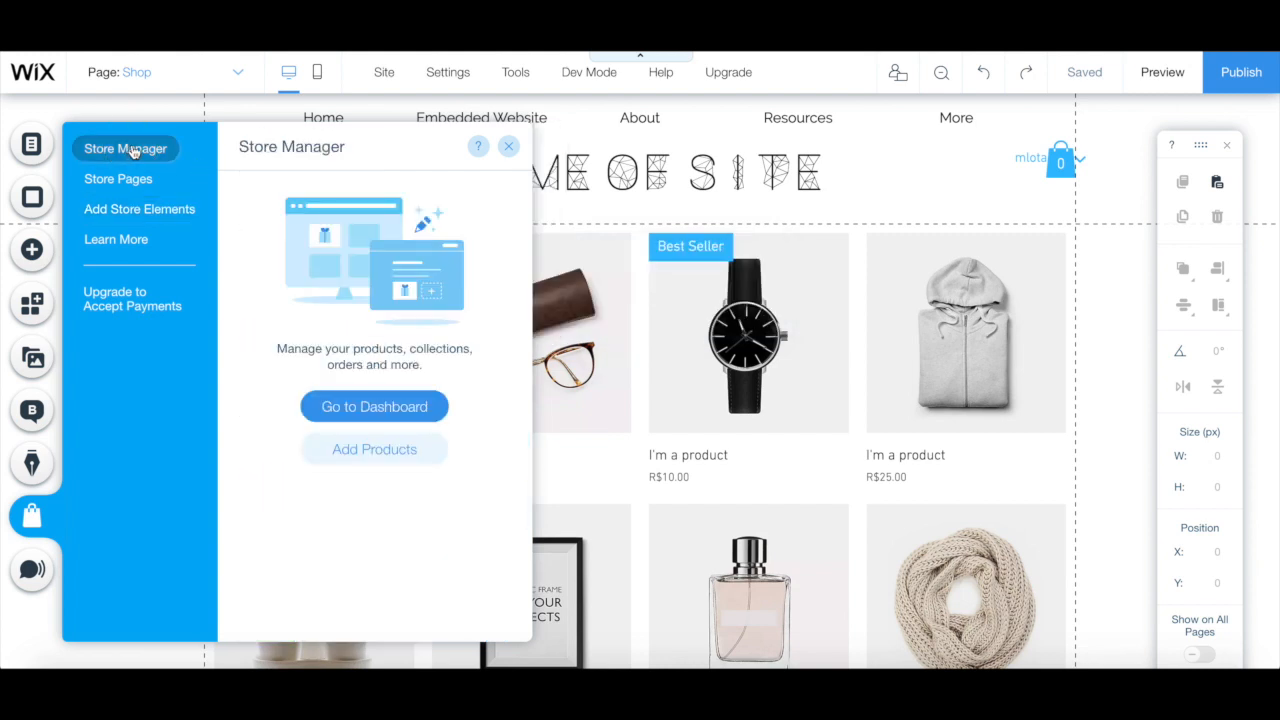
left_click(374, 406)
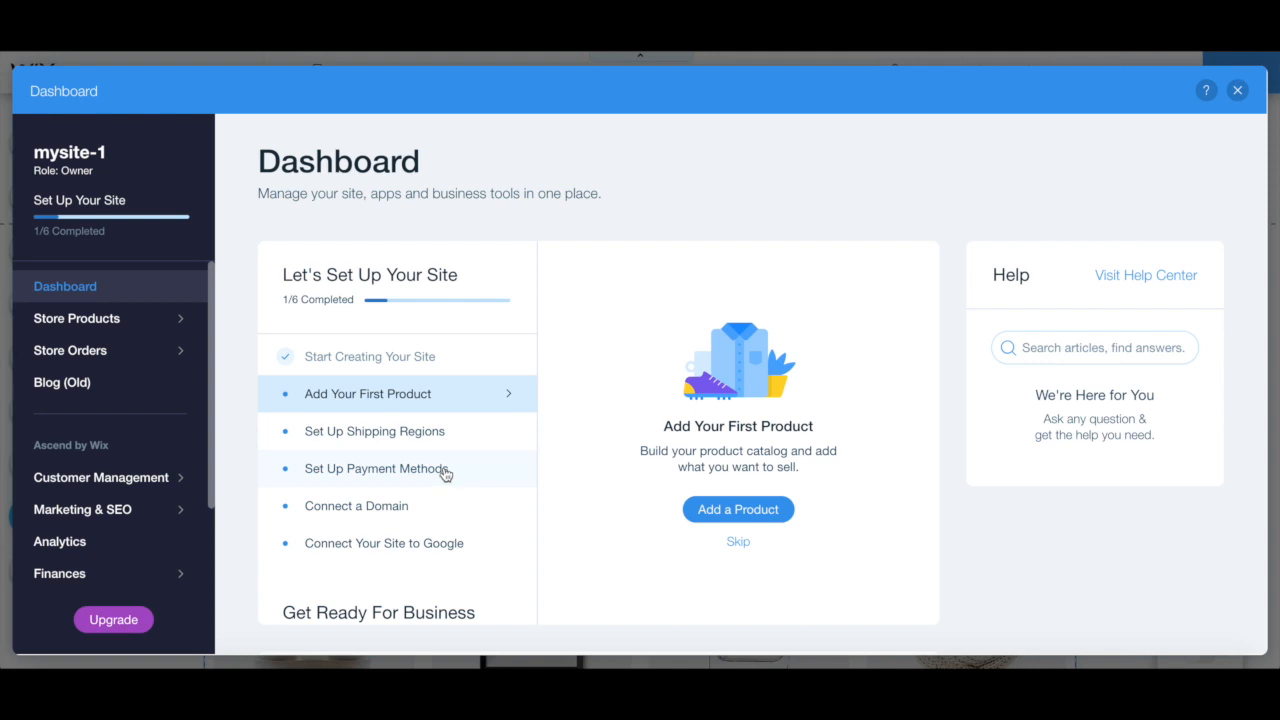
left_click(376, 468)
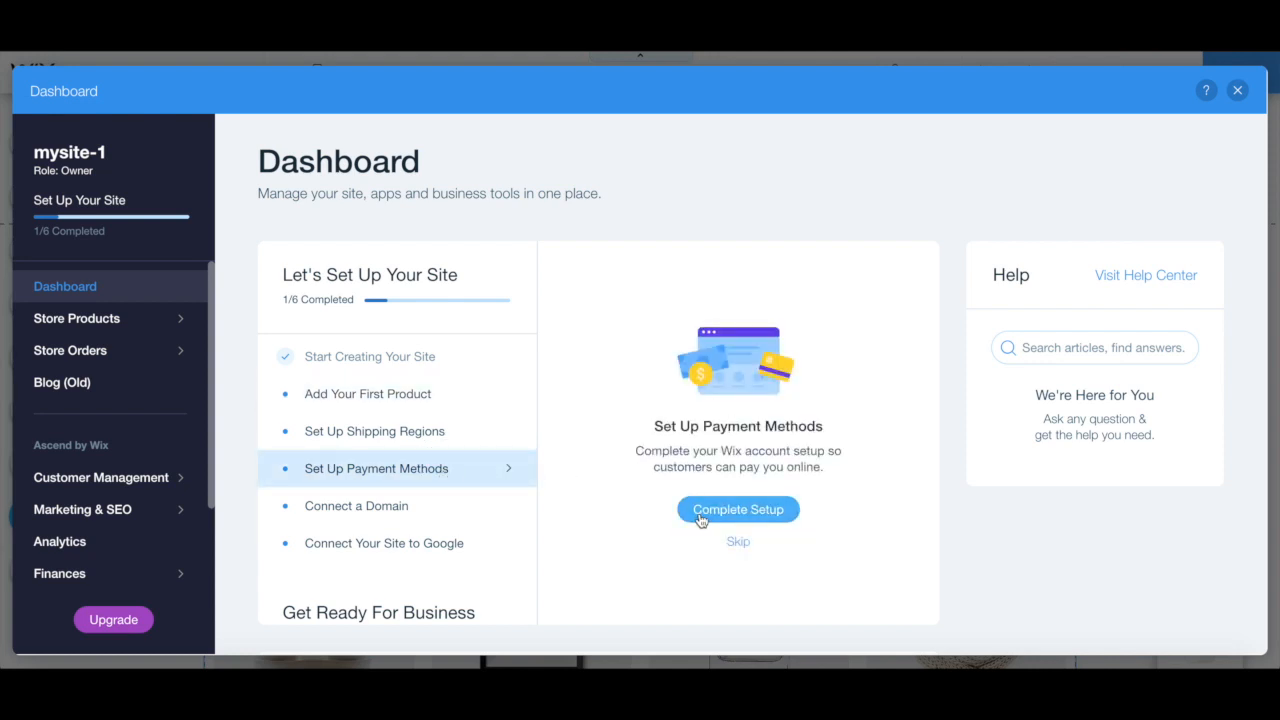
left_click(736, 510)
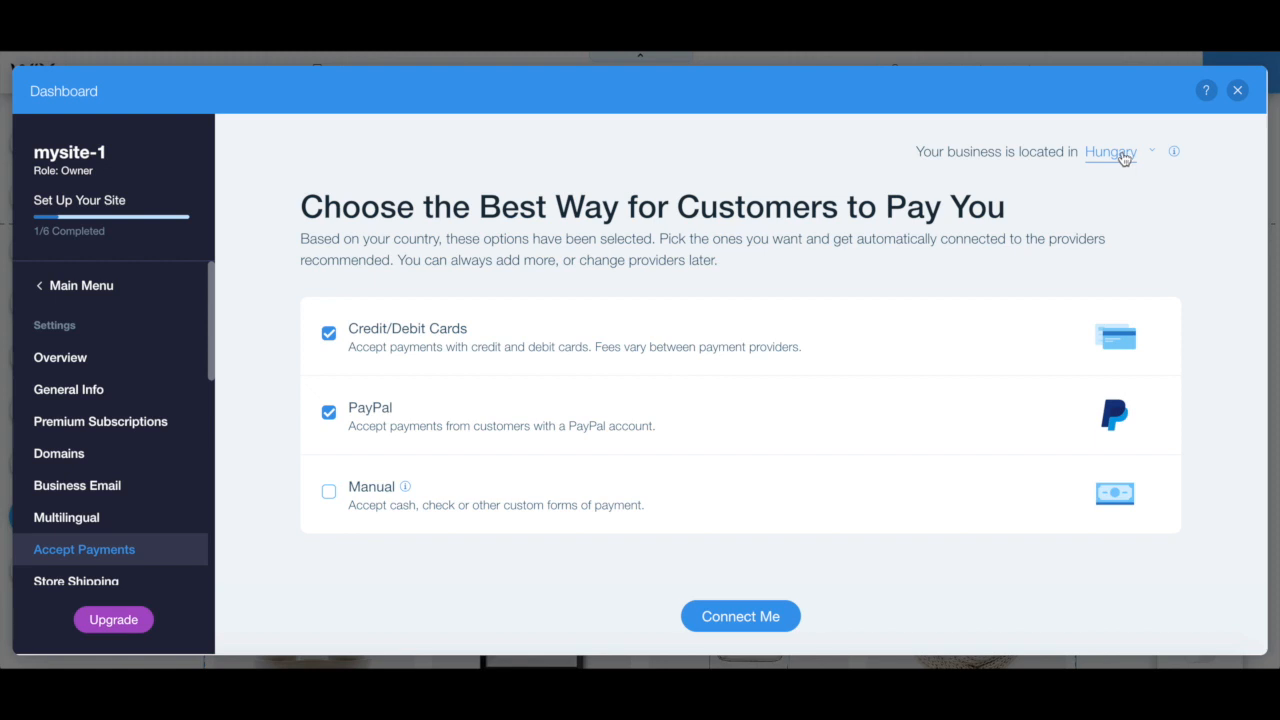
Step: Set the business location to United States and connect Wix card payments and PayPal
left_click(1110, 152)
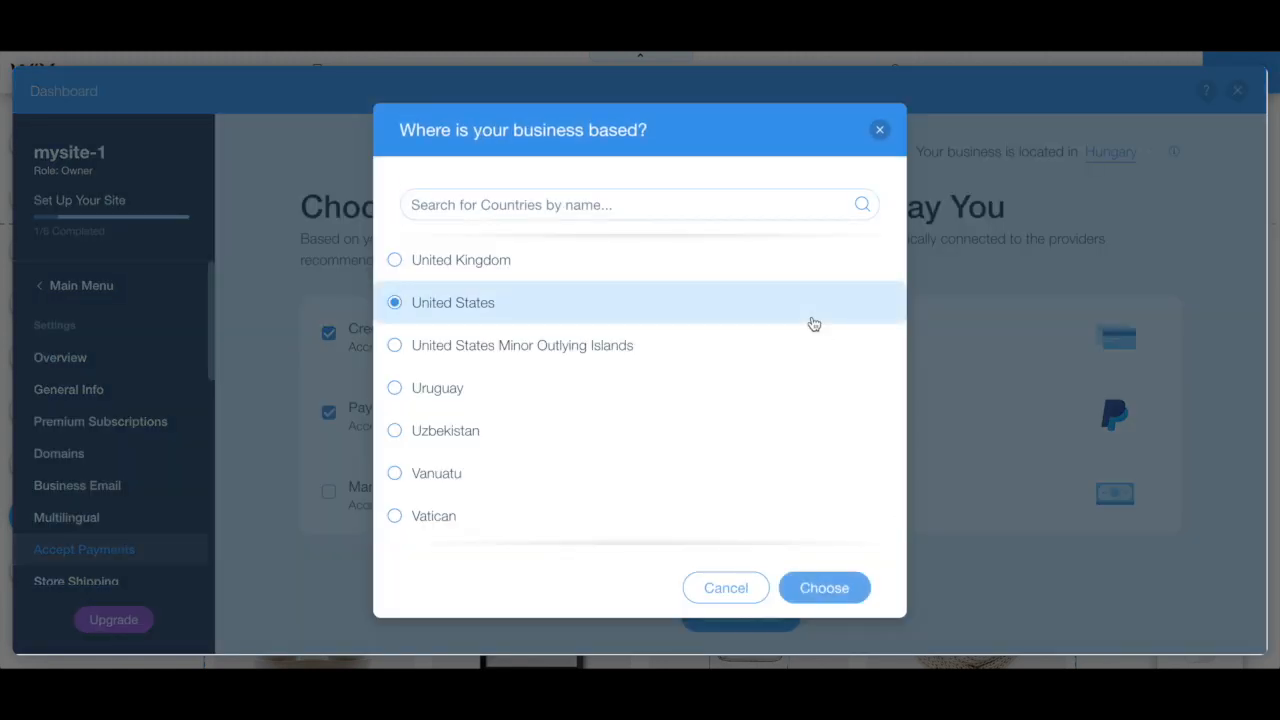
left_click(824, 588)
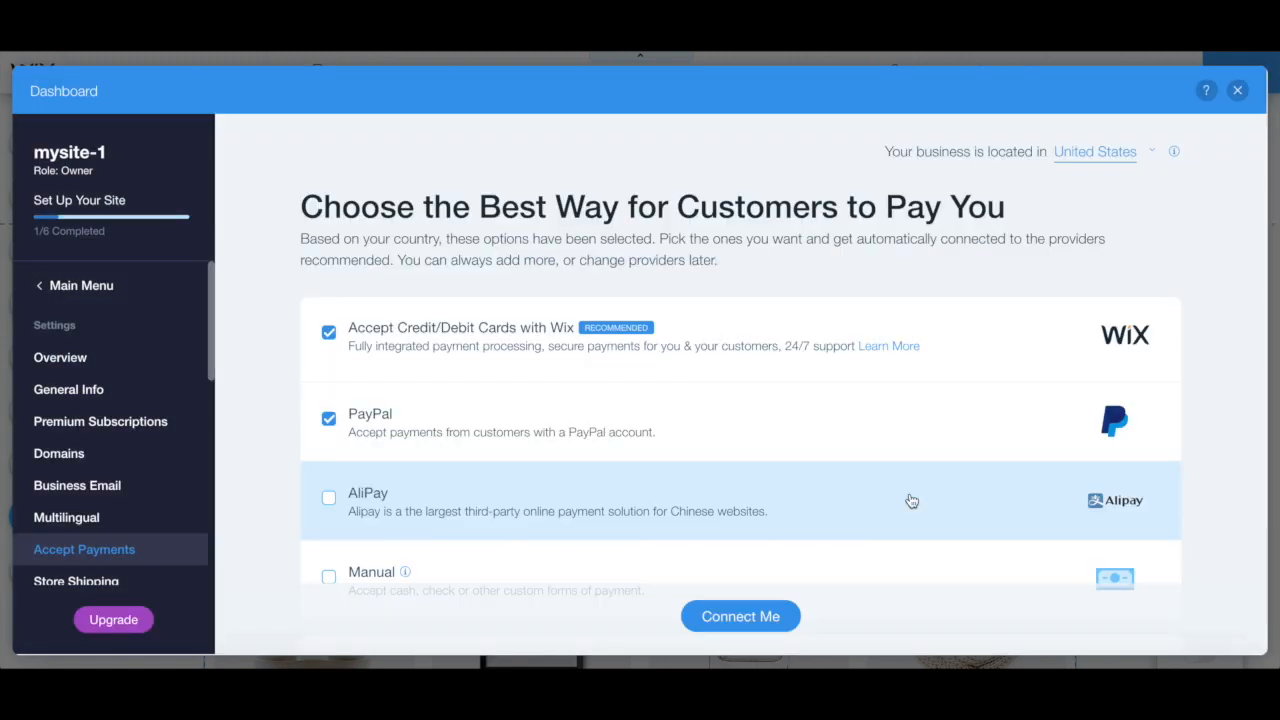
mouse_move(910, 340)
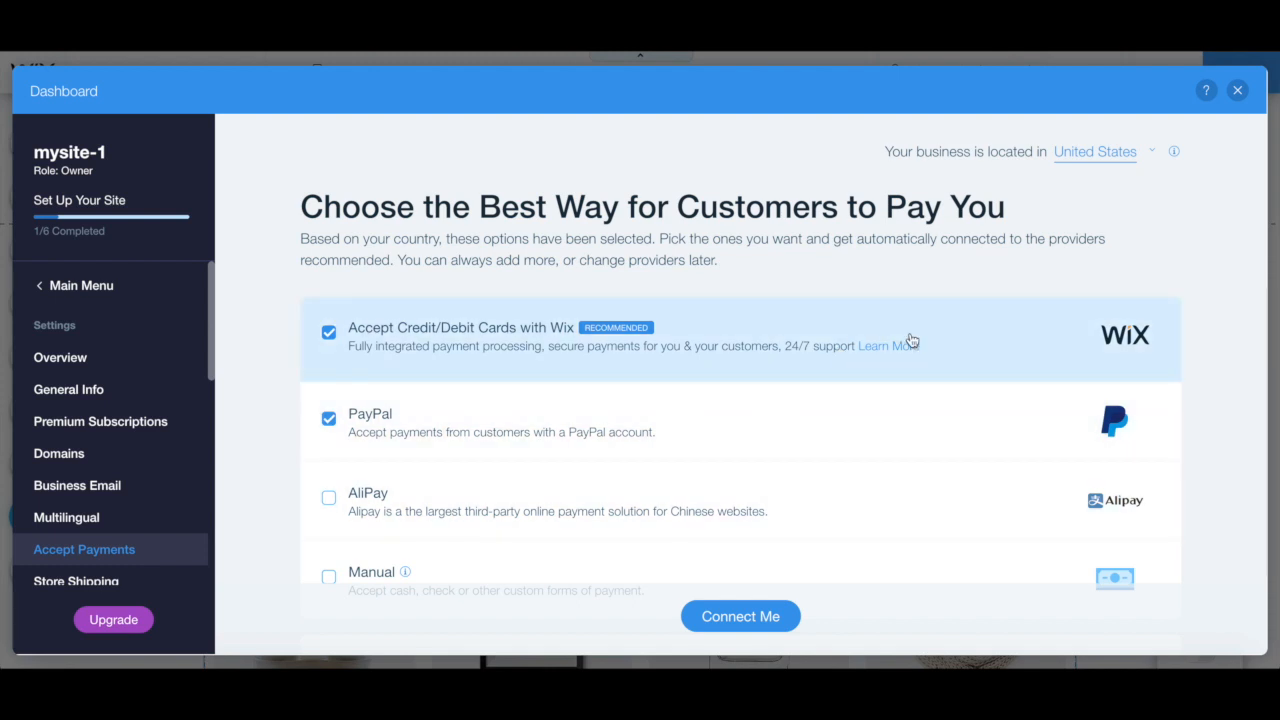
mouse_move(868, 414)
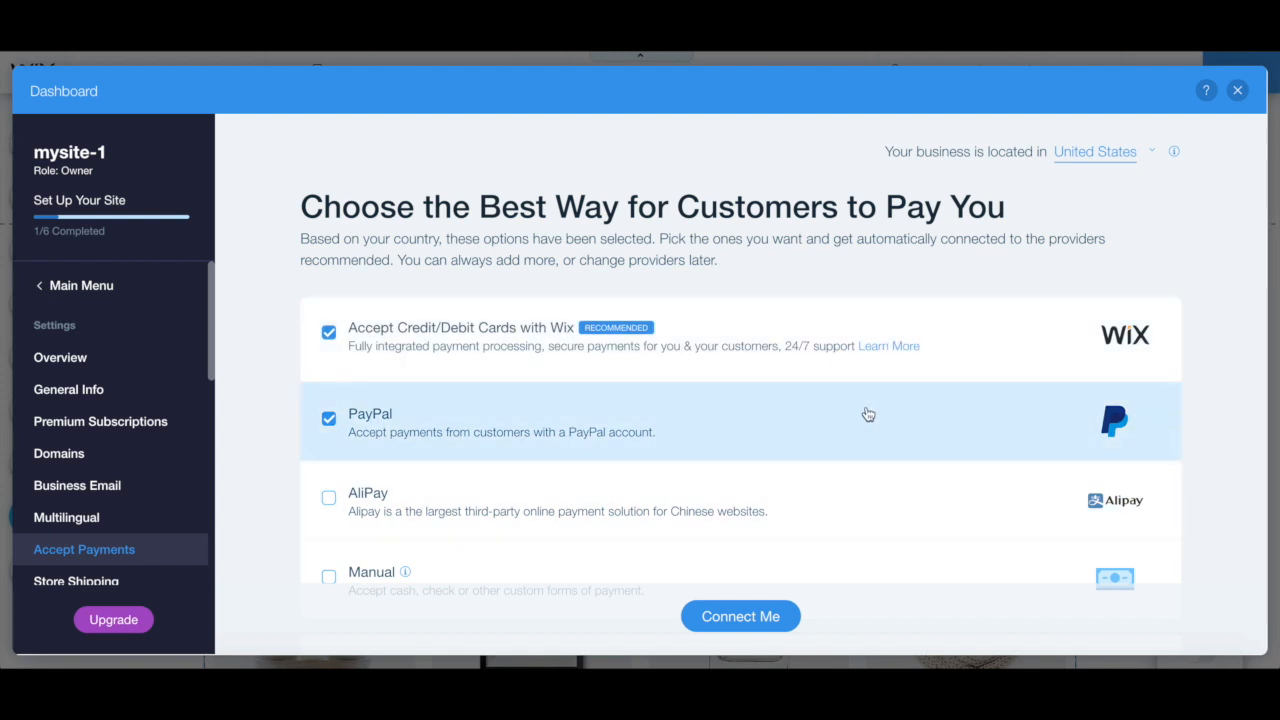
mouse_move(866, 358)
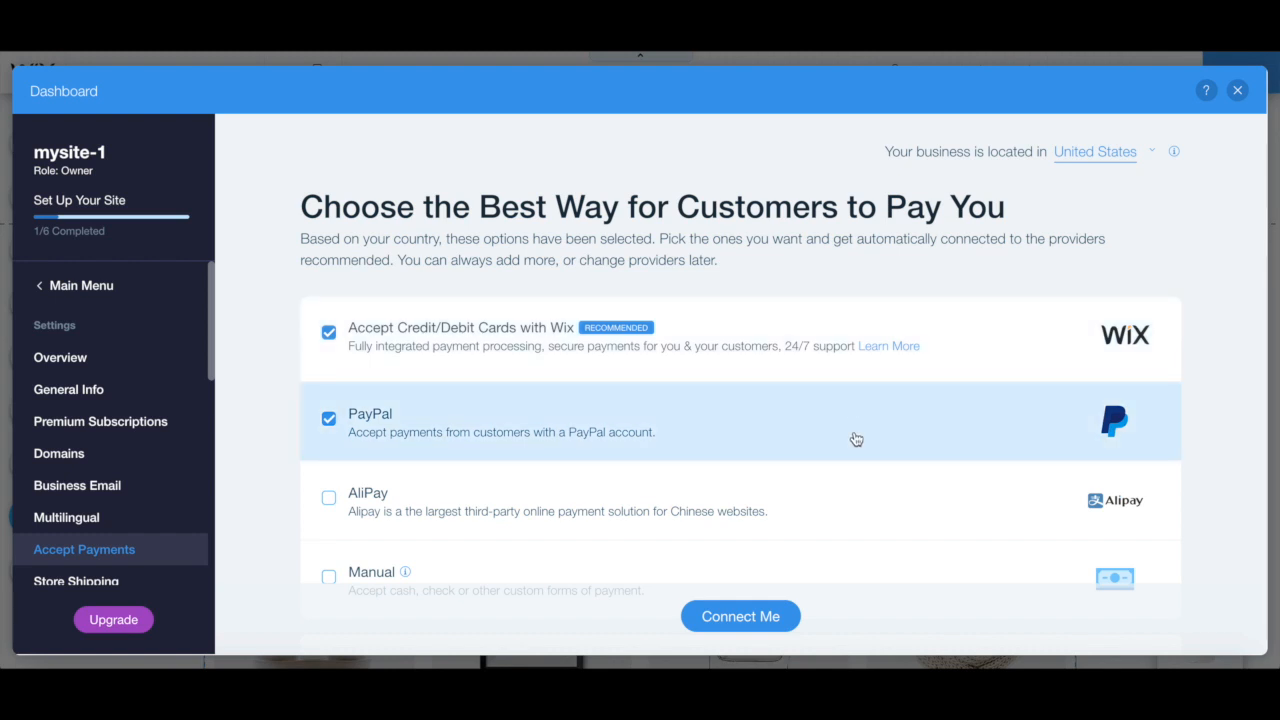
scroll("down", 3)
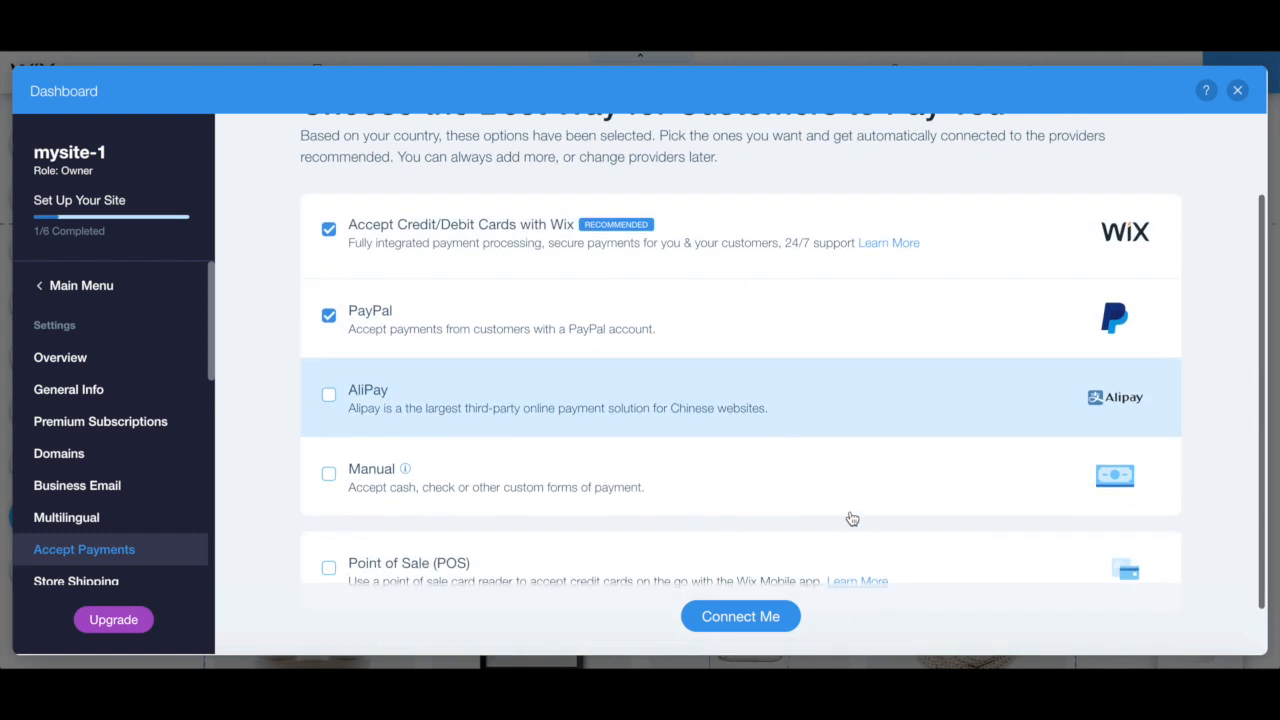
scroll("down", 3)
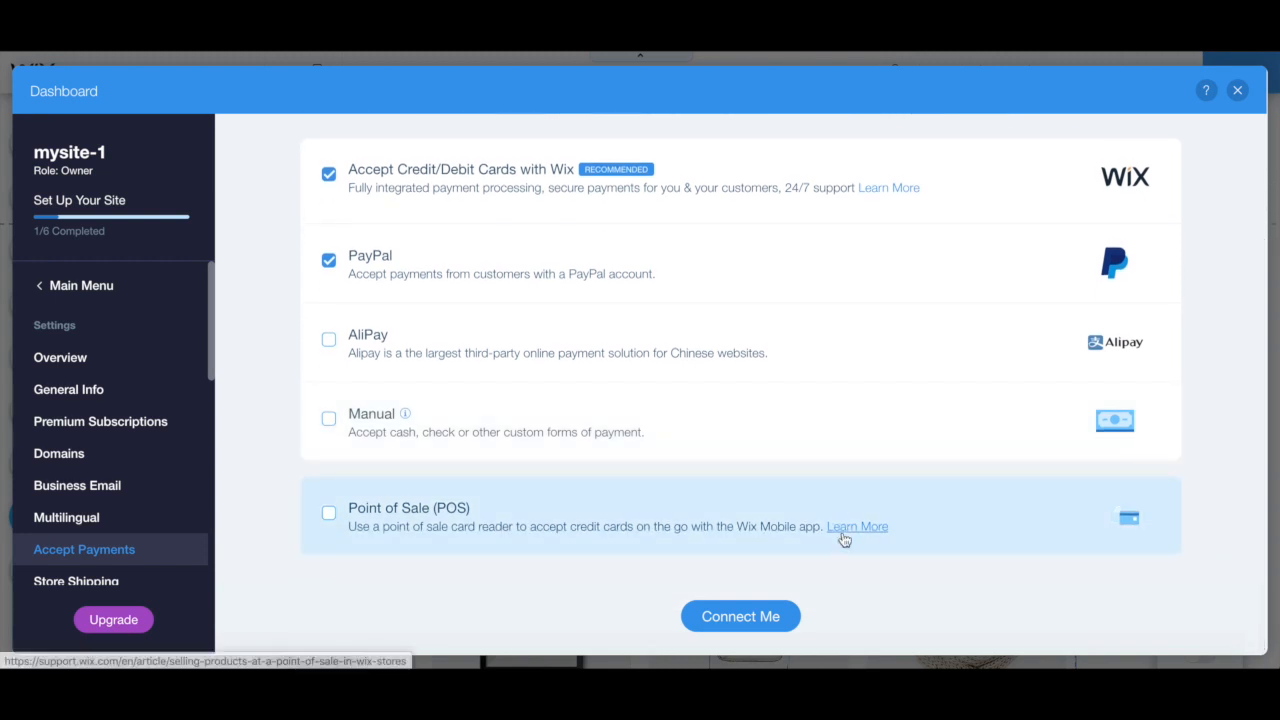
scroll("up", 3)
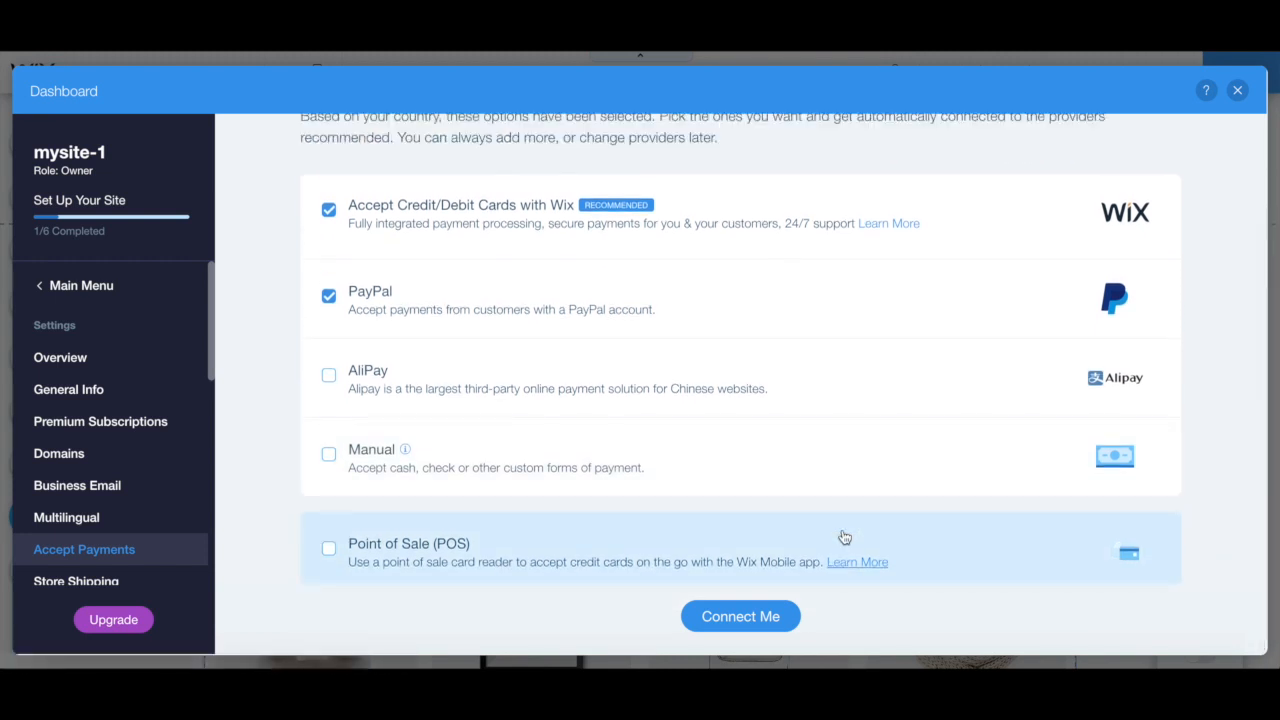
left_click(740, 616)
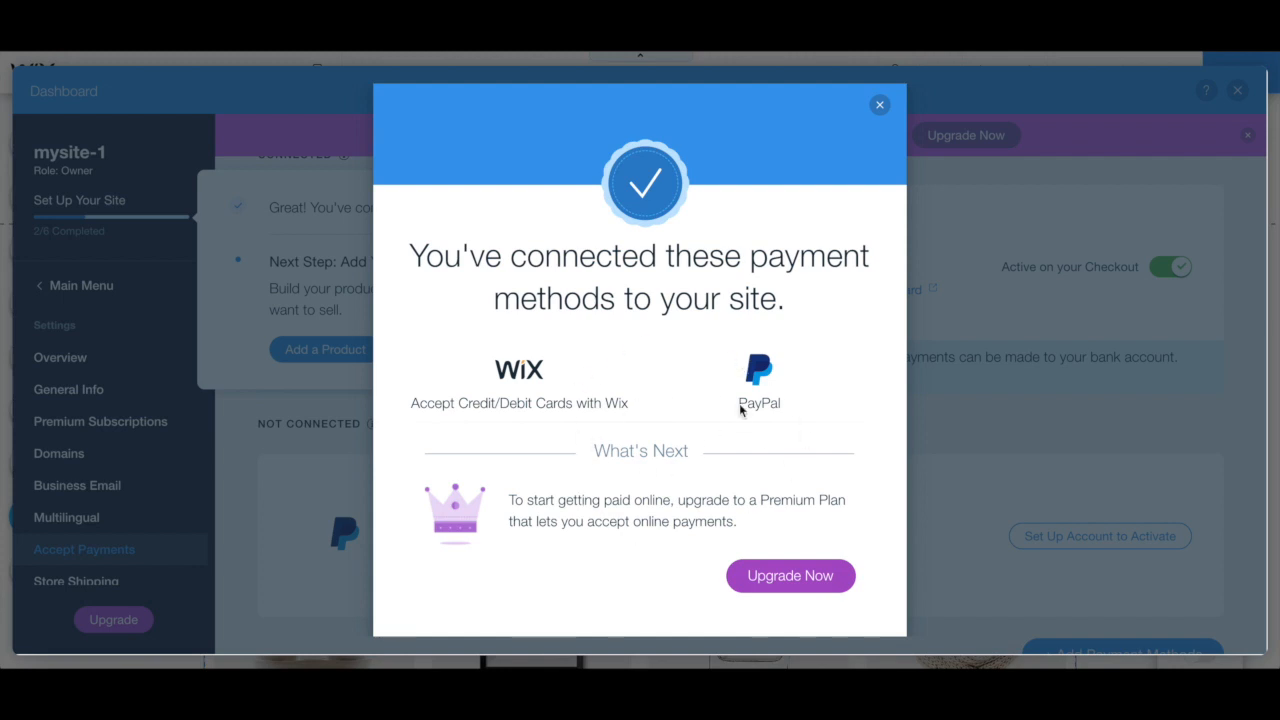
mouse_move(600, 388)
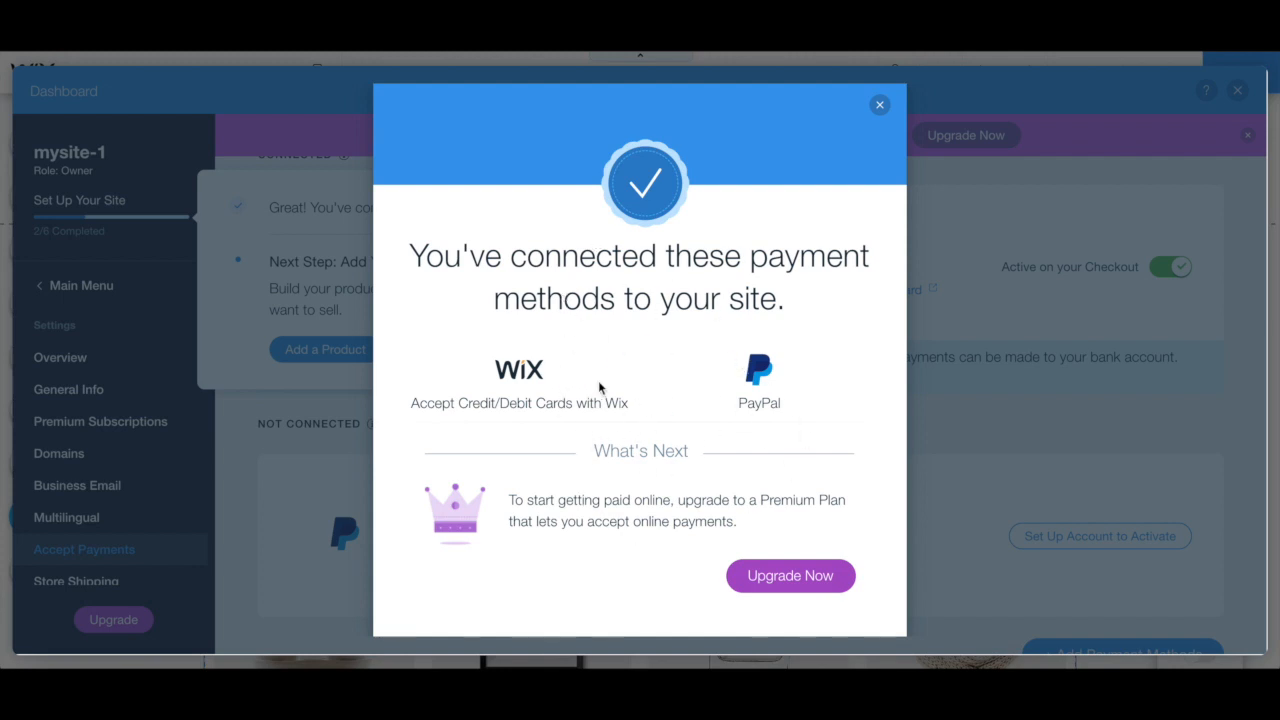
mouse_move(740, 500)
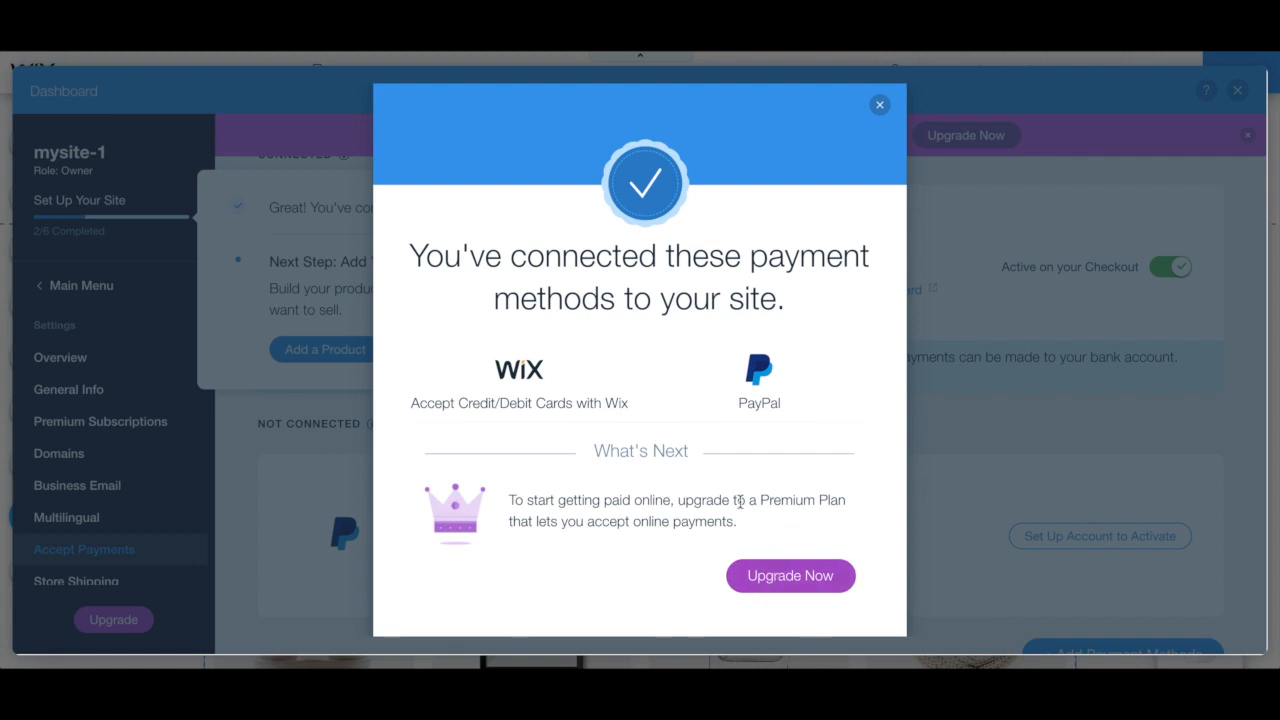
mouse_move(876, 548)
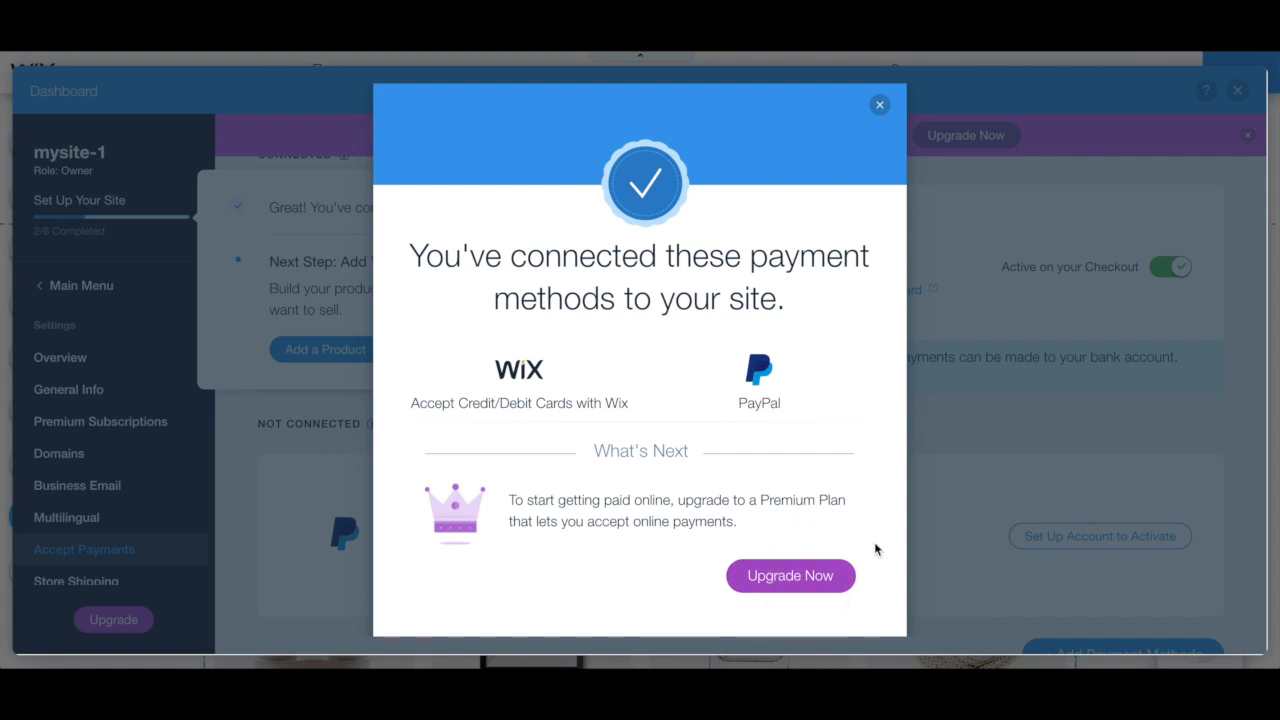
mouse_move(790, 576)
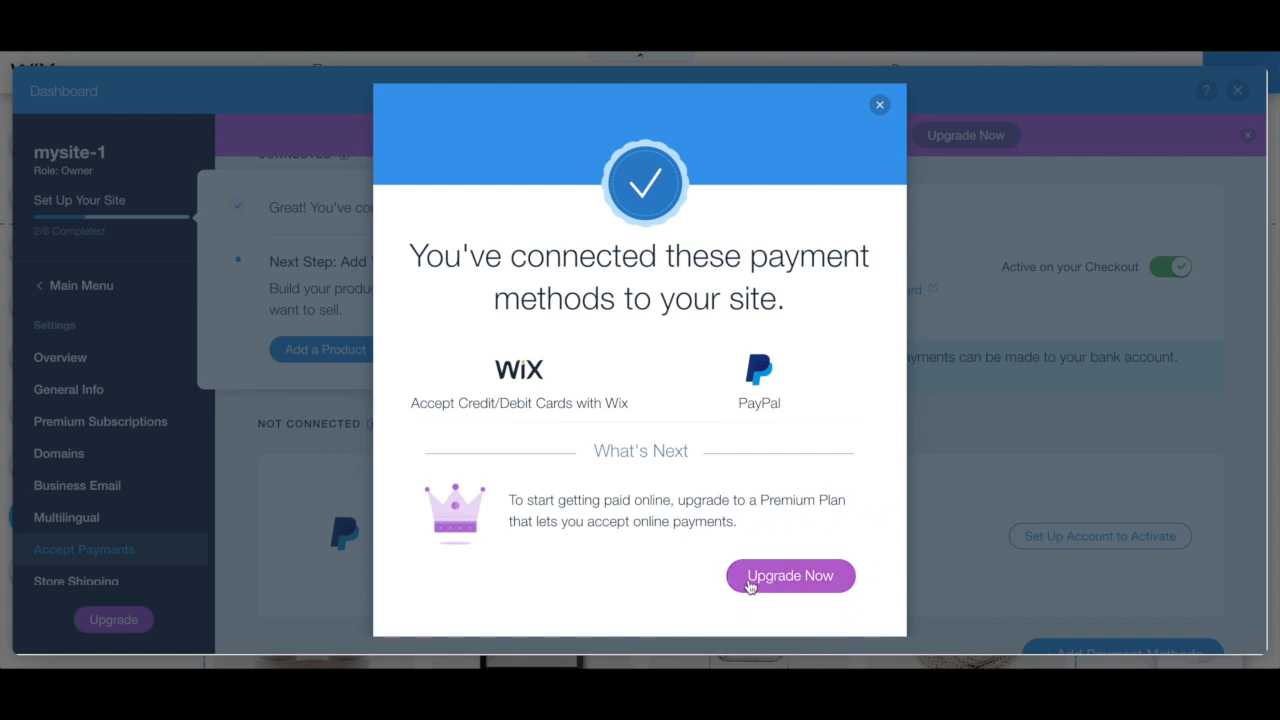
mouse_move(716, 388)
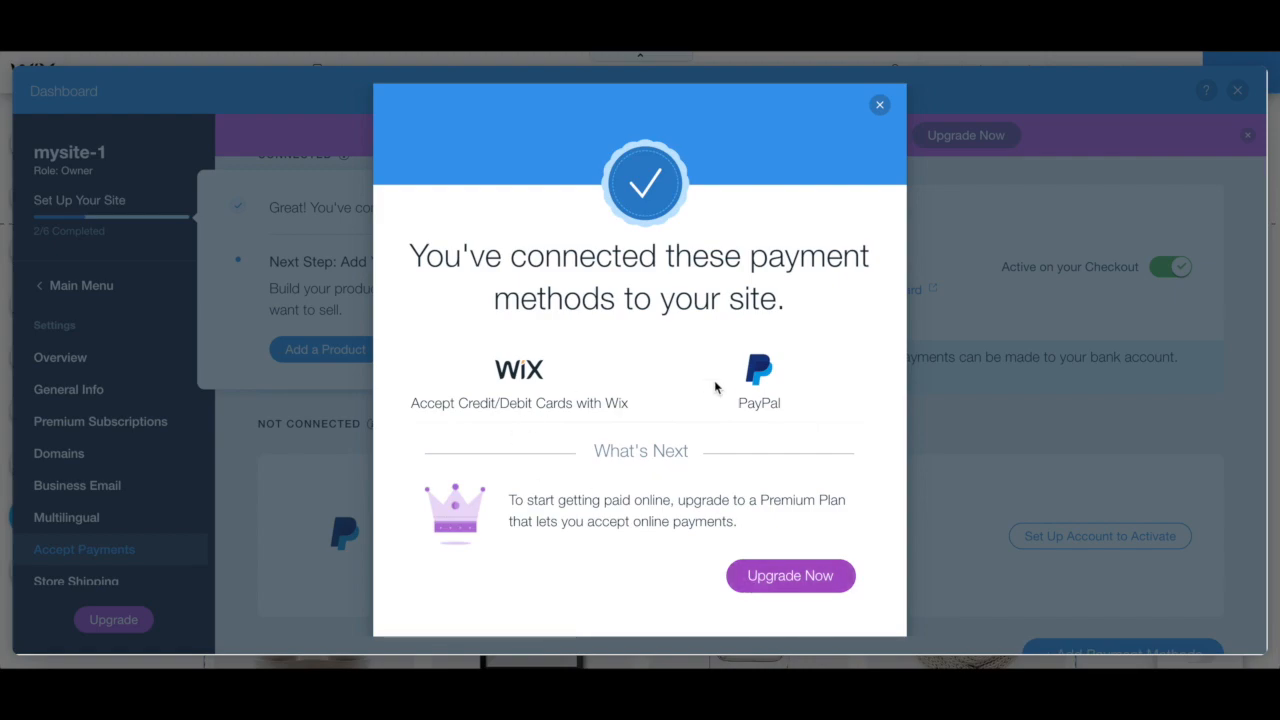
Step: From the connected payment methods confirmation, bring up the premium plan upgrade options
left_click(790, 576)
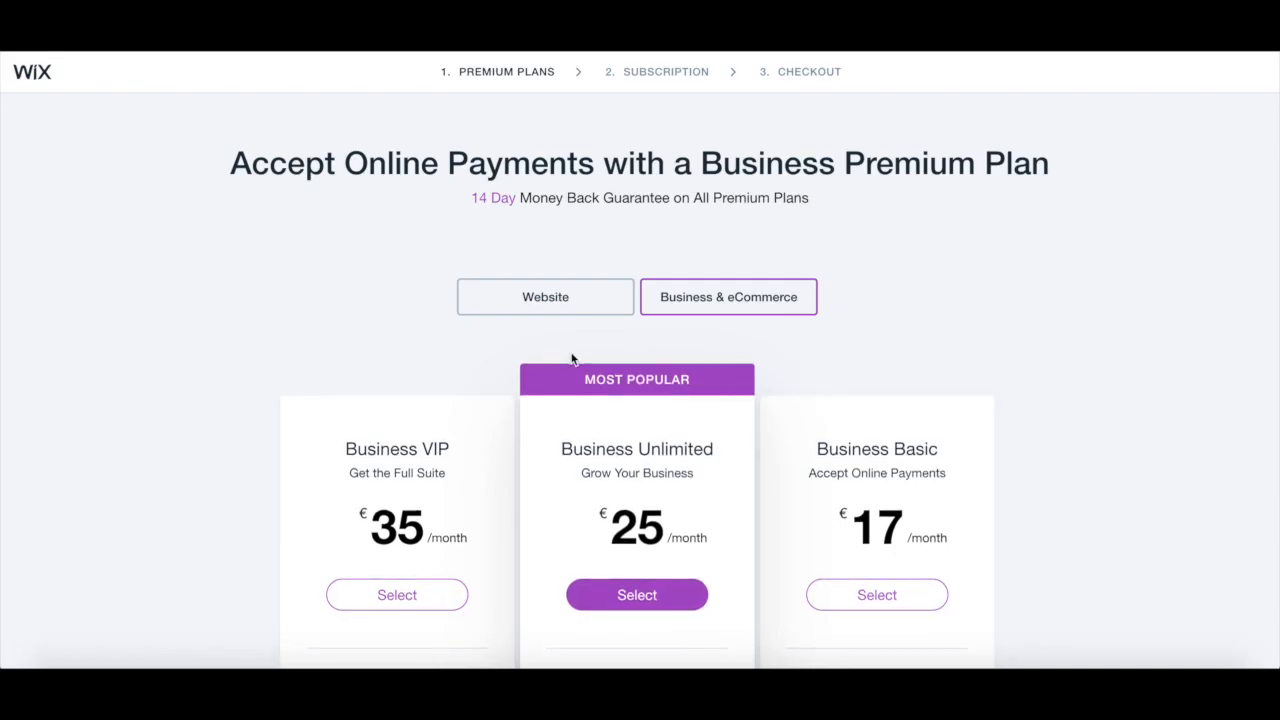
mouse_move(480, 404)
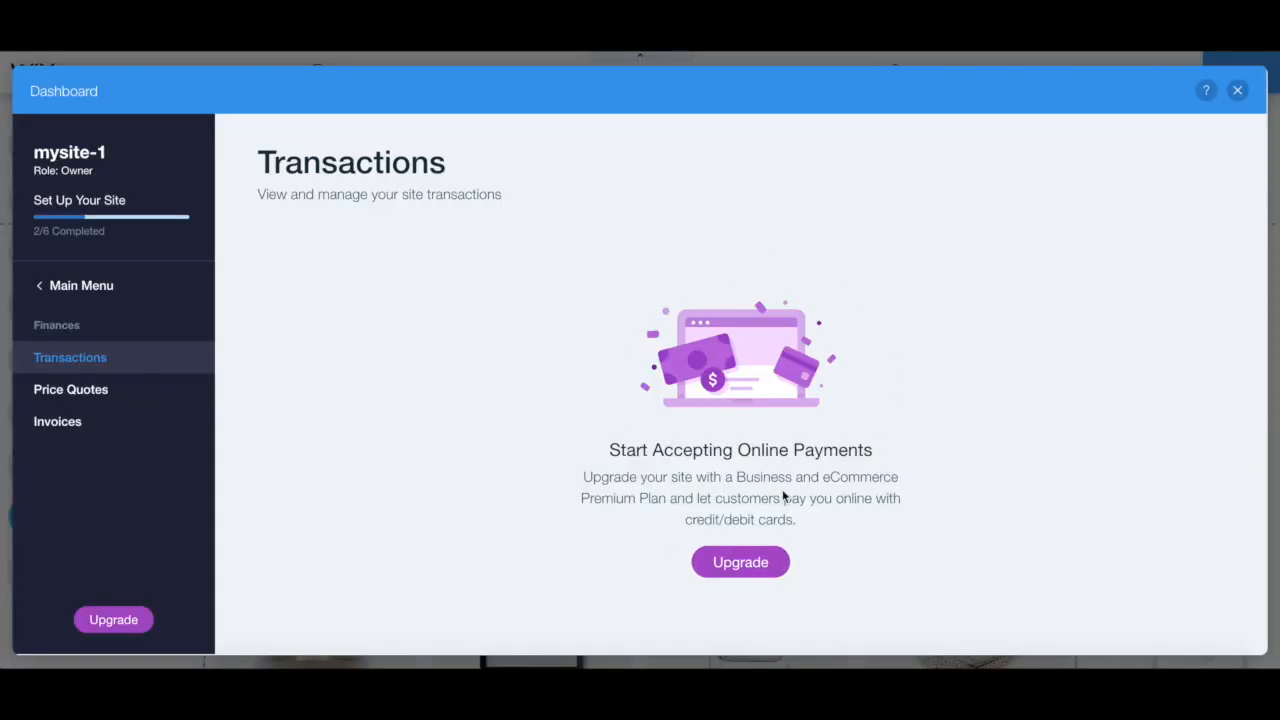
mouse_move(740, 536)
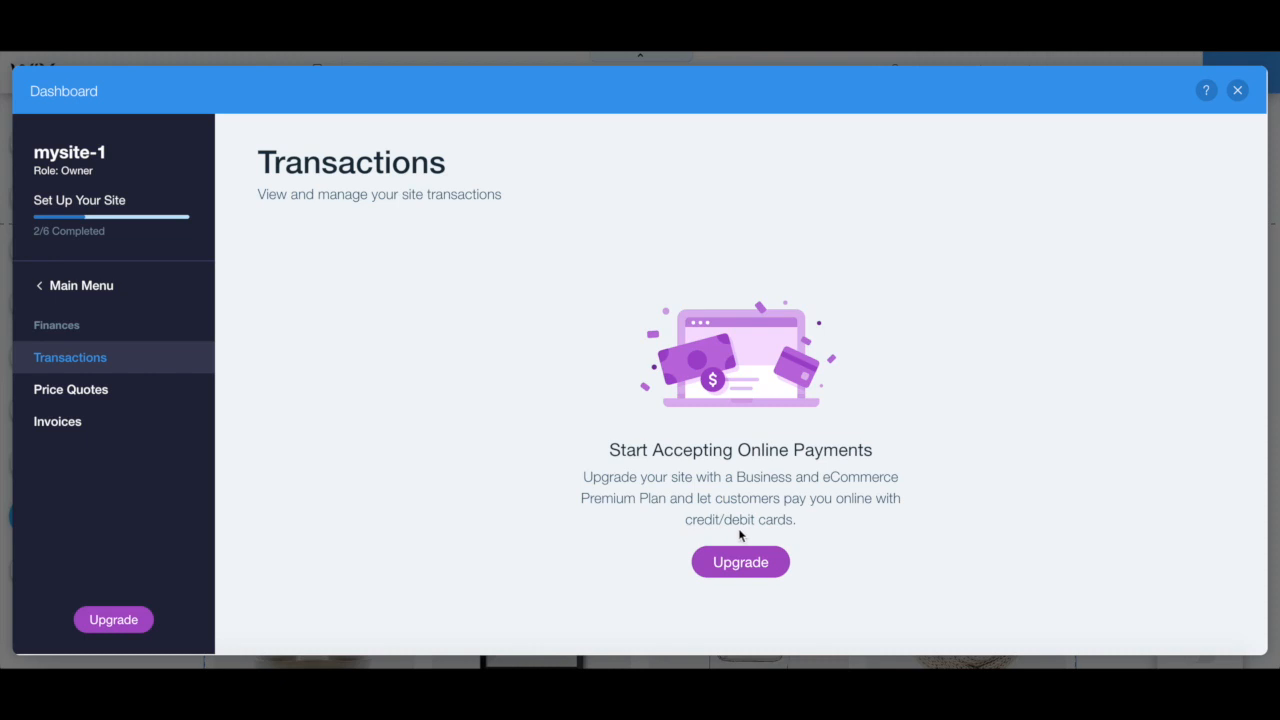
mouse_move(728, 540)
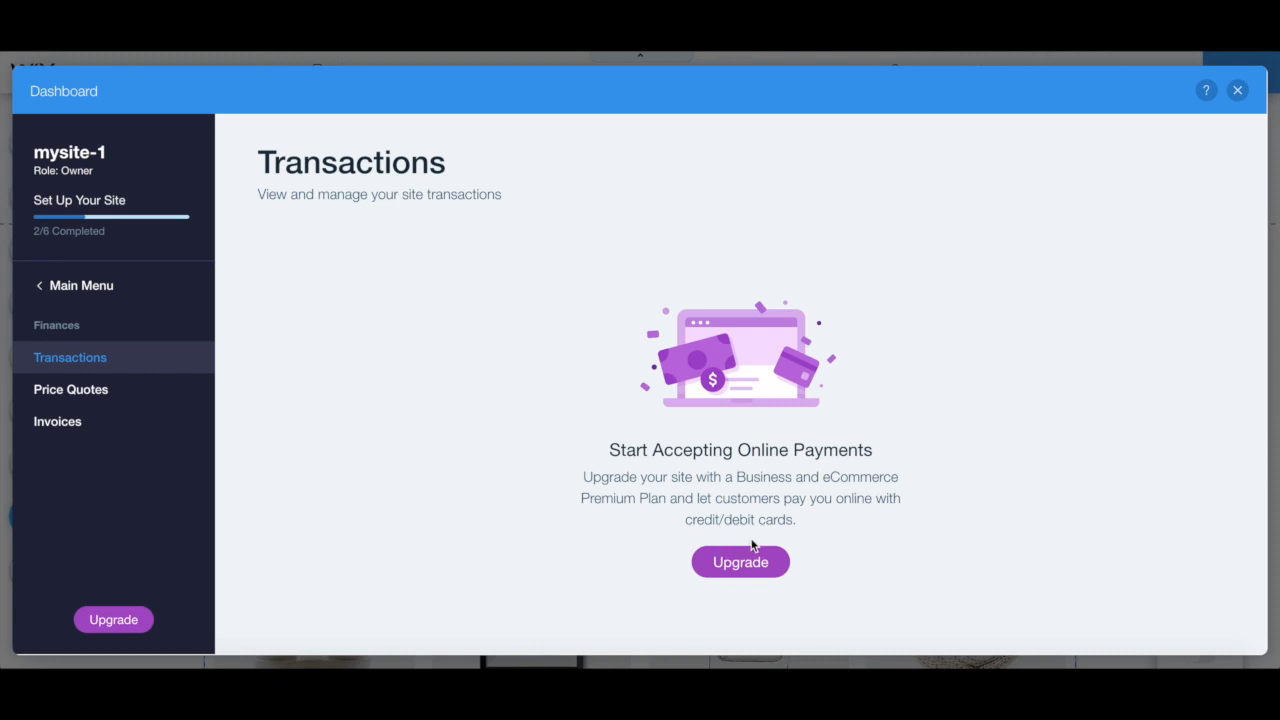
Step: Close the dashboard and return to the Home page editing canvas
left_click(740, 560)
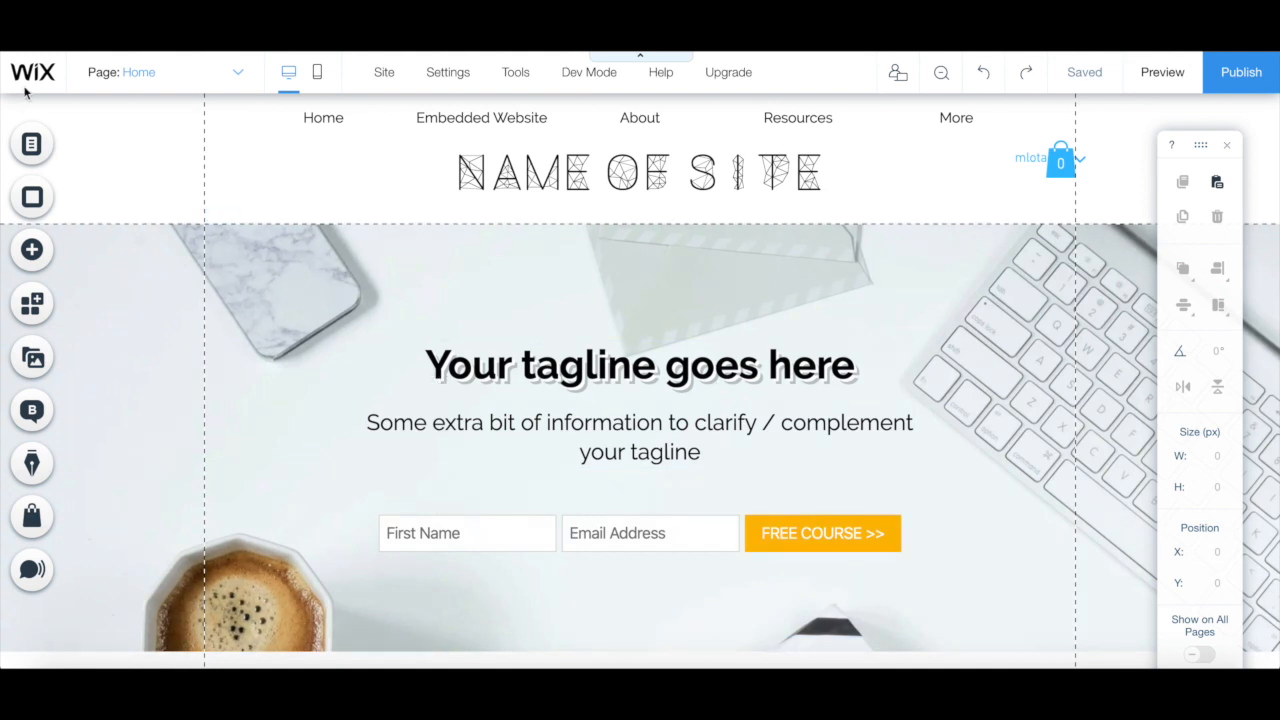
mouse_move(32, 250)
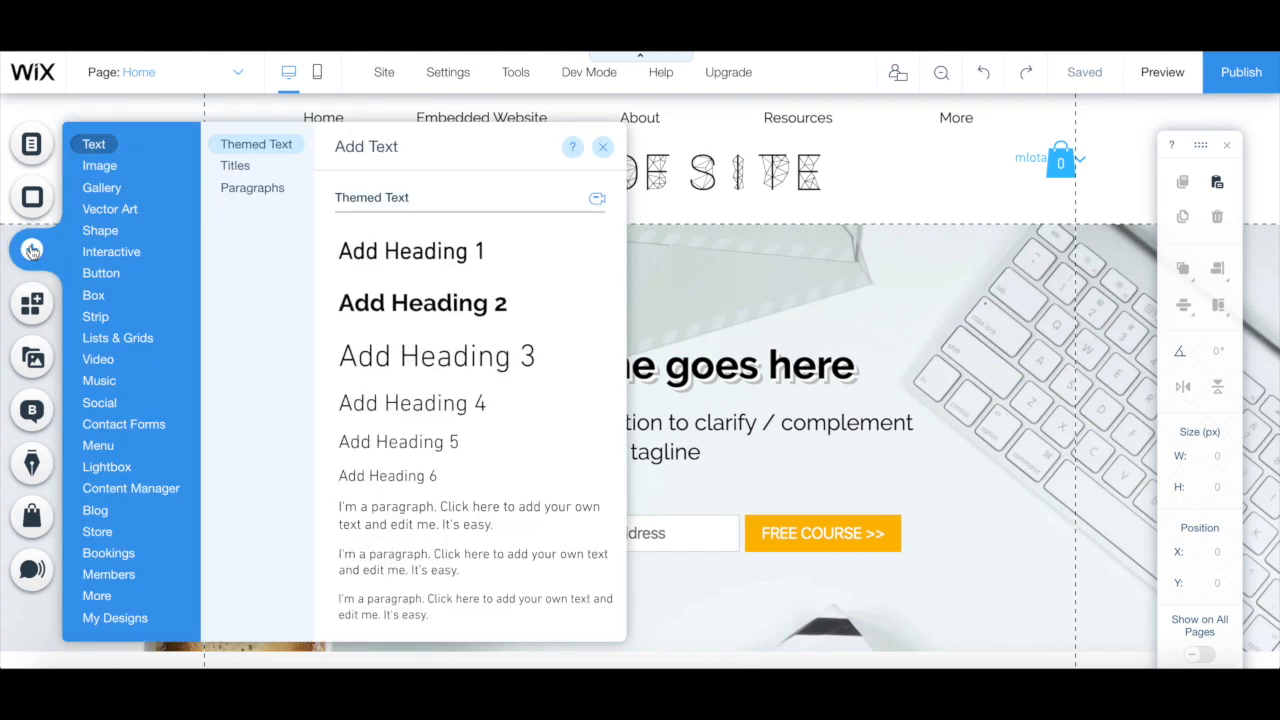
Step: Add a PayPal Buy Now button to the header and bring up its PayPal settings
left_click(96, 596)
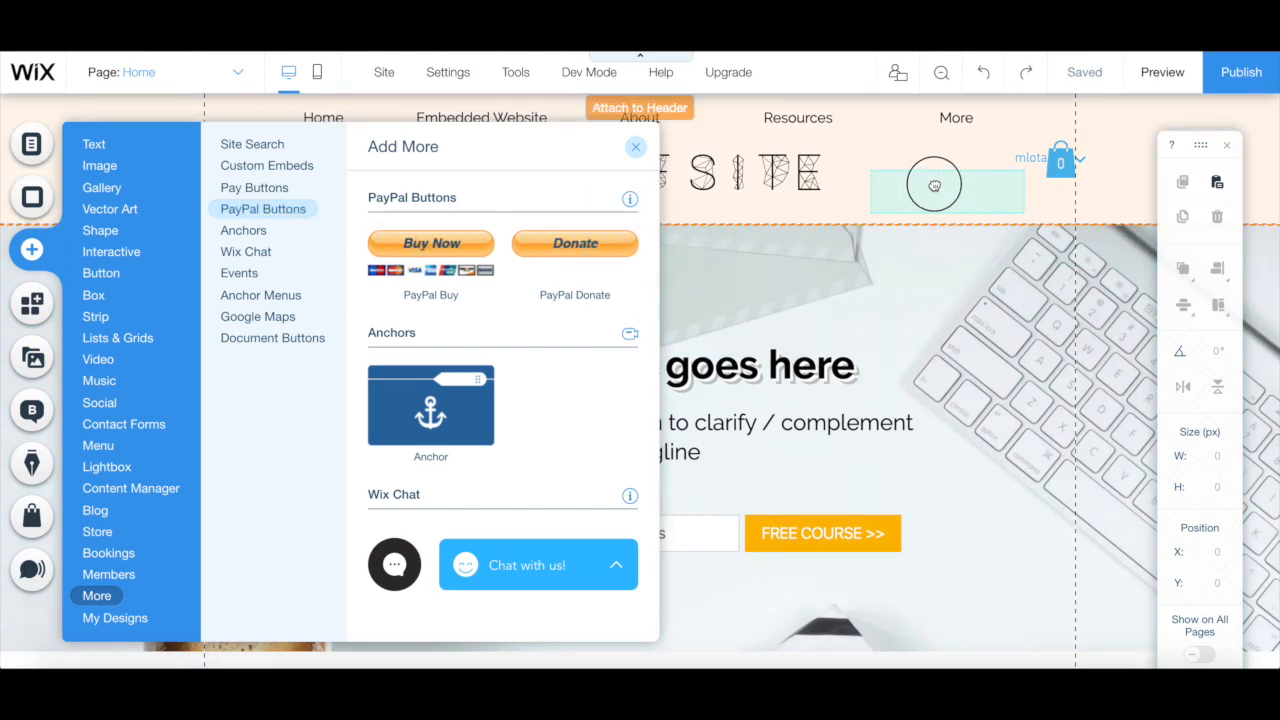
left_click(430, 244)
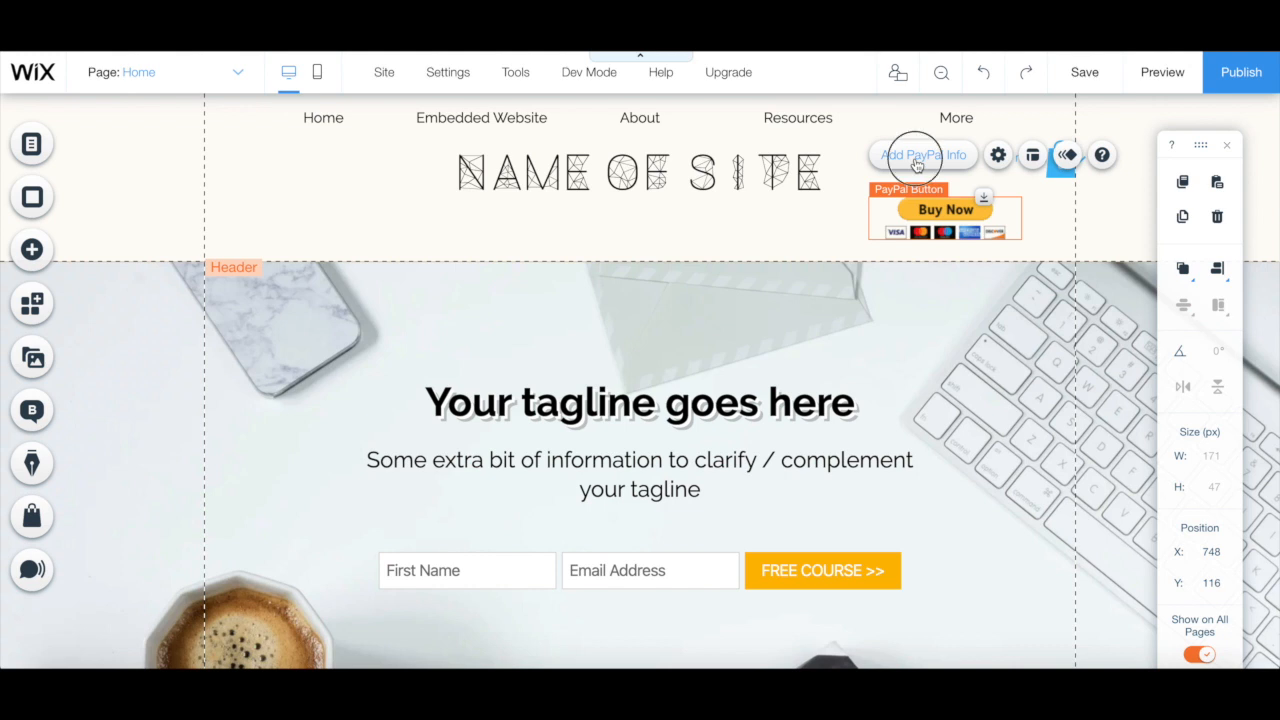
left_click(996, 154)
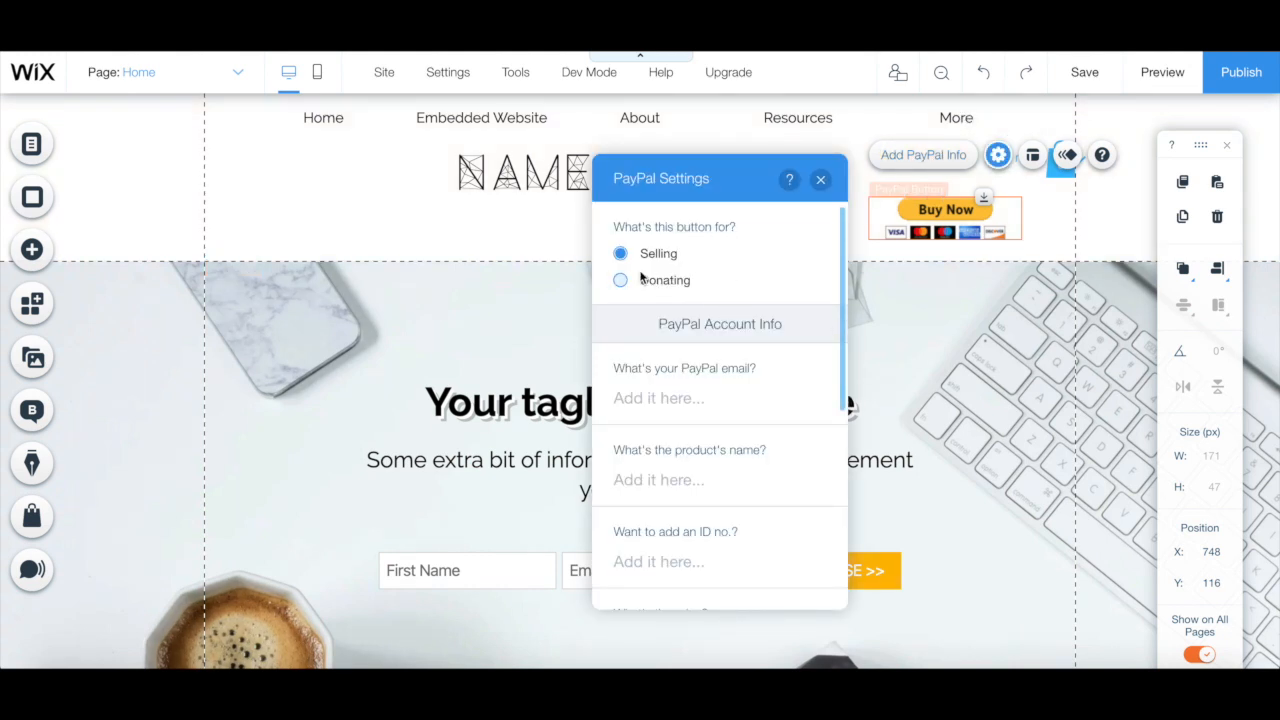
Step: Set the PayPal button to Selling and review its currency and window fields
left_click(620, 280)
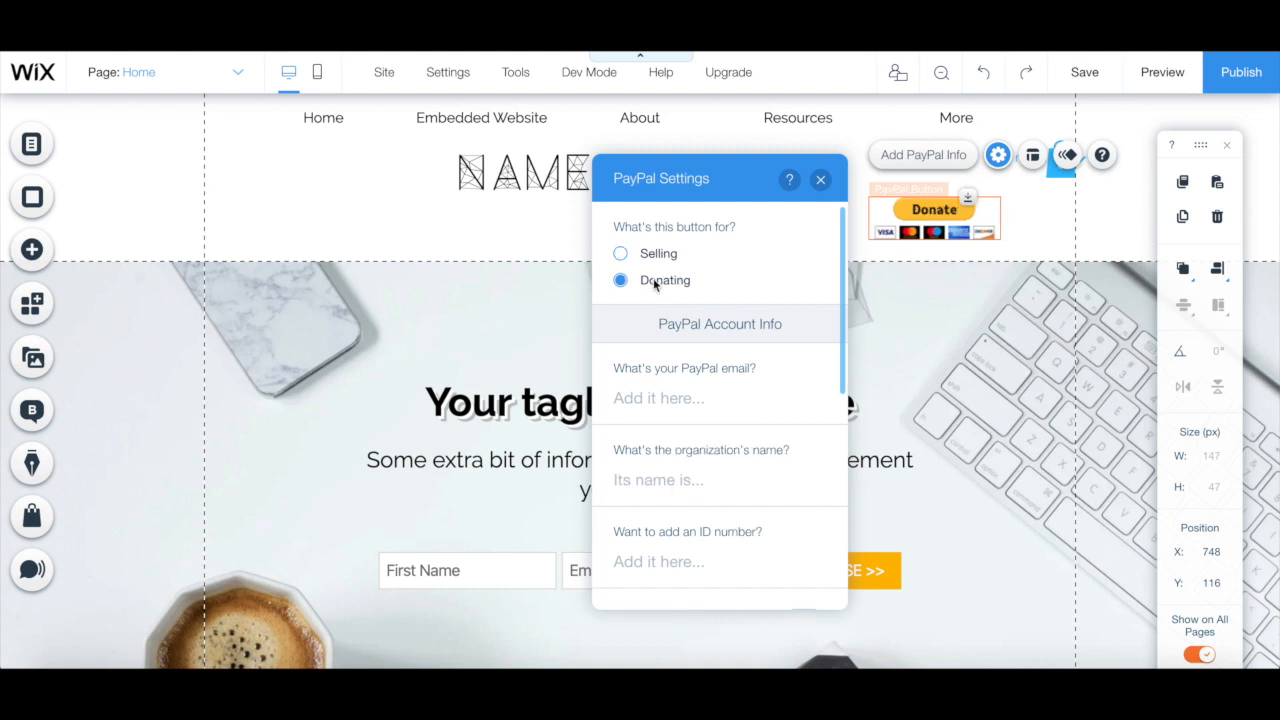
left_click(620, 252)
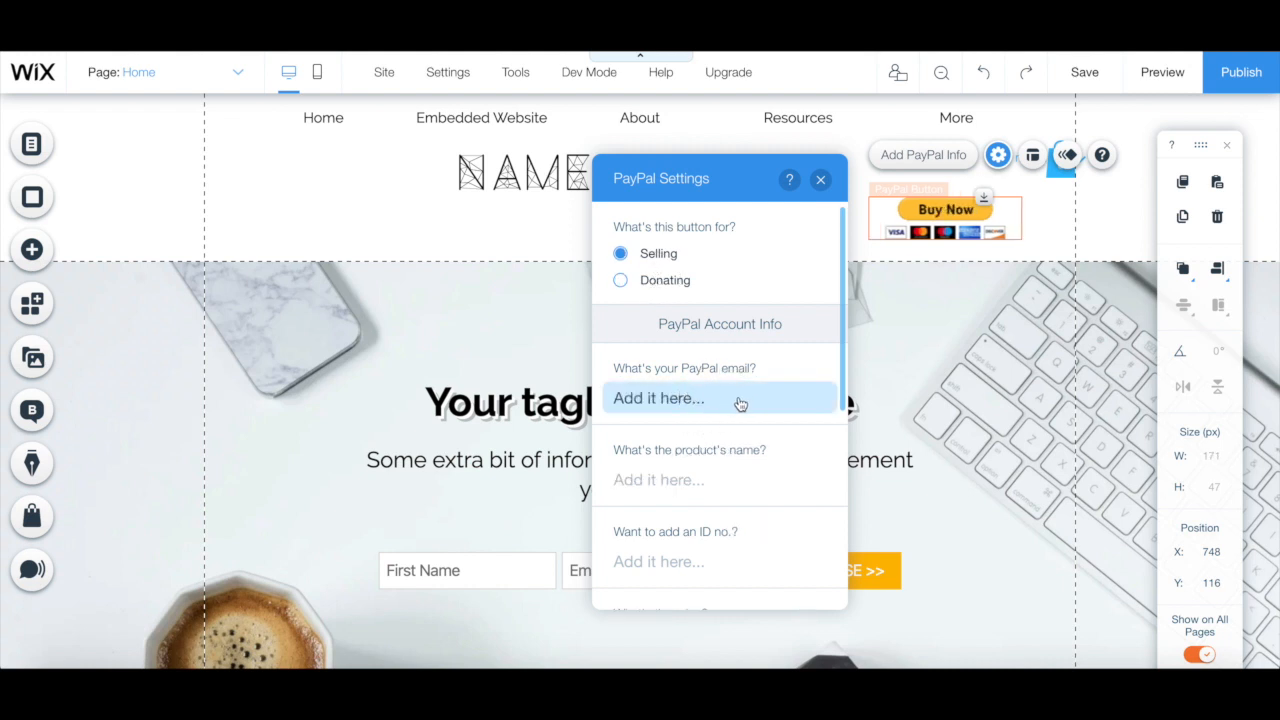
scroll("down", 3)
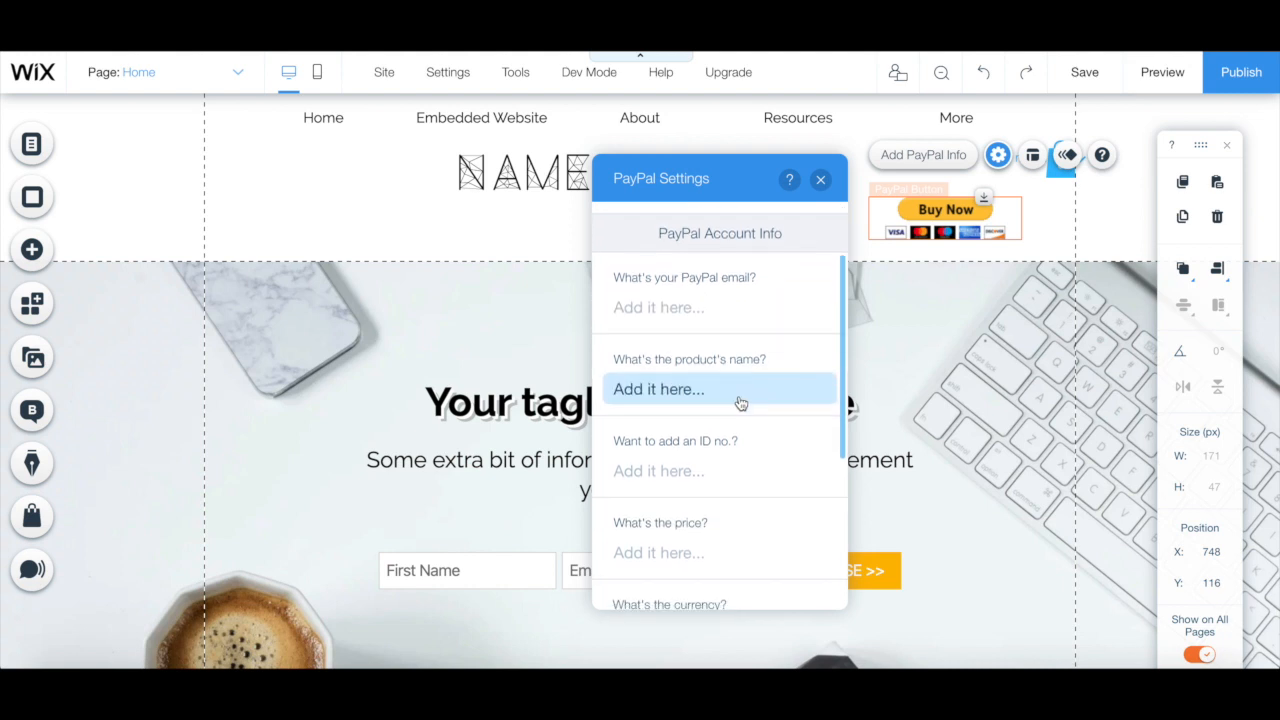
scroll("down", 3)
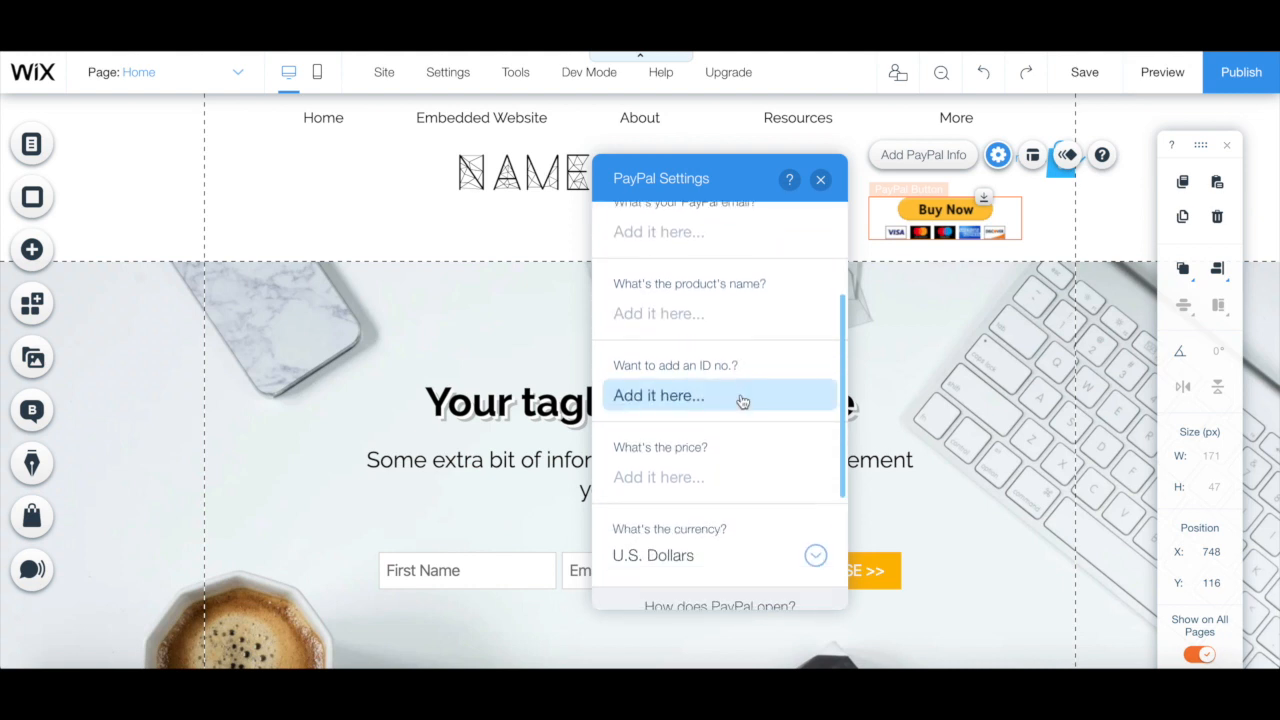
scroll("down", 3)
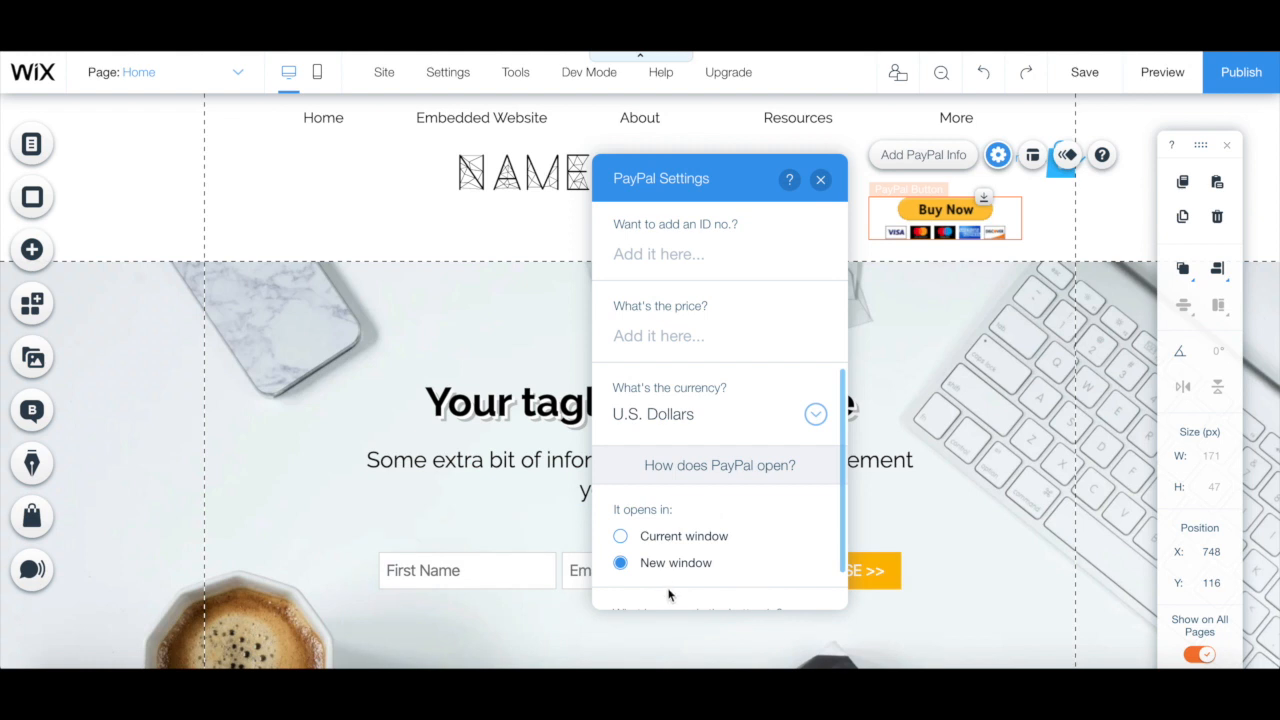
scroll("down", 3)
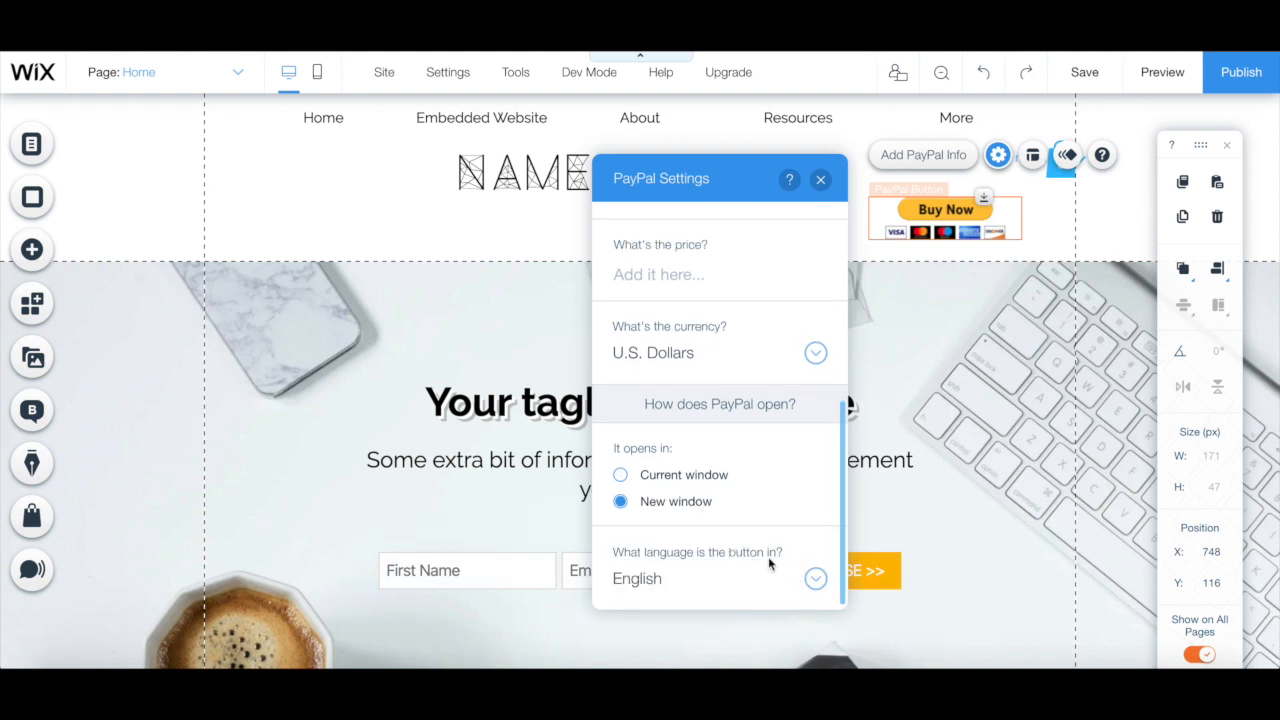
mouse_move(1032, 156)
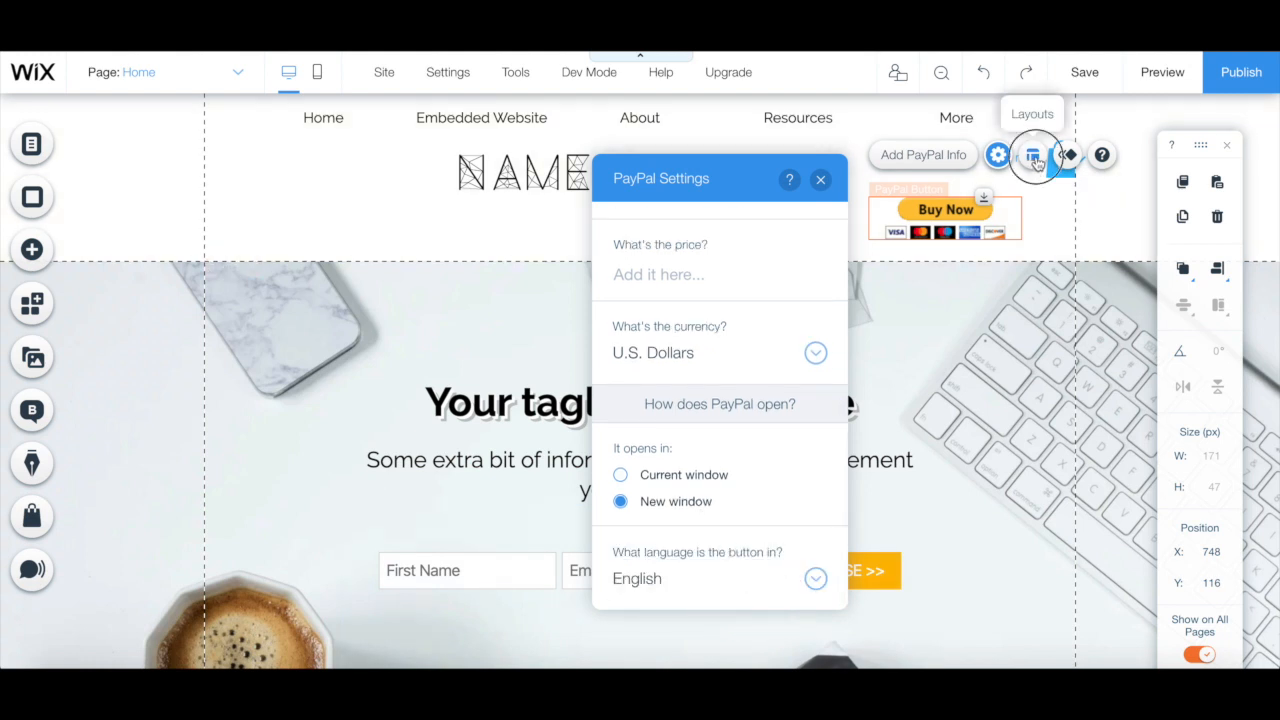
Step: Review the Buy Now layouts with card logos and move on to animation choices
left_click(1032, 156)
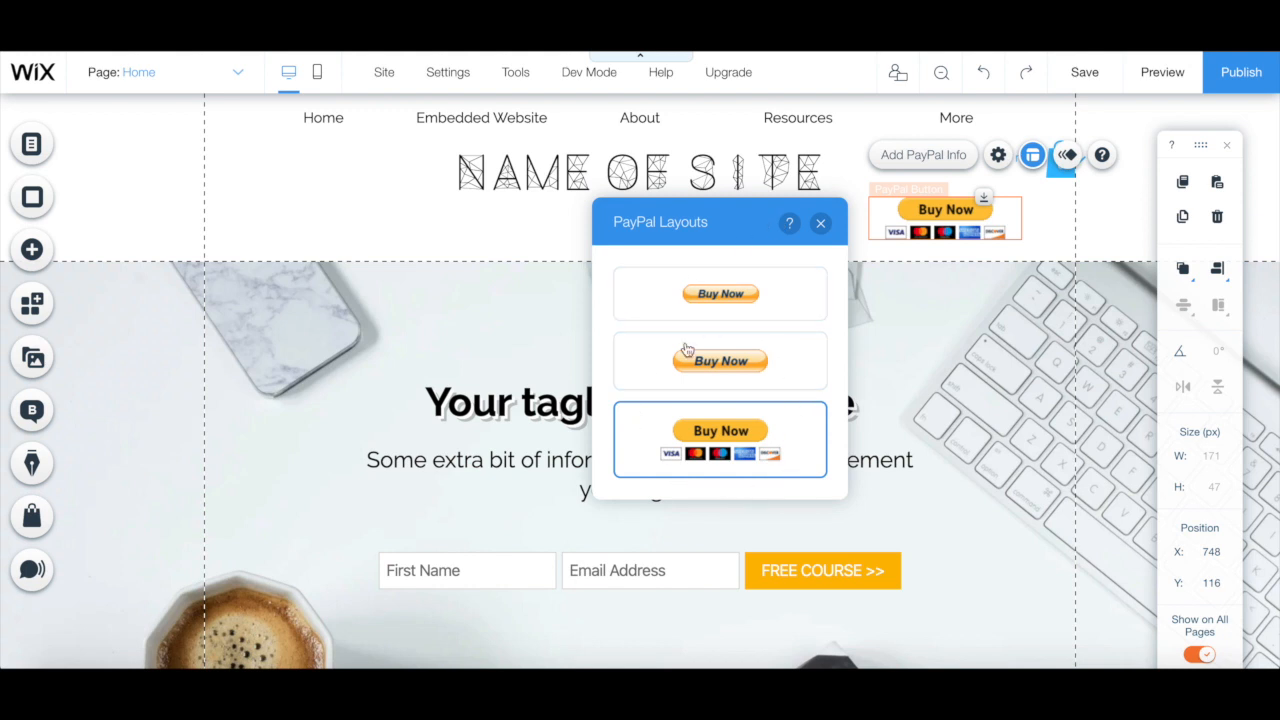
mouse_move(1026, 172)
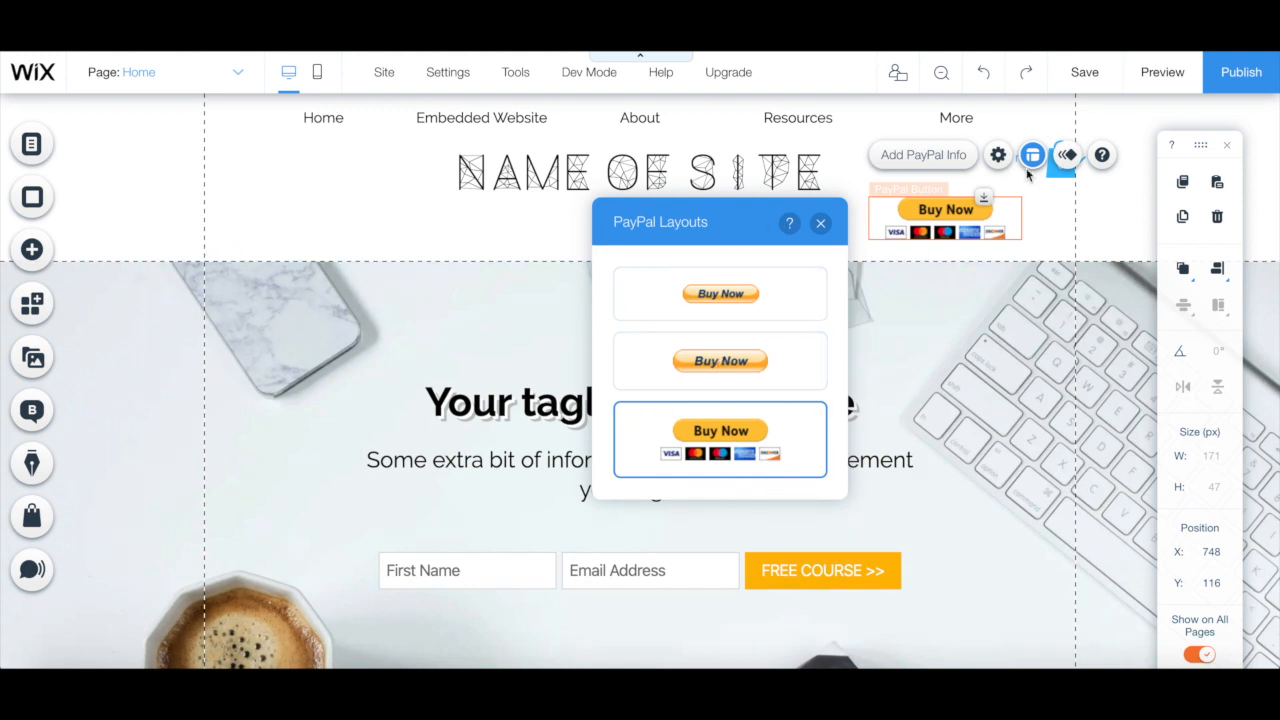
left_click(1066, 156)
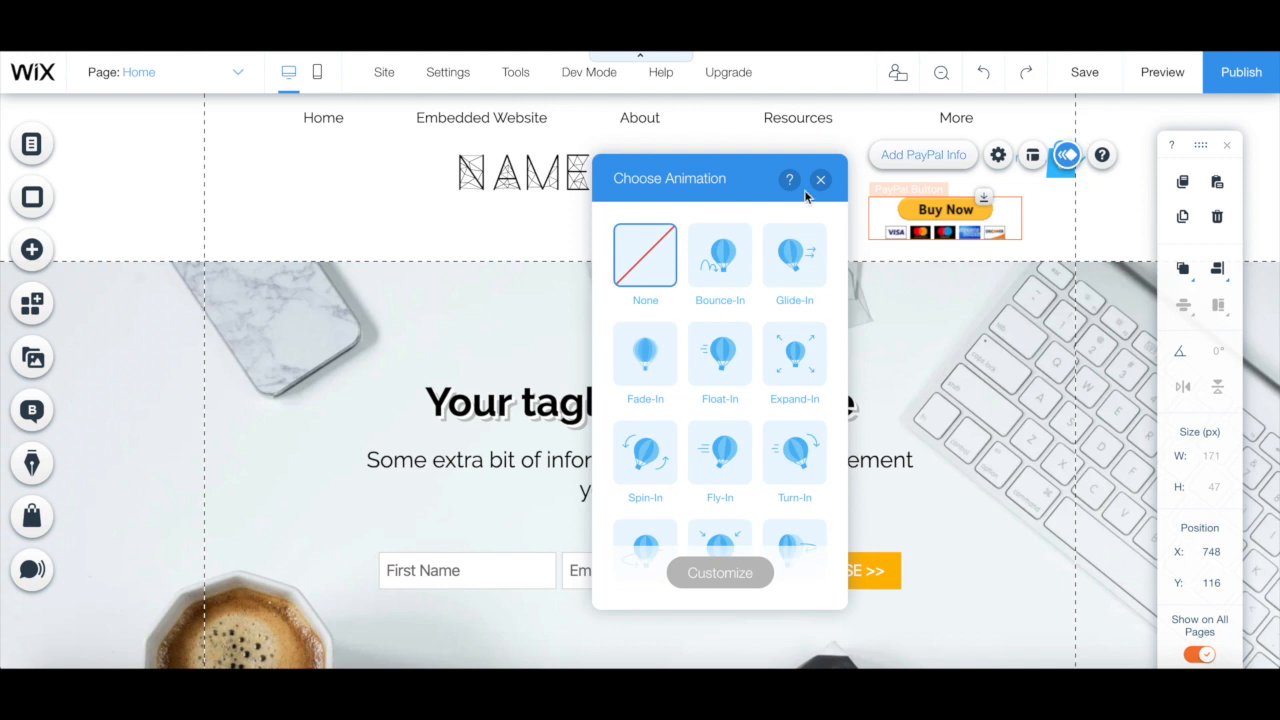
Step: Apply a Bounce-In animation to the PayPal button and publish the site
left_click(720, 254)
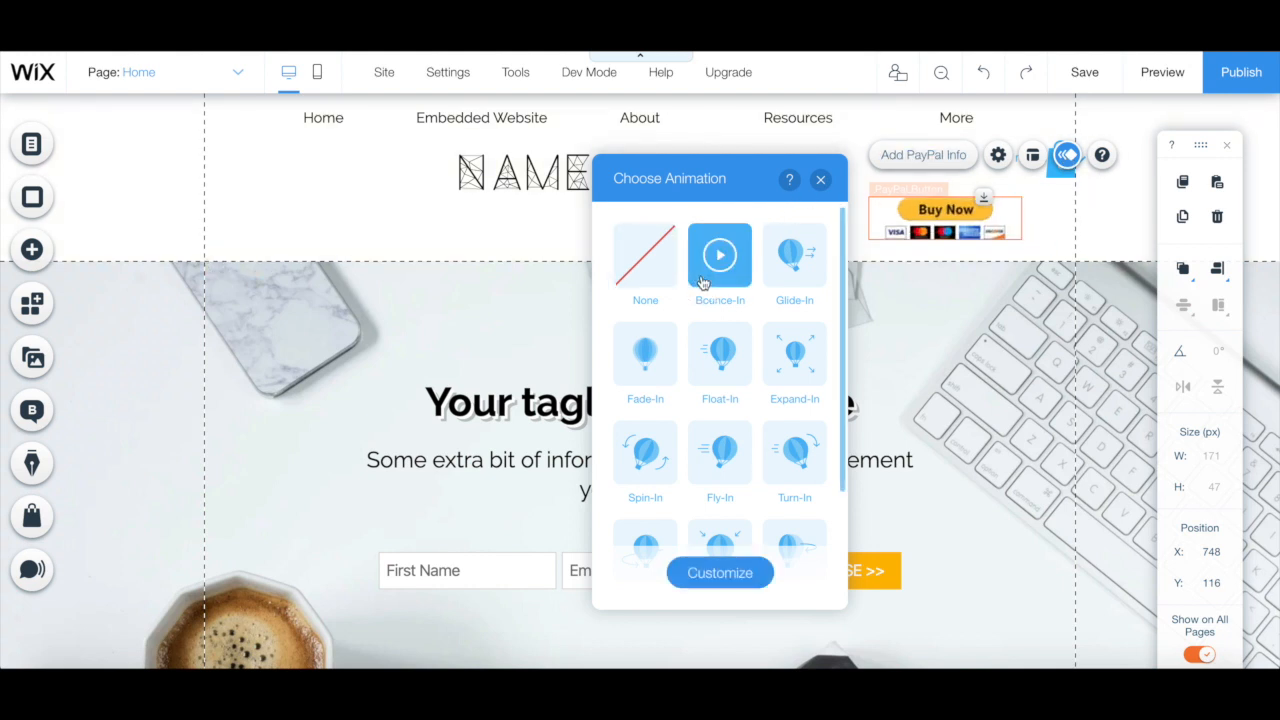
left_click(720, 572)
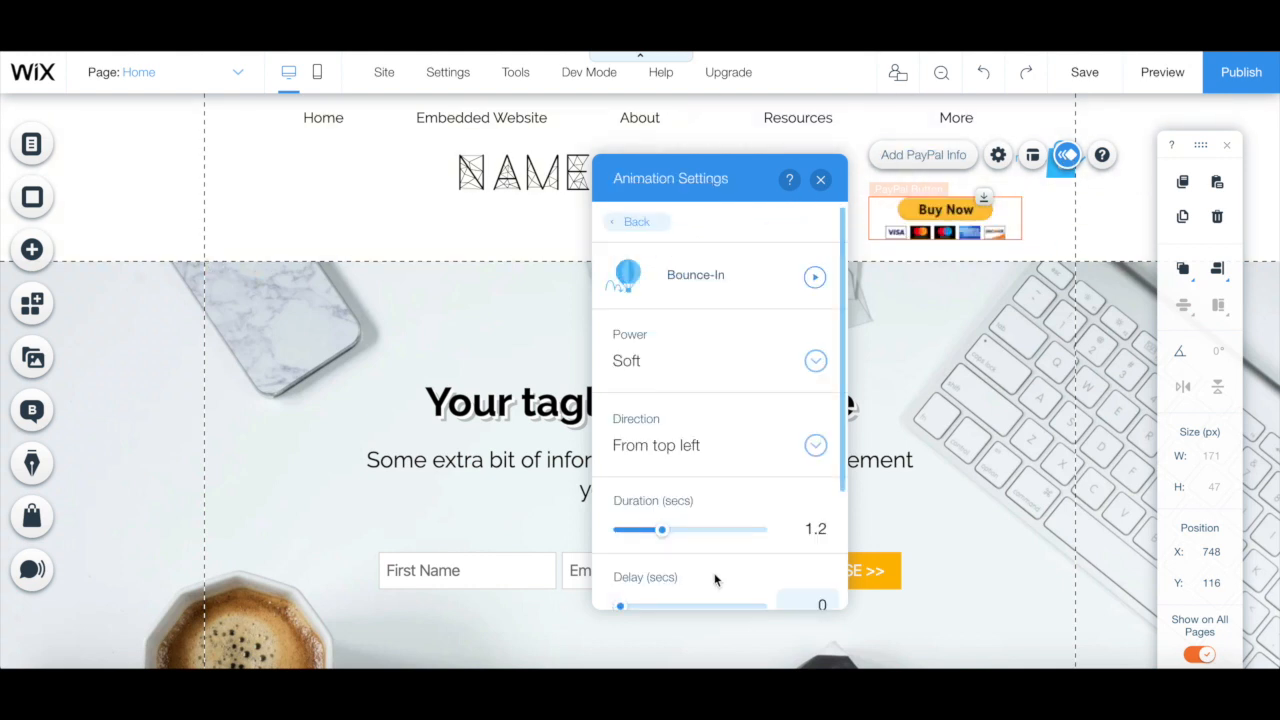
mouse_move(668, 400)
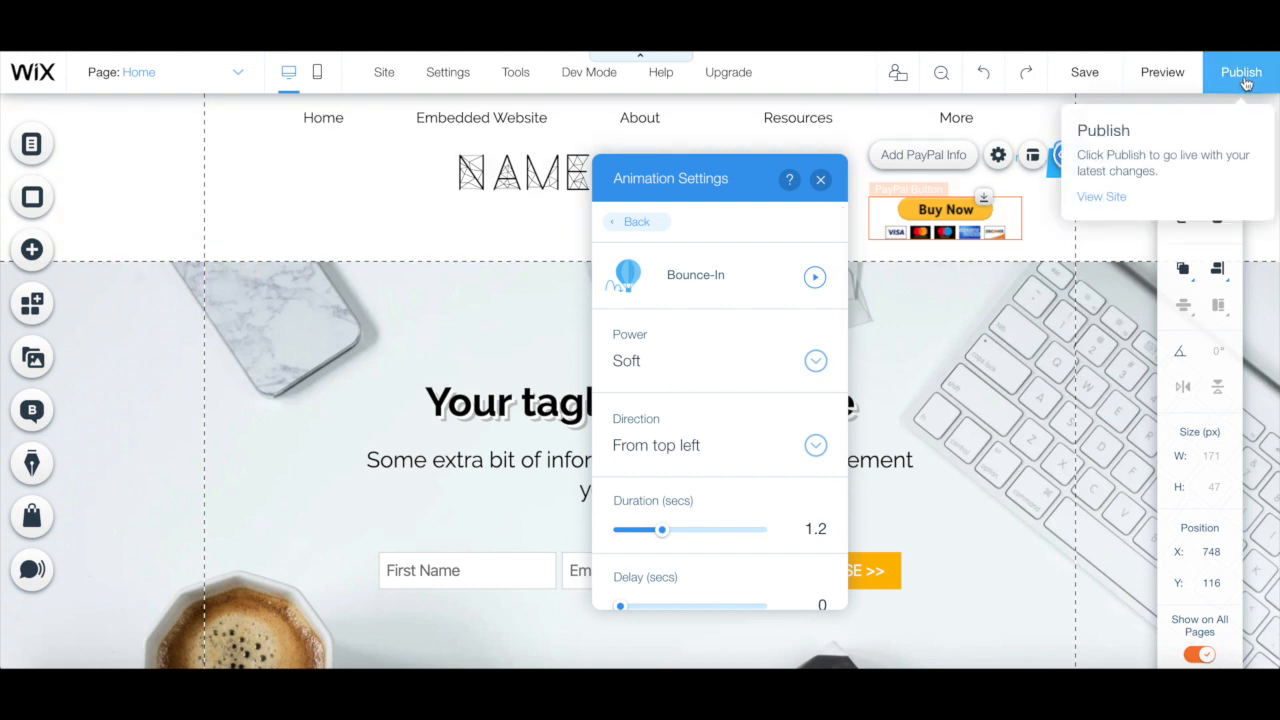
left_click(1100, 196)
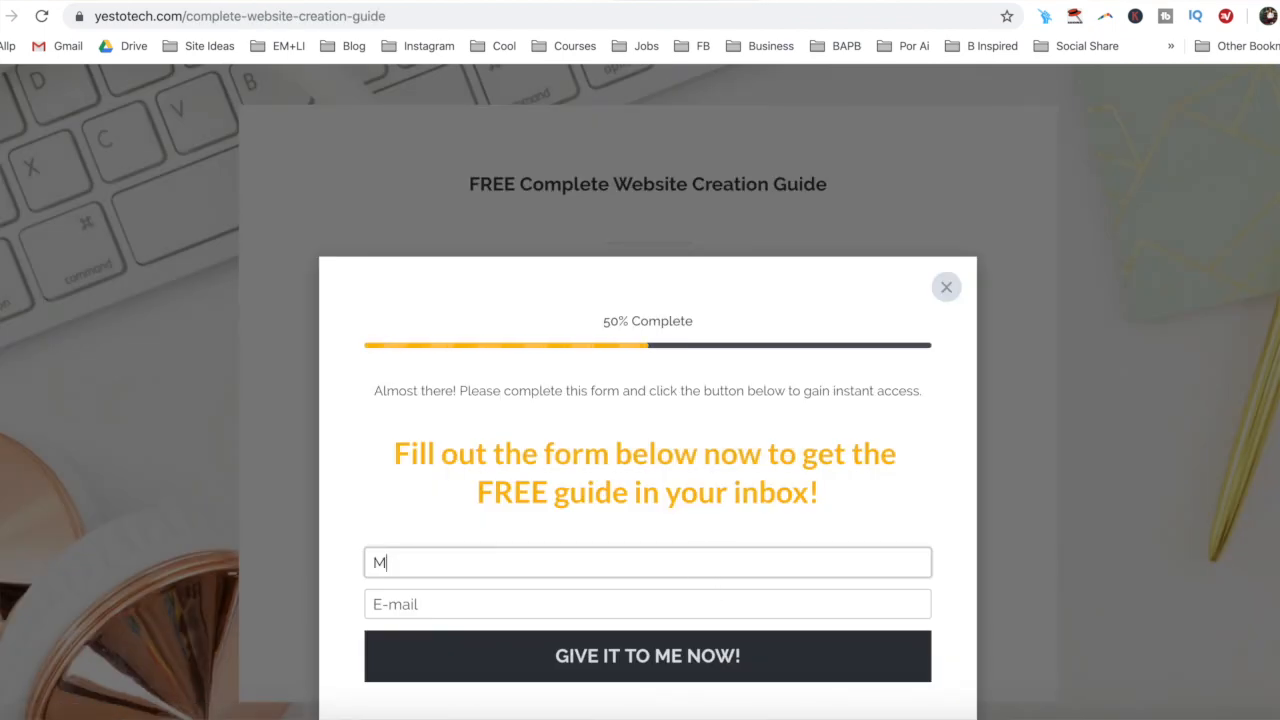
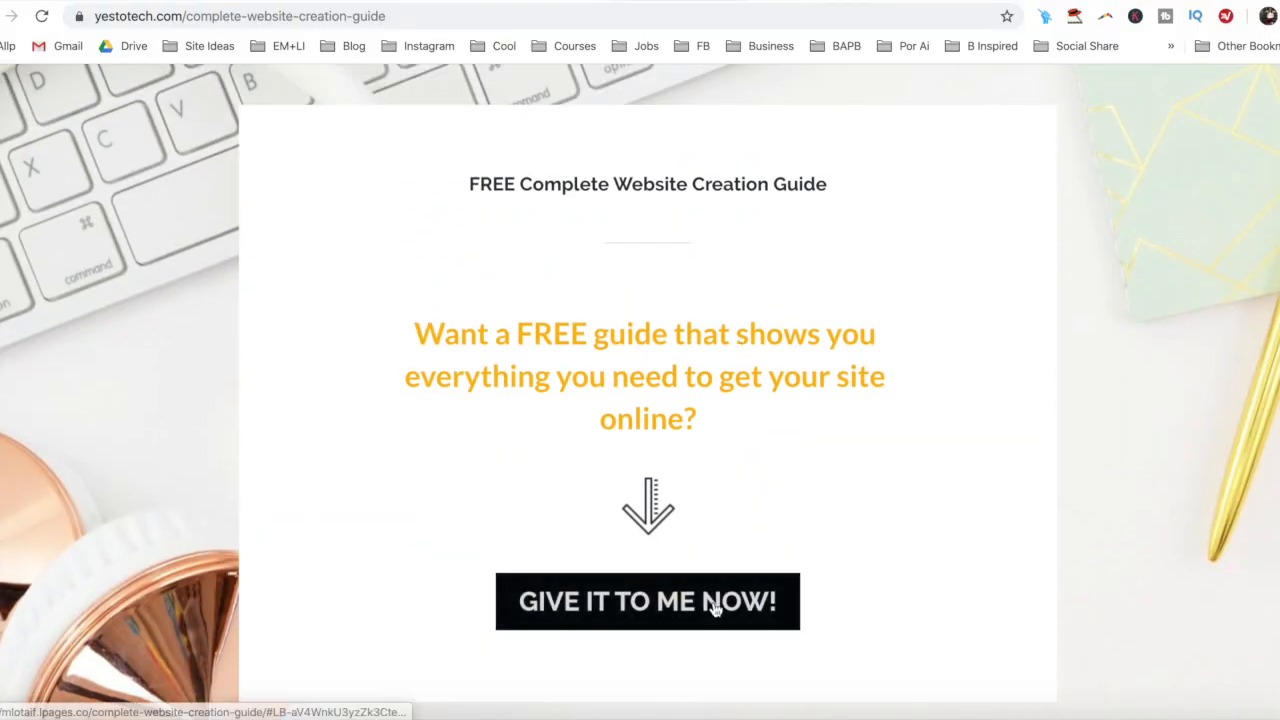
left_click(648, 600)
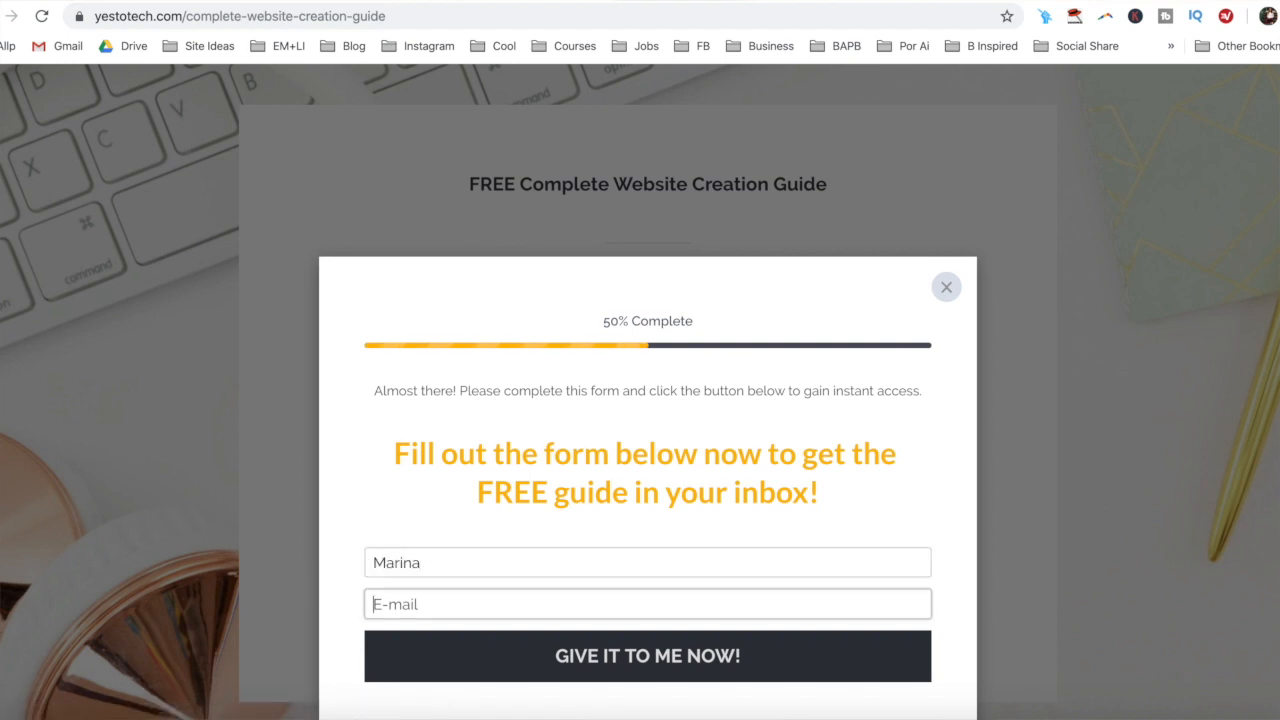
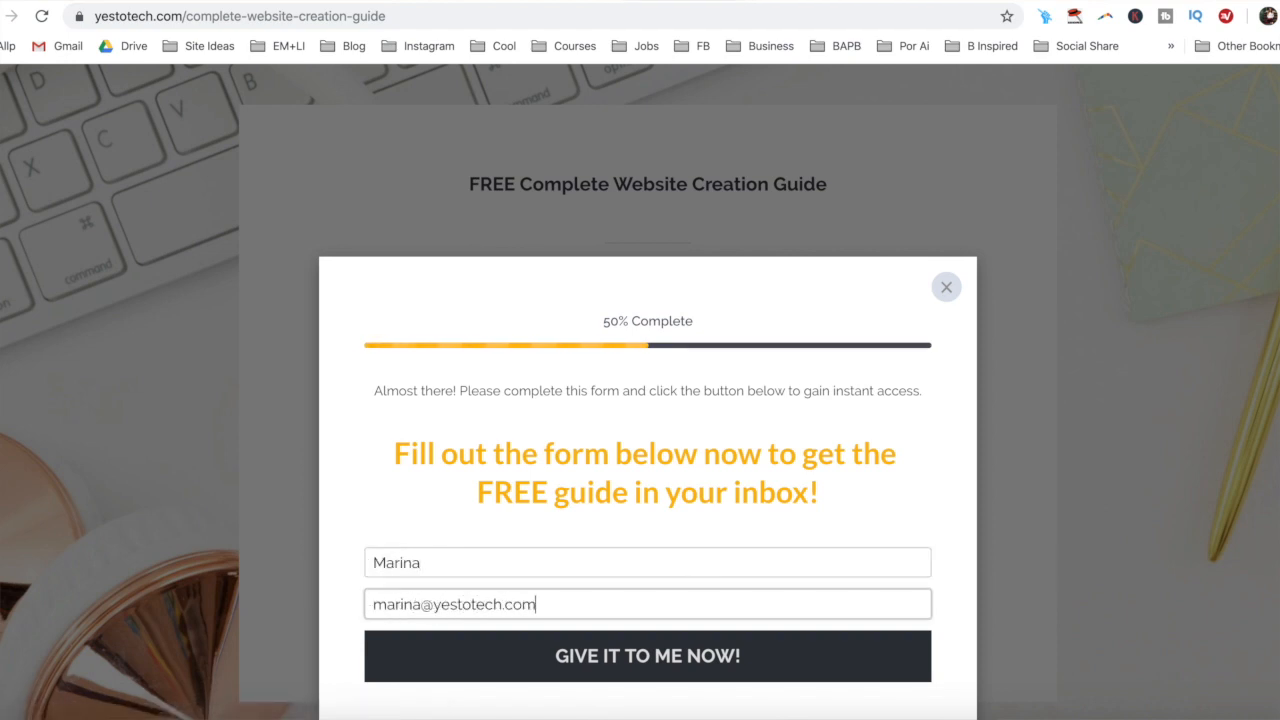